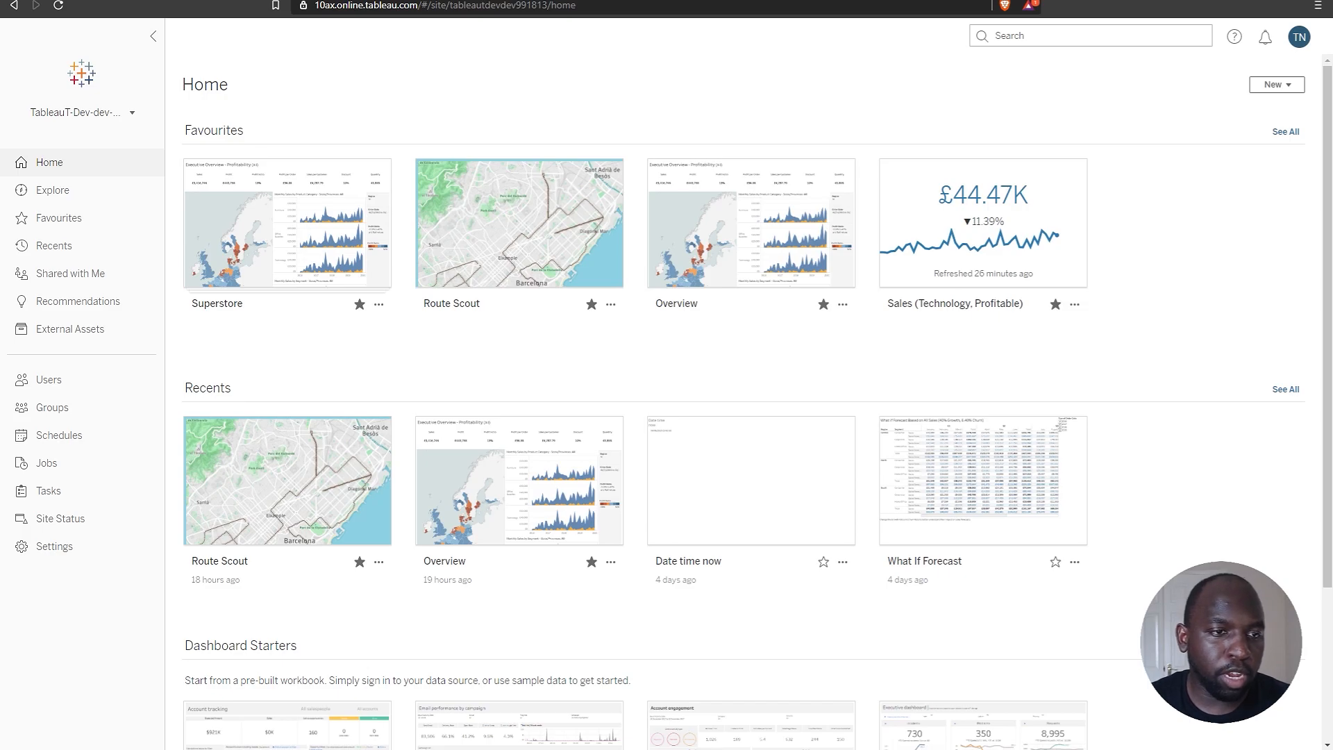
# - Open the Orders (Sample - Superstore) ask data version data source from Explore's All Data Sources list
pyautogui.click(52, 190)
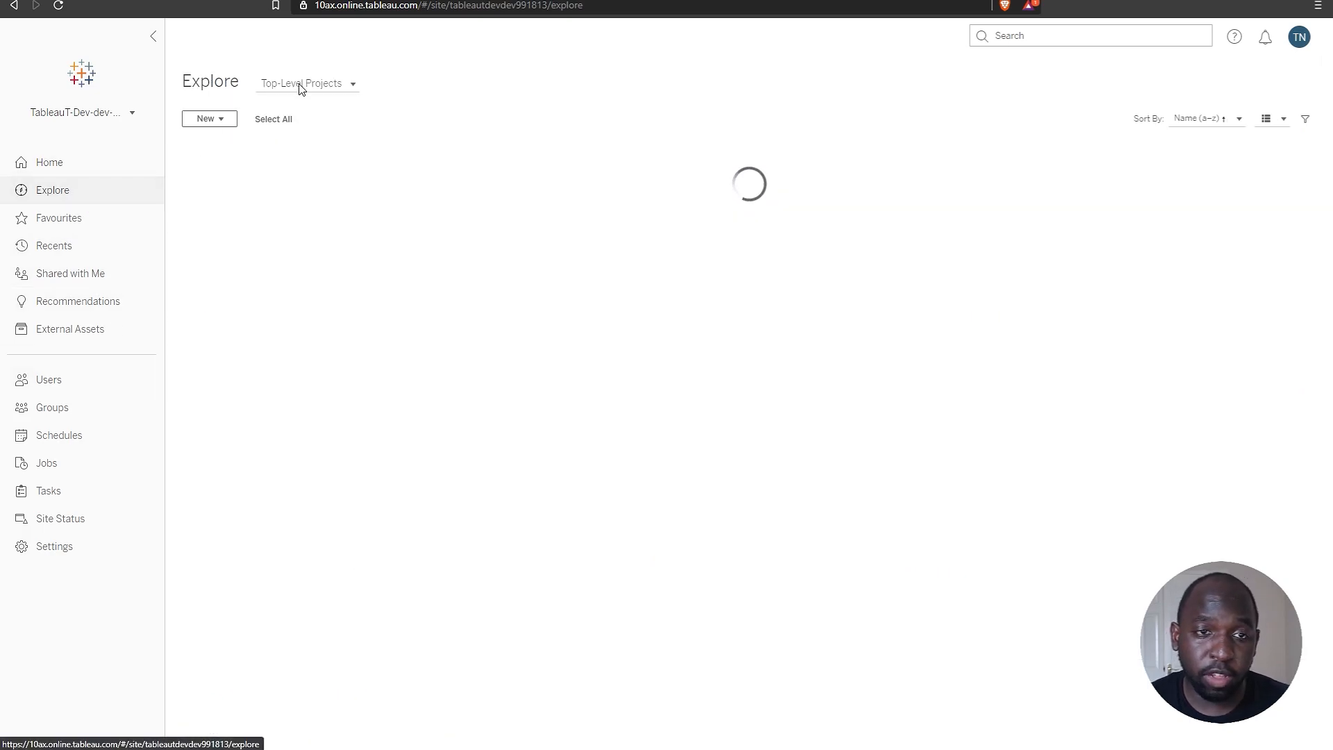
pyautogui.click(306, 84)
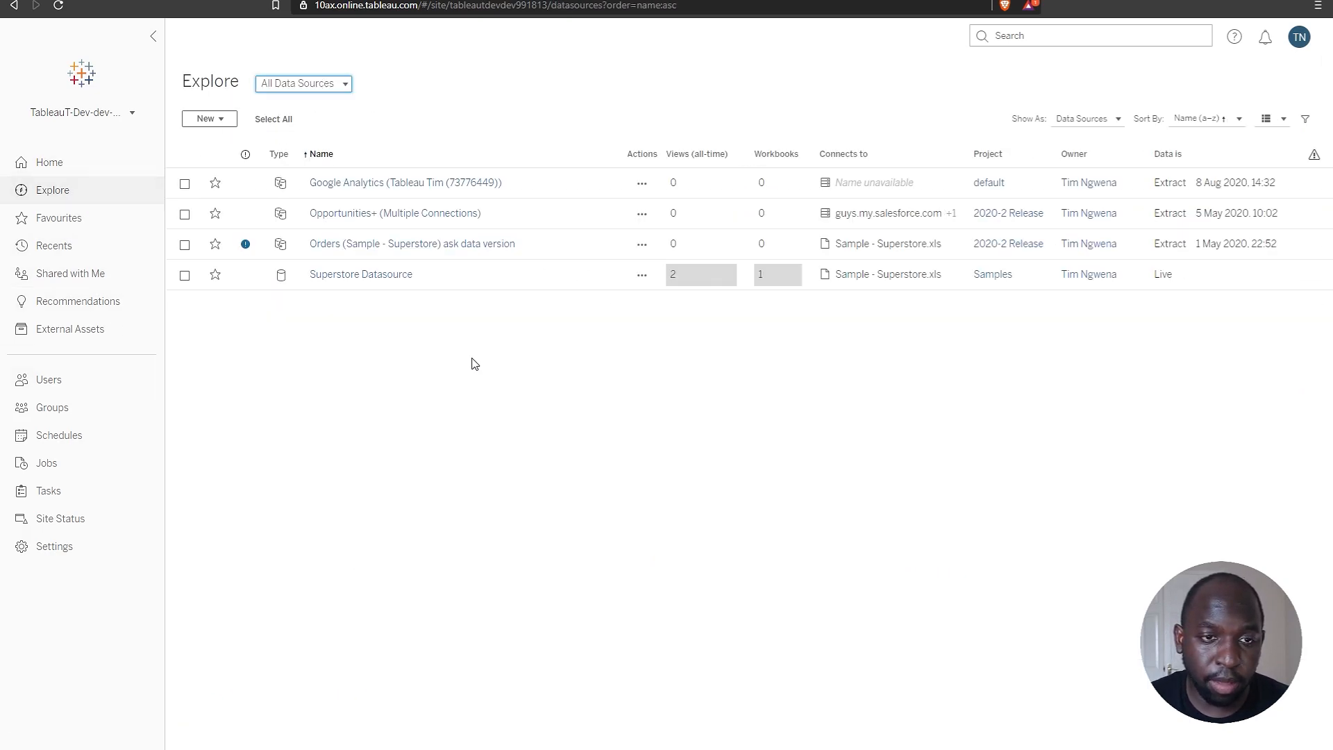
pyautogui.click(413, 244)
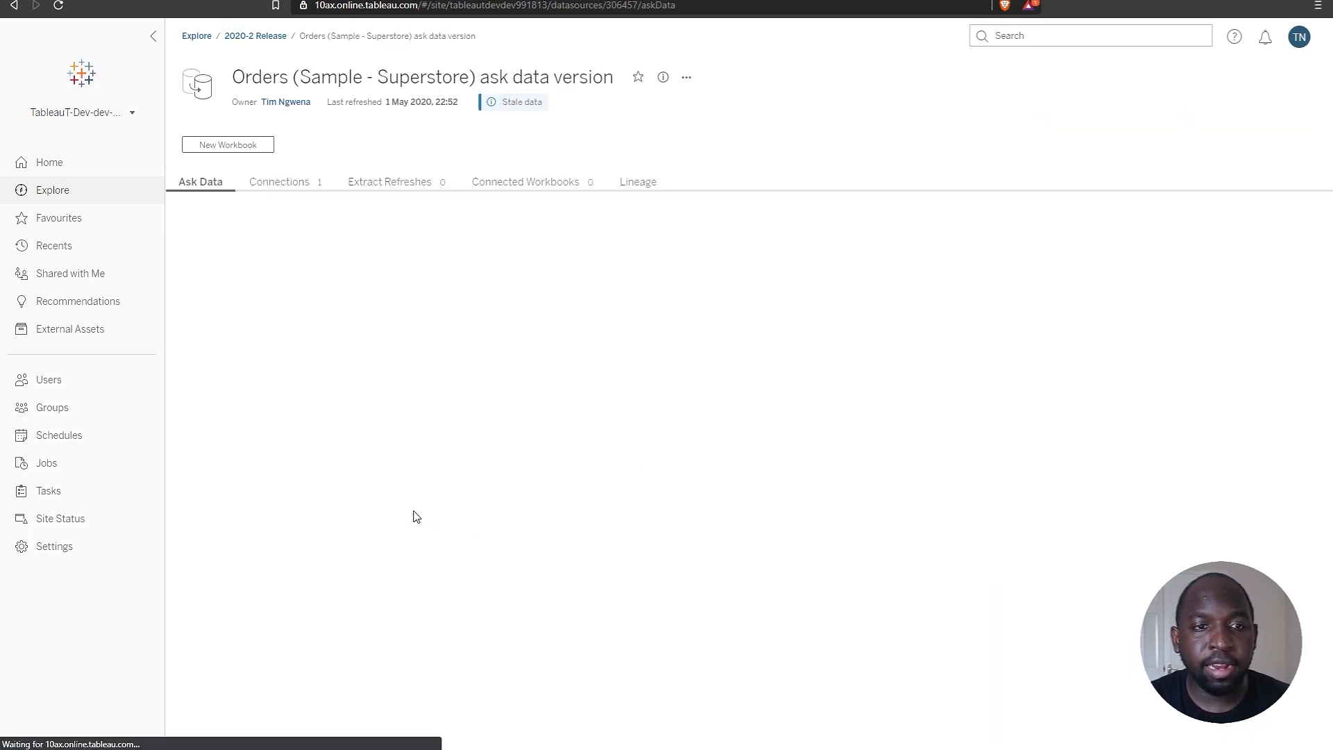
# - Start a new workbook plotting Sales against Profit per Product Name, with a Sales filter shown
pyautogui.click(227, 144)
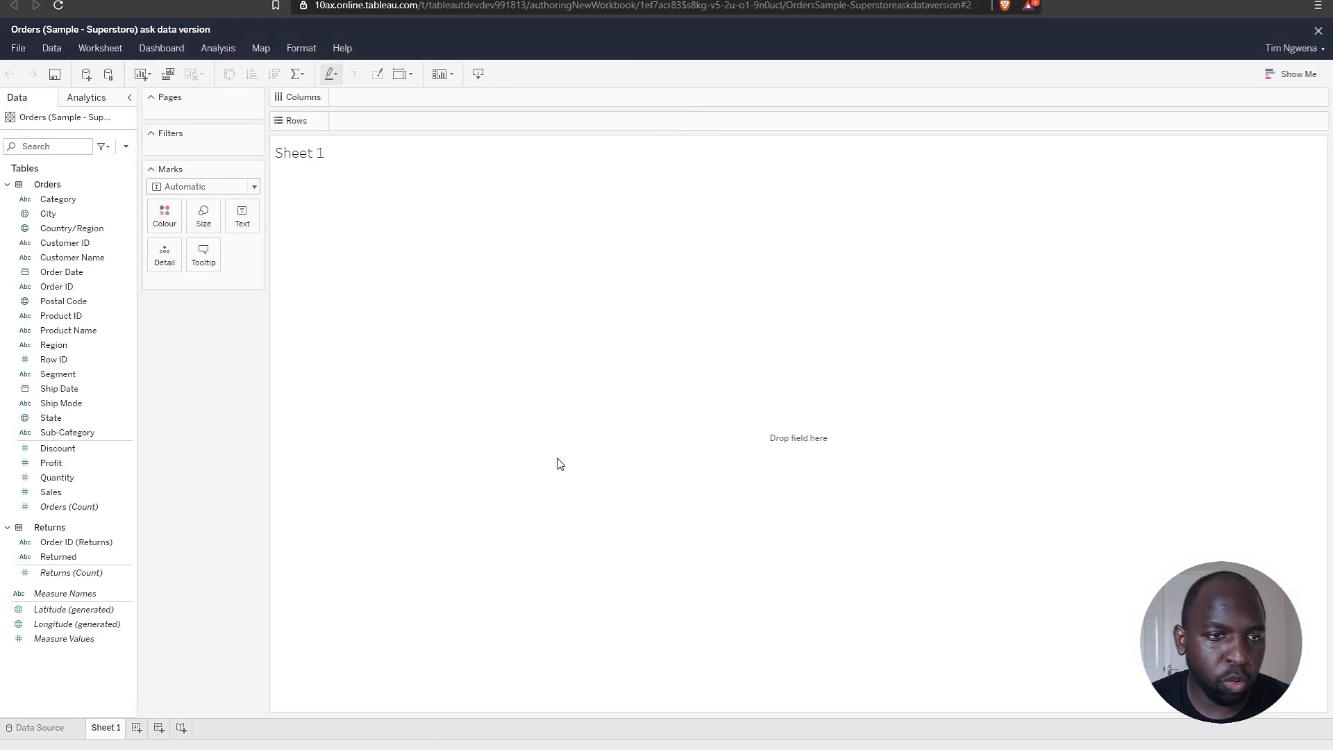
pyautogui.moveTo(363, 434)
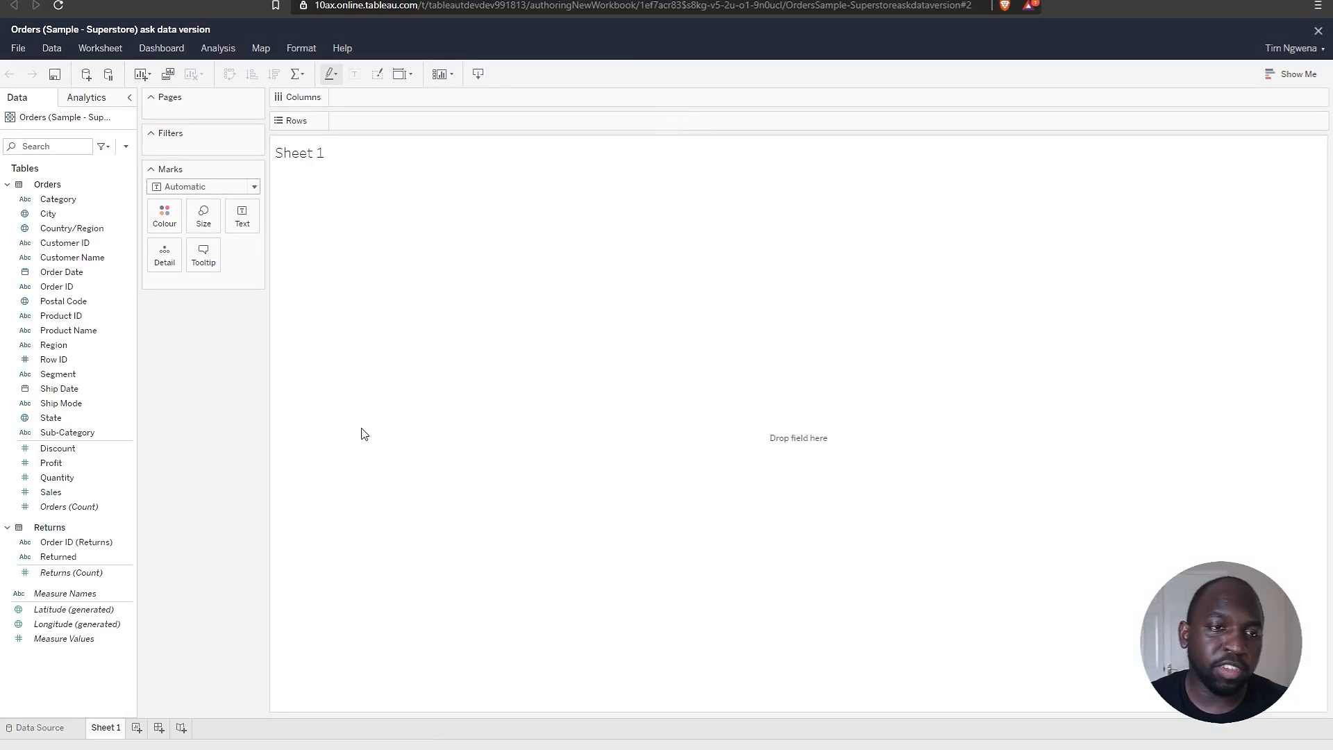
pyautogui.moveTo(250, 478)
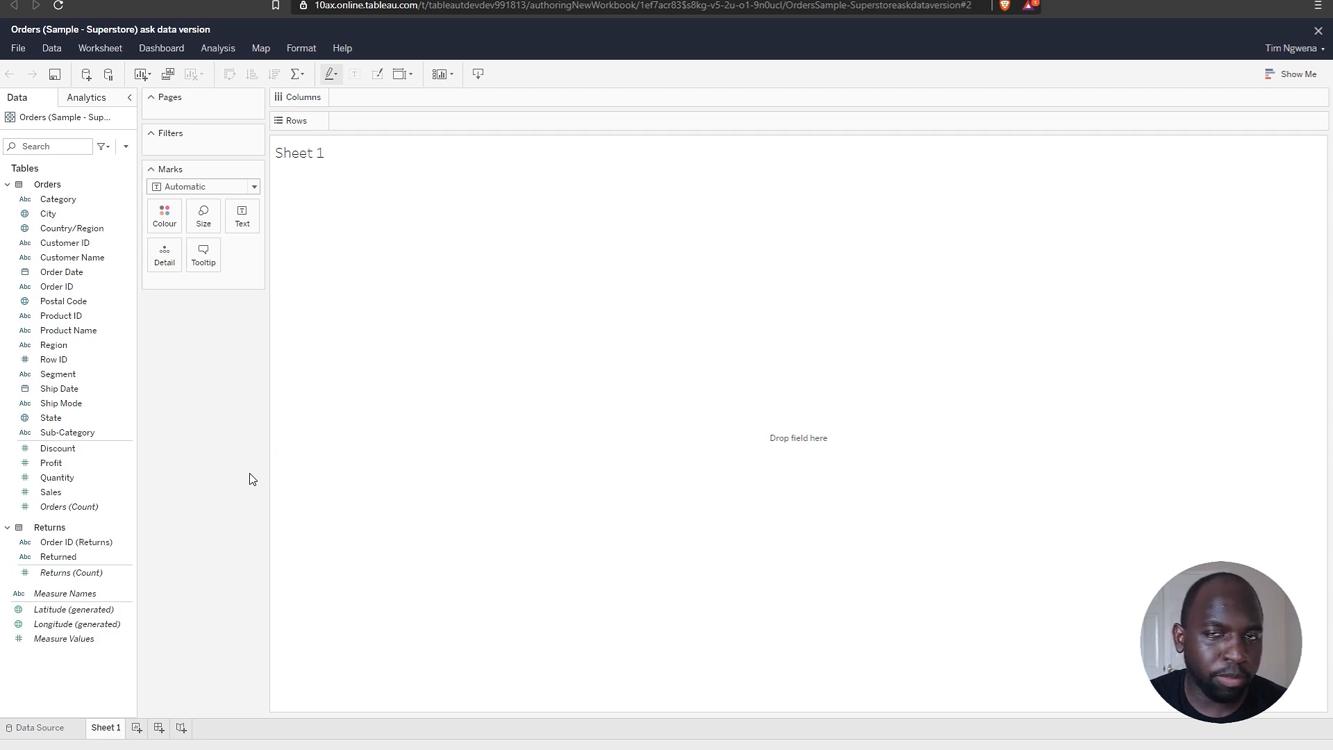
pyautogui.click(57, 286)
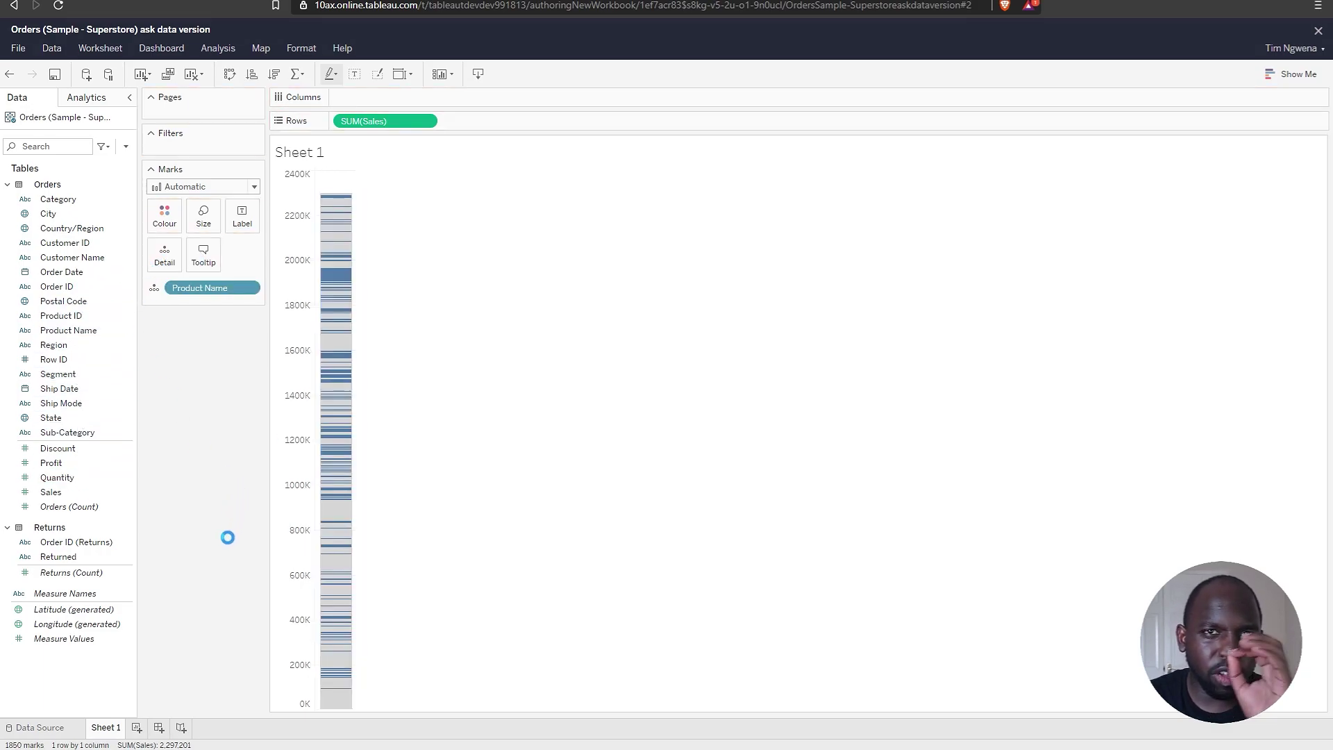
pyautogui.click(58, 448)
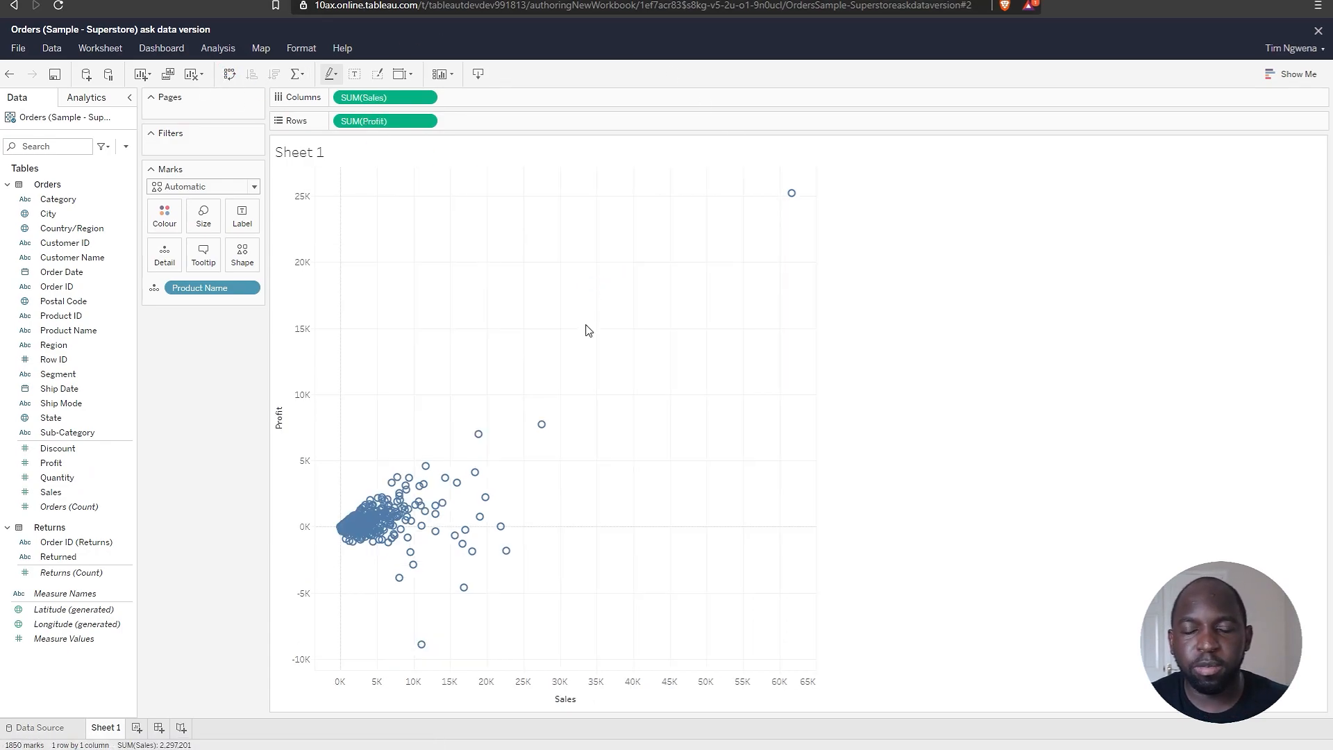
pyautogui.moveTo(433, 289)
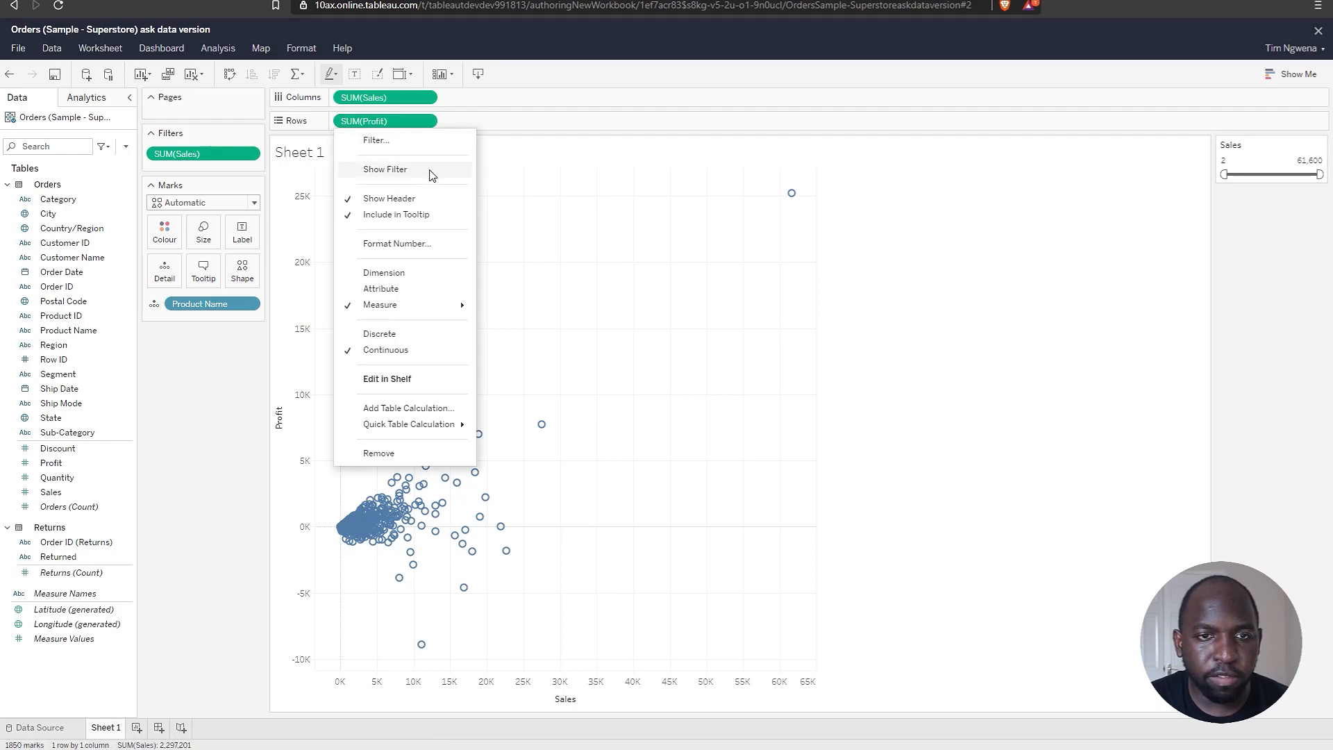
# - Show the Profit filter, colour by Sub-Category, draw filled circle marks and adjust opacity
pyautogui.click(385, 170)
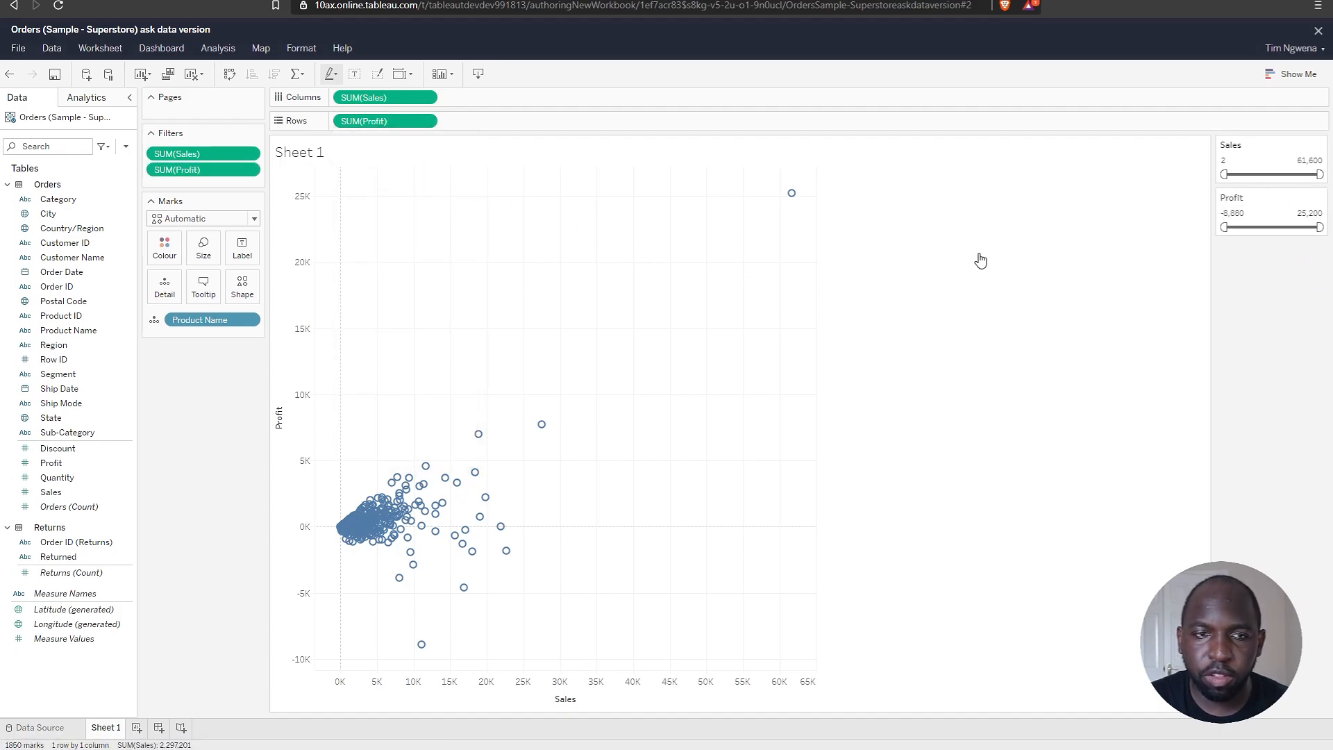
pyautogui.click(50, 417)
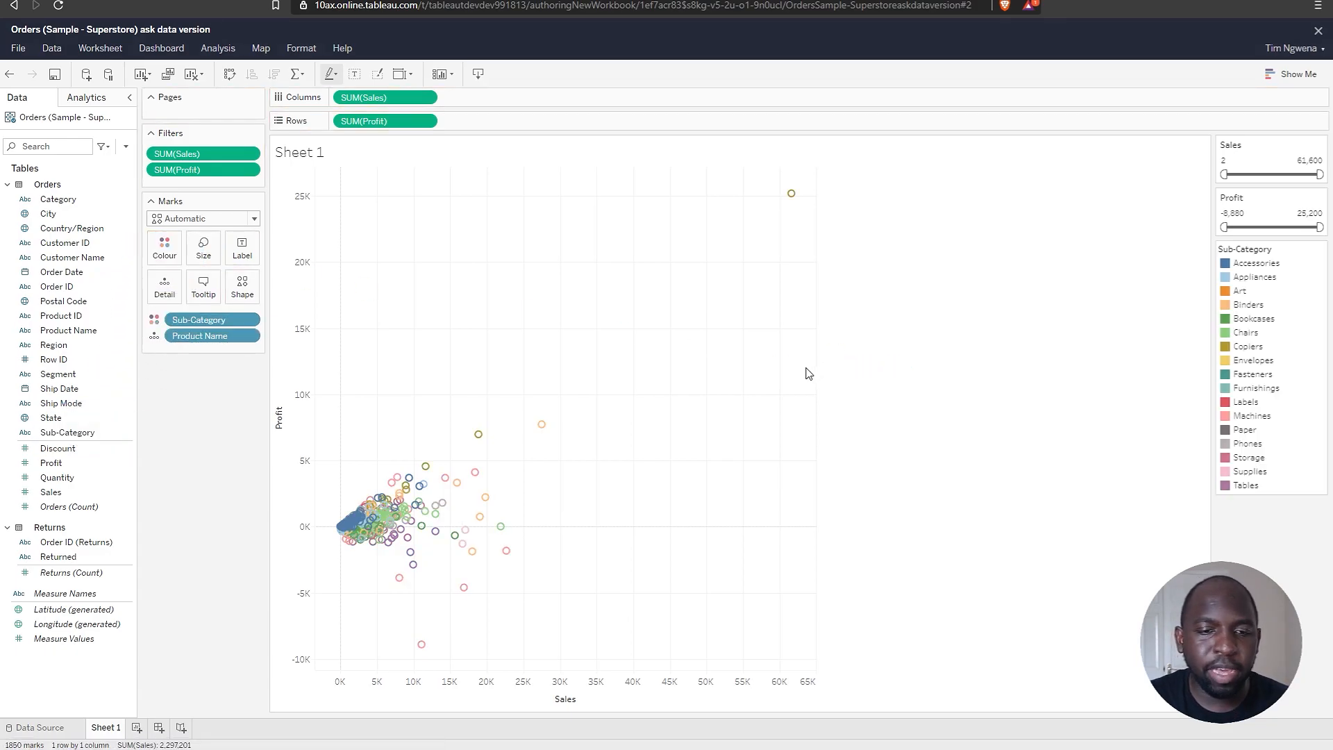
pyautogui.click(253, 219)
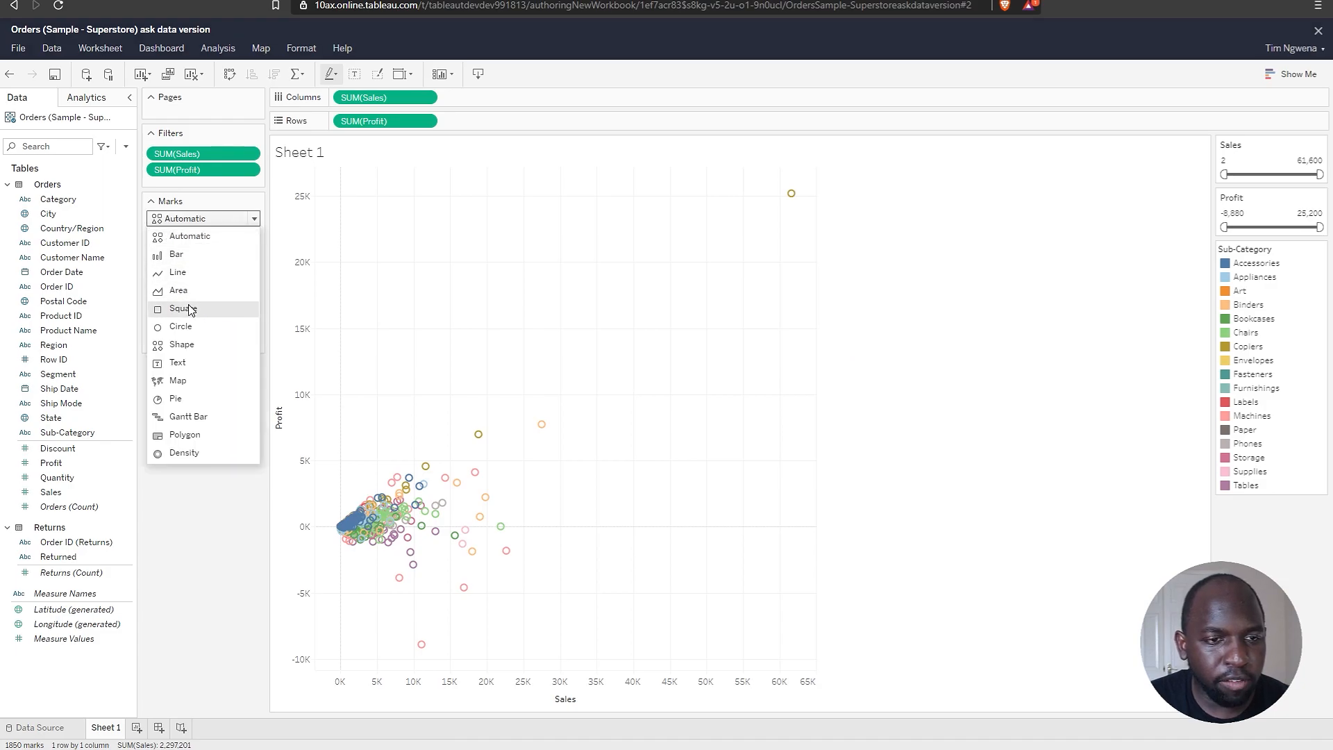
pyautogui.click(179, 325)
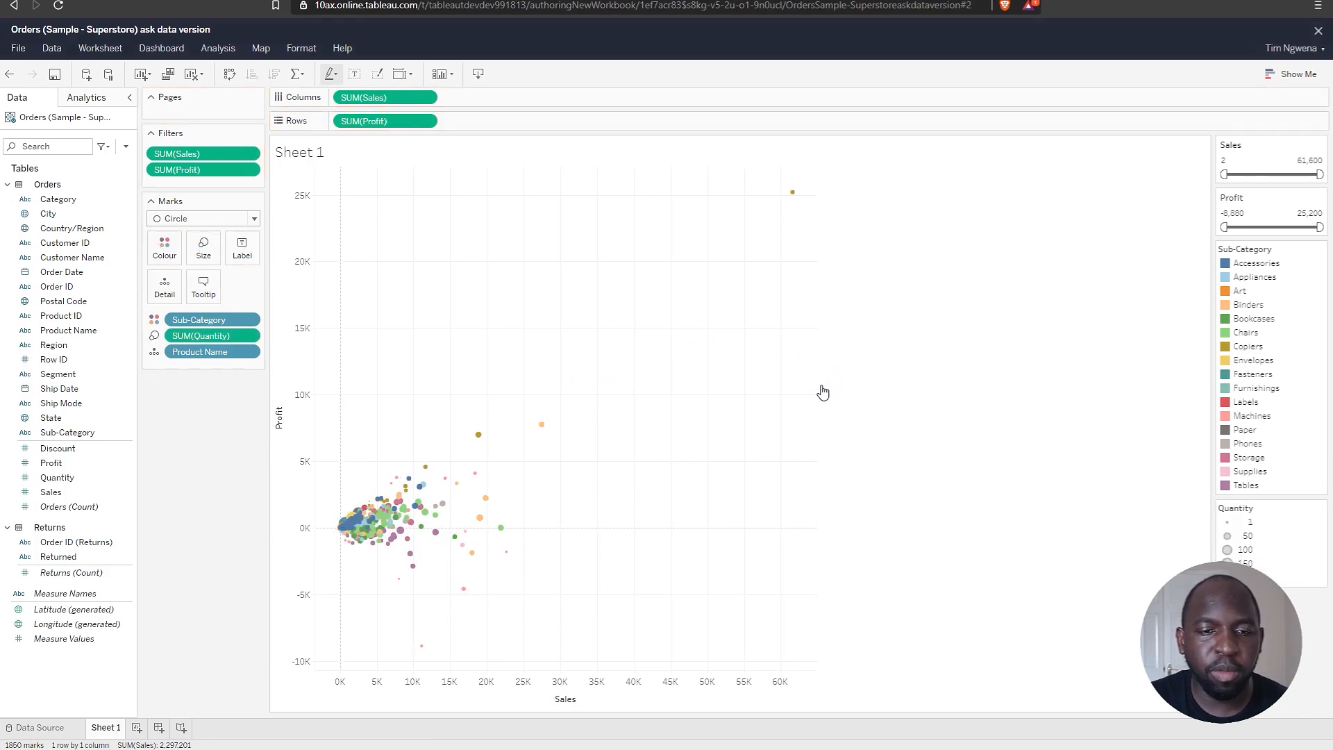
pyautogui.click(163, 247)
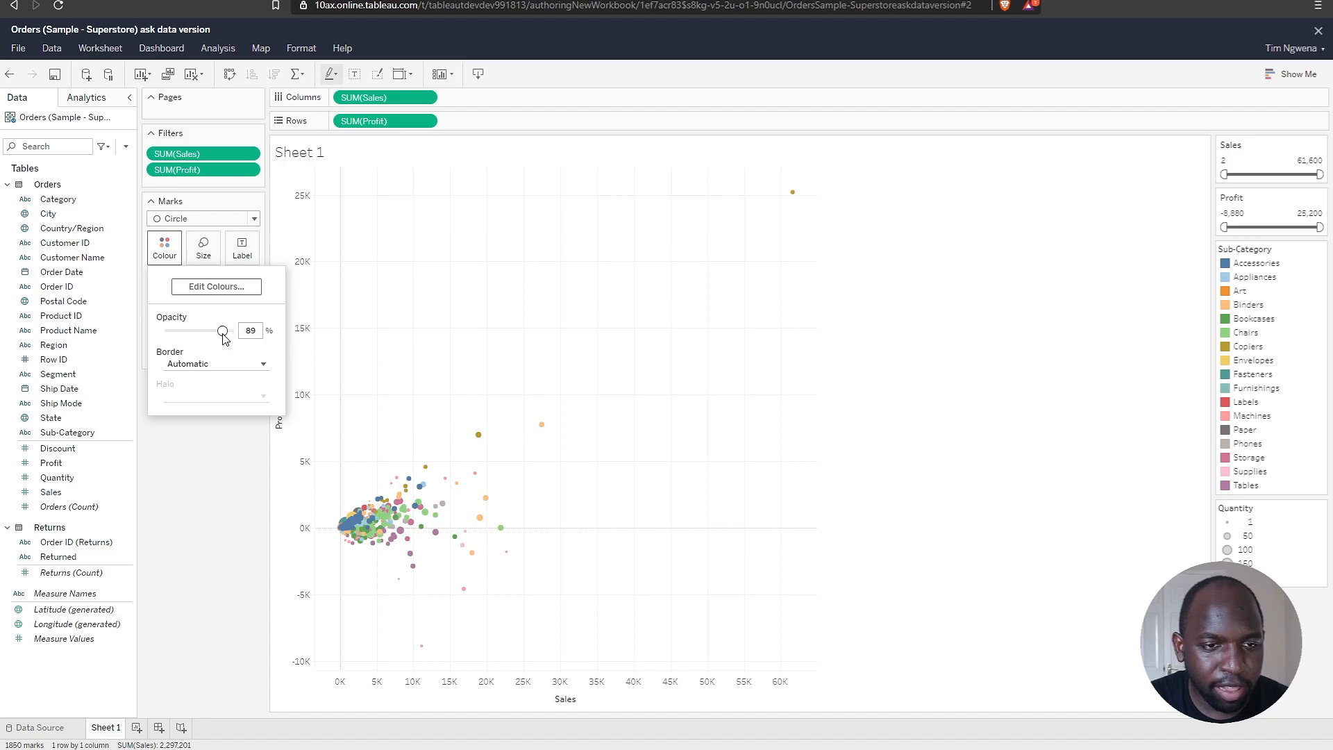
pyautogui.moveTo(210, 507)
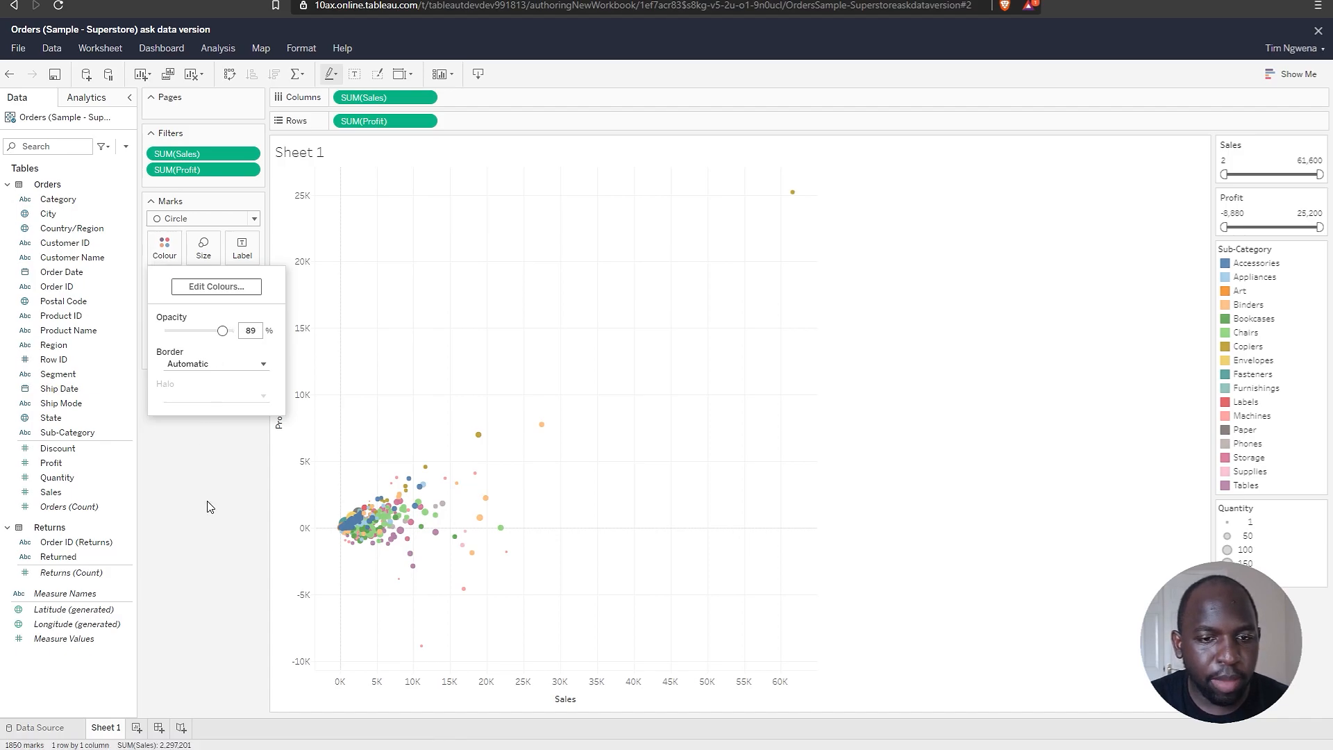
pyautogui.click(163, 246)
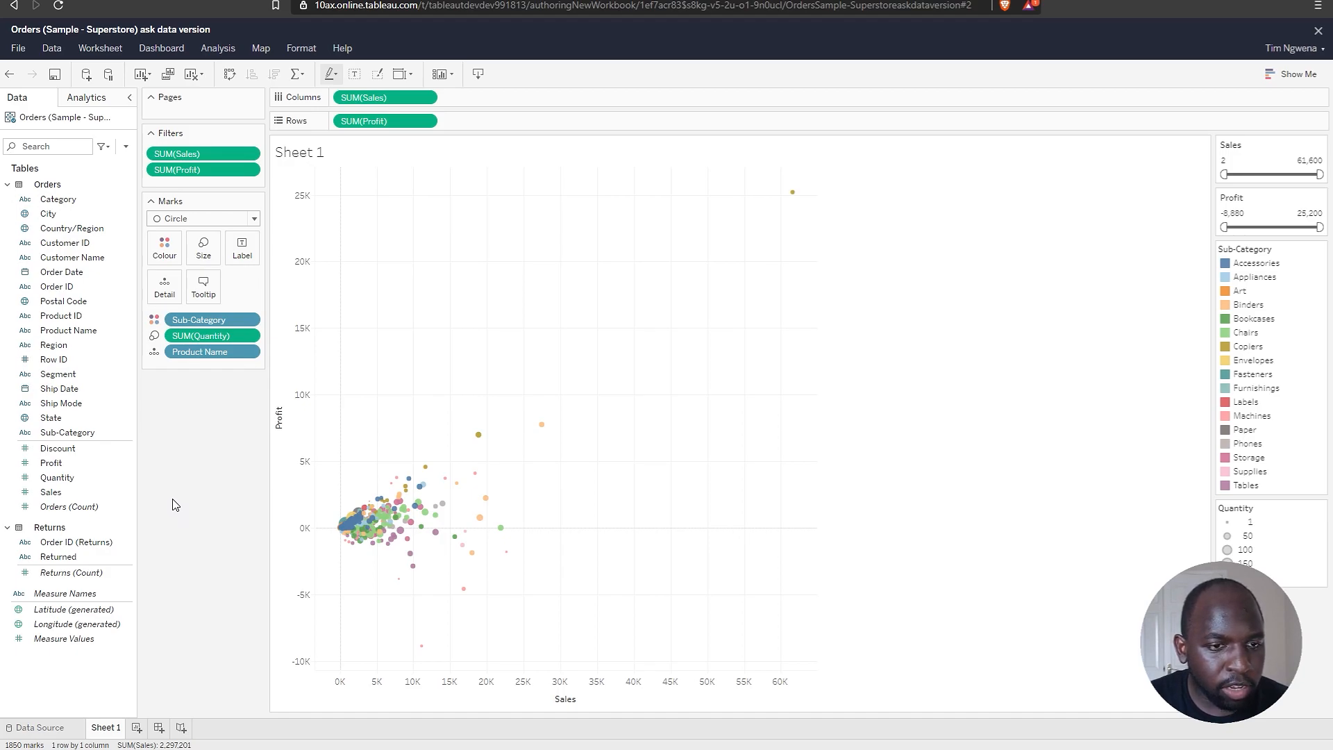
pyautogui.moveTo(57, 287)
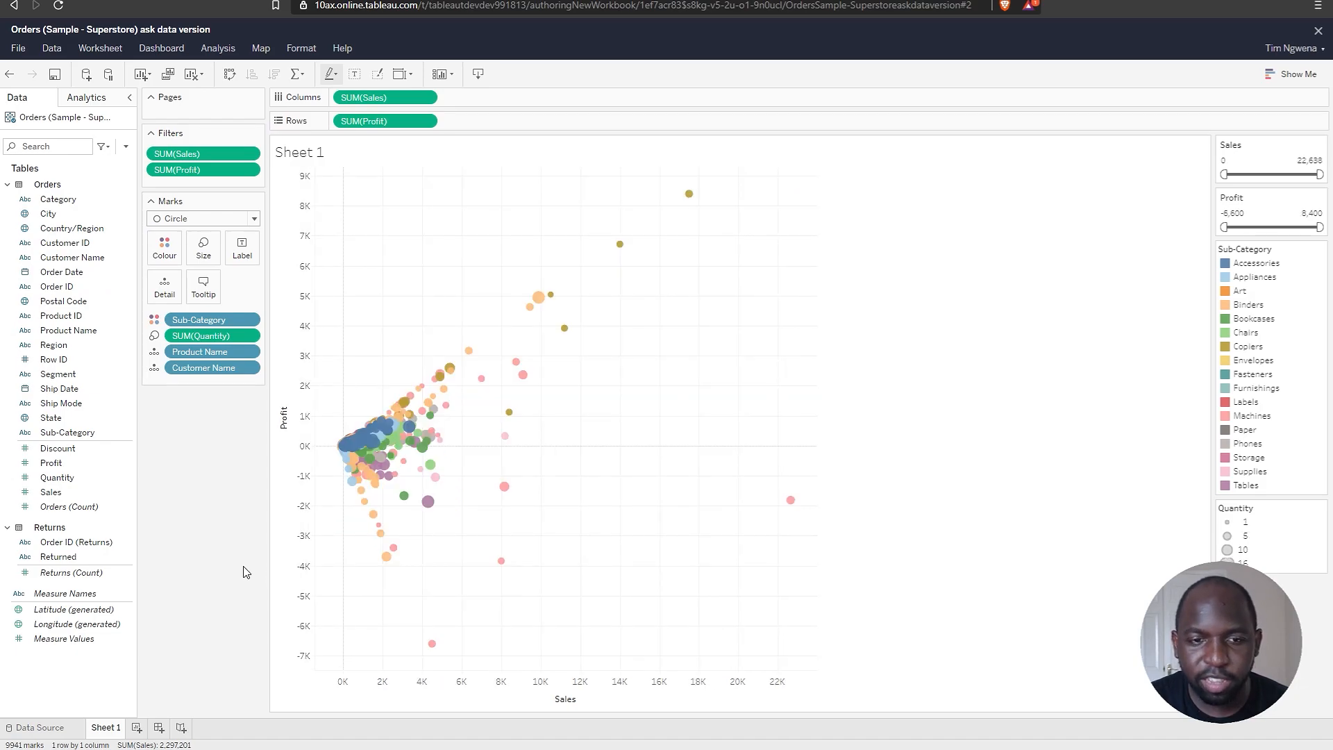
pyautogui.moveTo(476, 580)
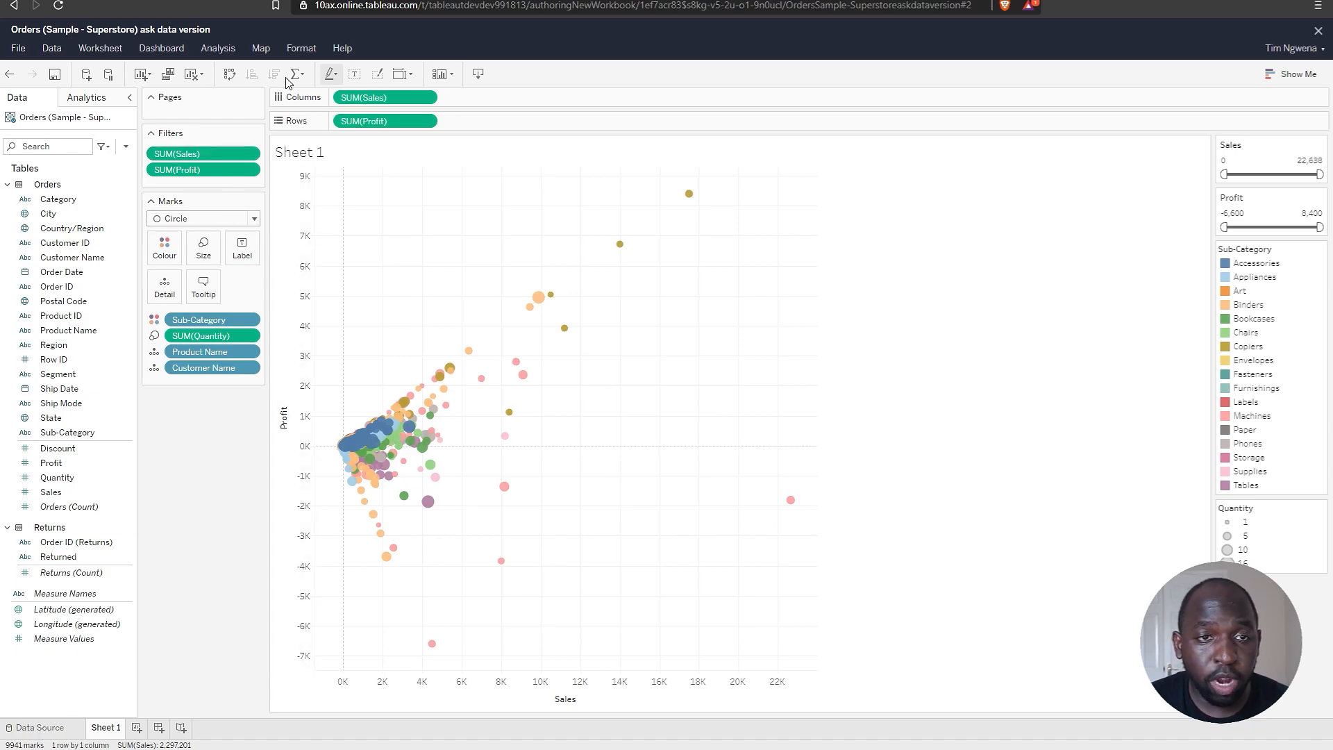
# - Switch workbook default animations on at 0.30 seconds with Simultaneous style
pyautogui.click(300, 48)
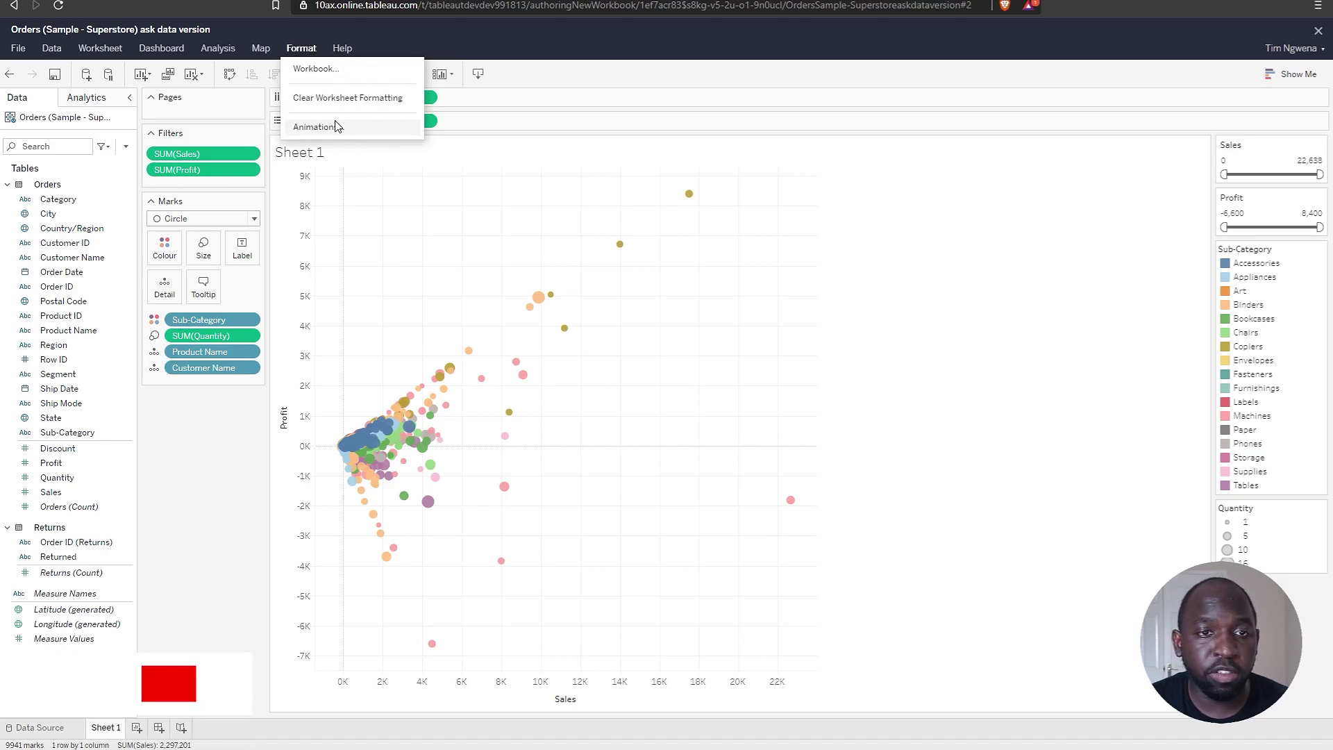
pyautogui.click(314, 126)
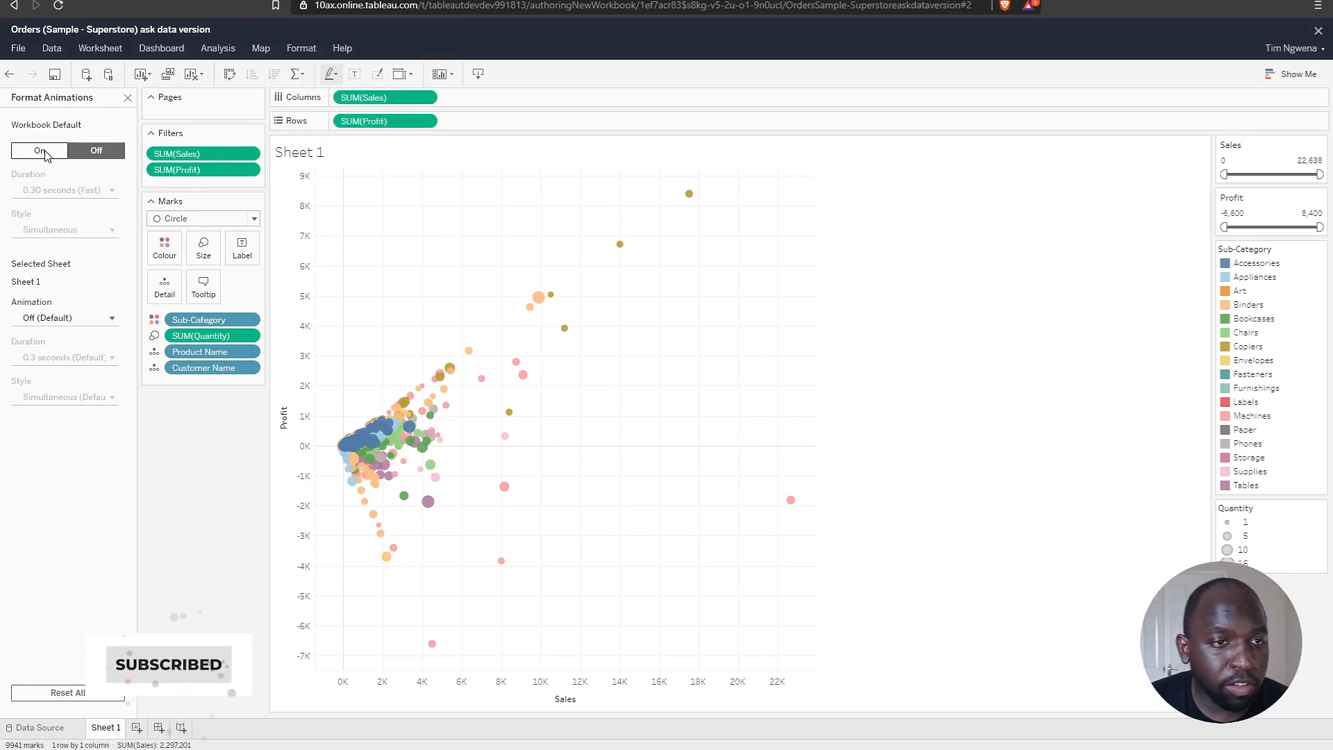
pyautogui.click(39, 151)
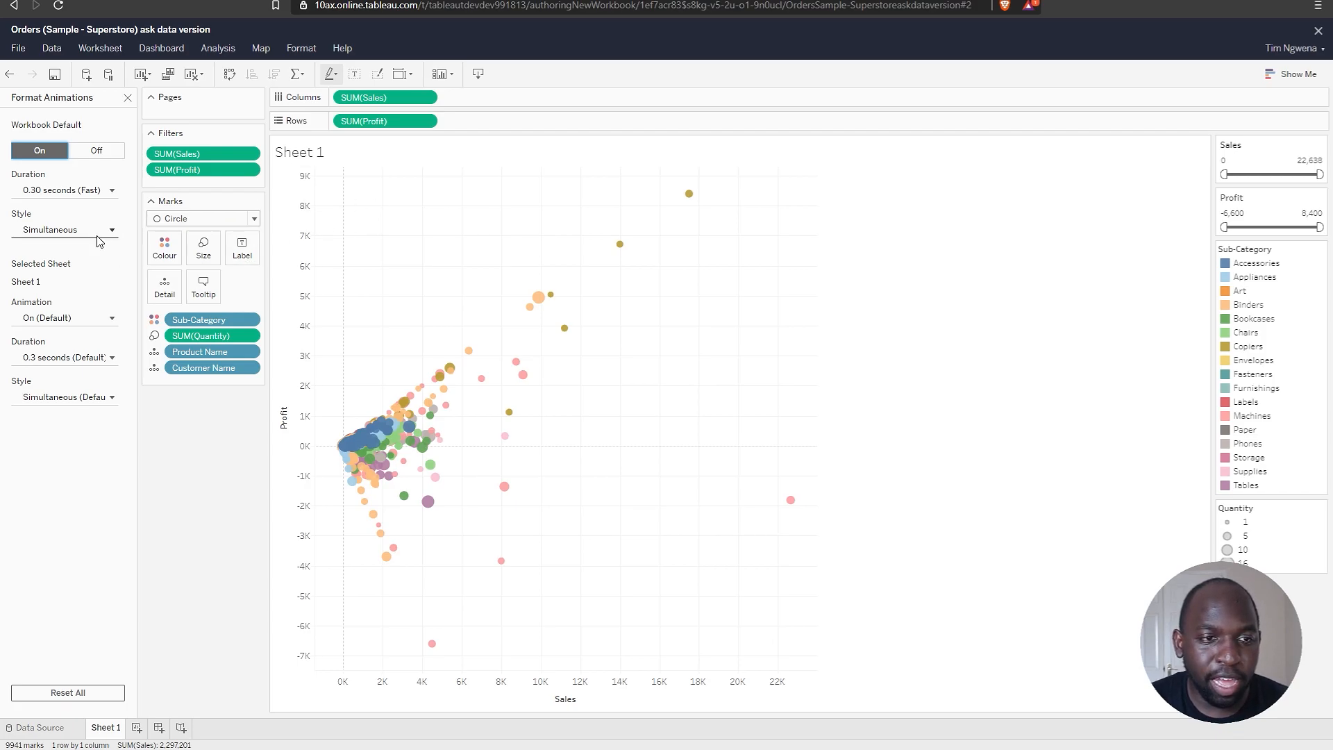
pyautogui.moveTo(102, 199)
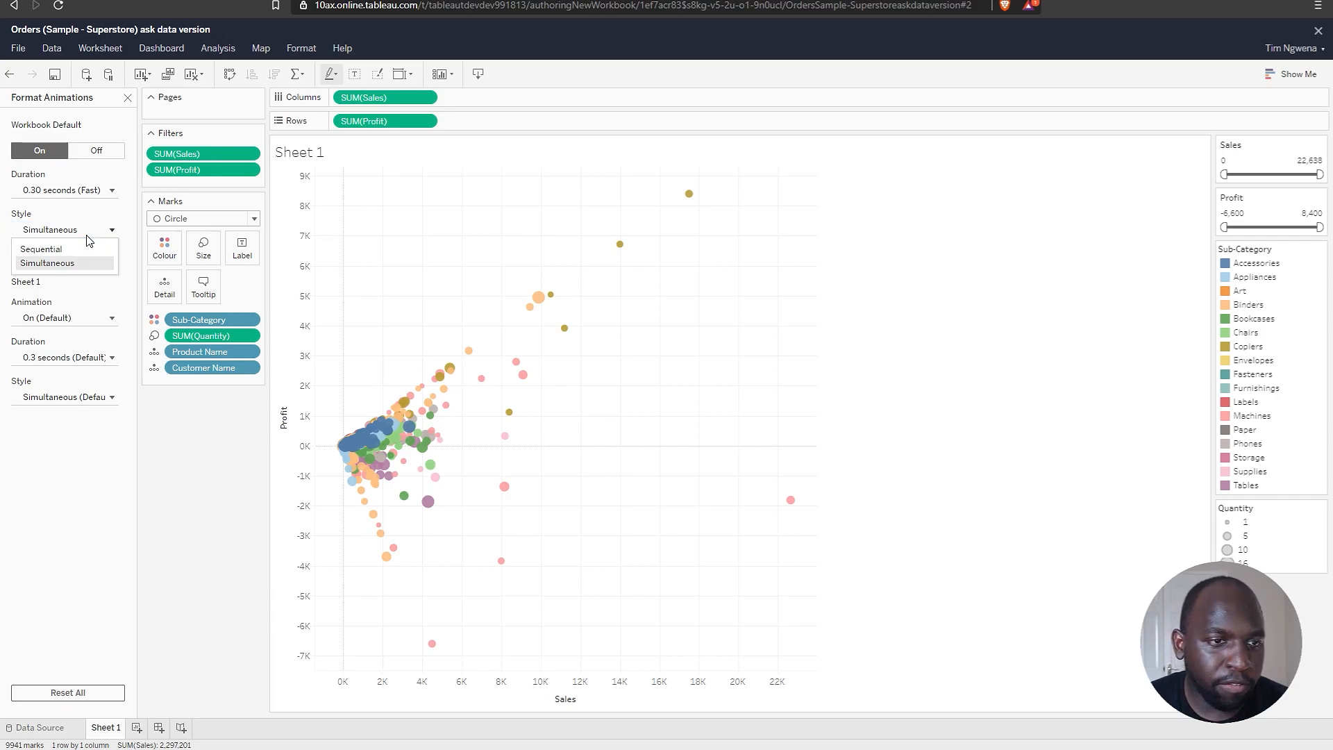
pyautogui.click(46, 262)
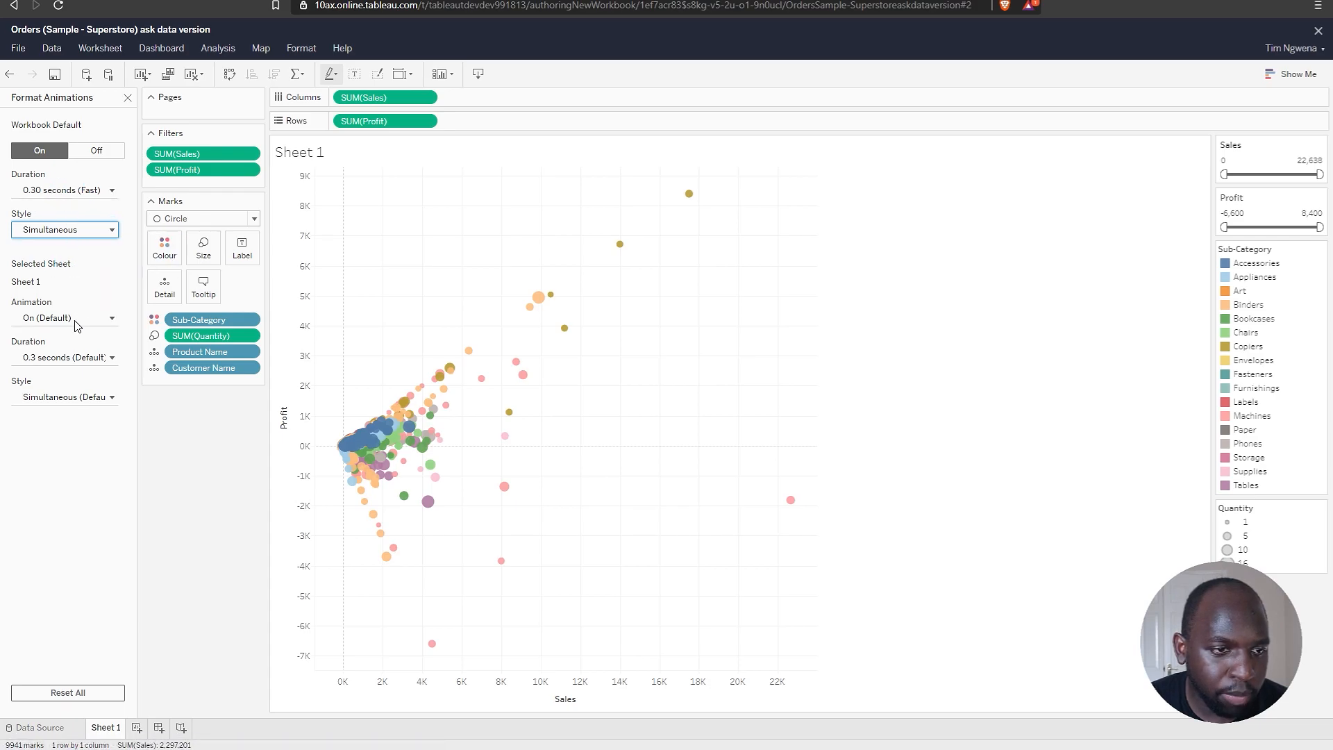
pyautogui.moveTo(1182, 278)
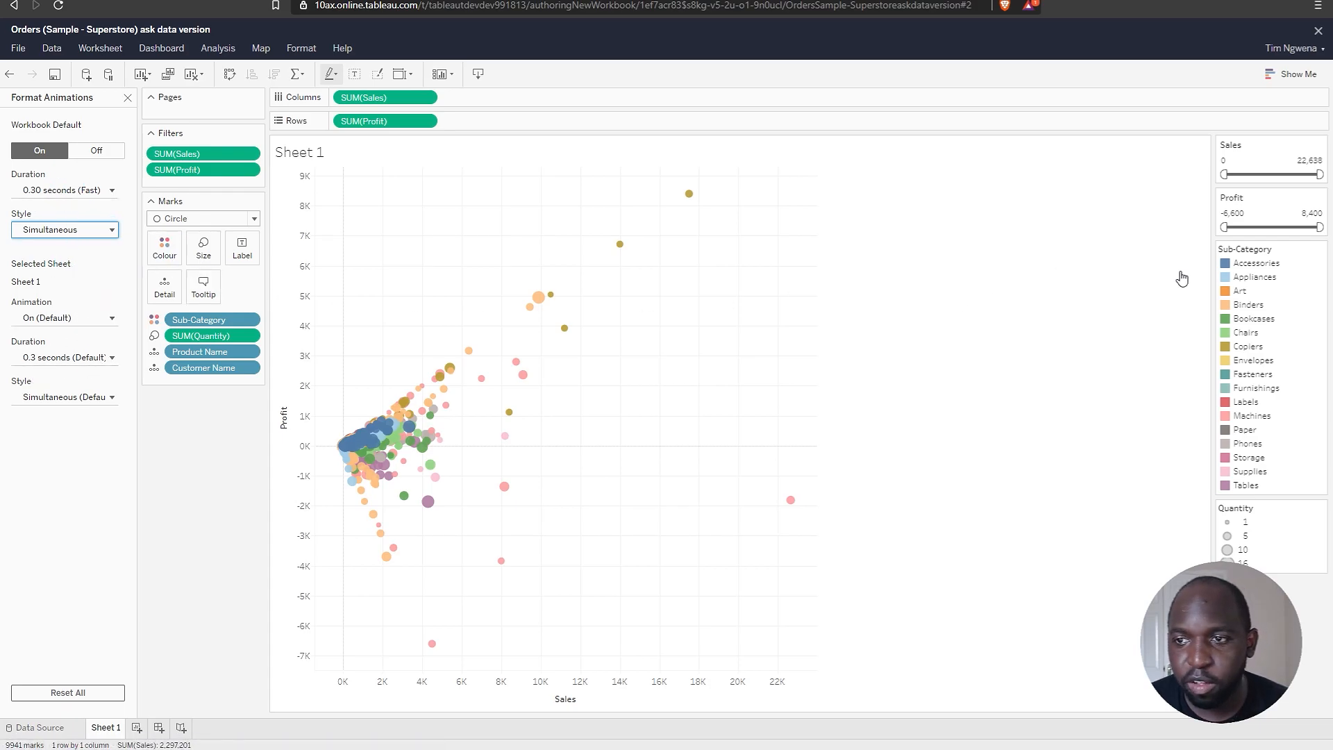
pyautogui.moveTo(72, 264)
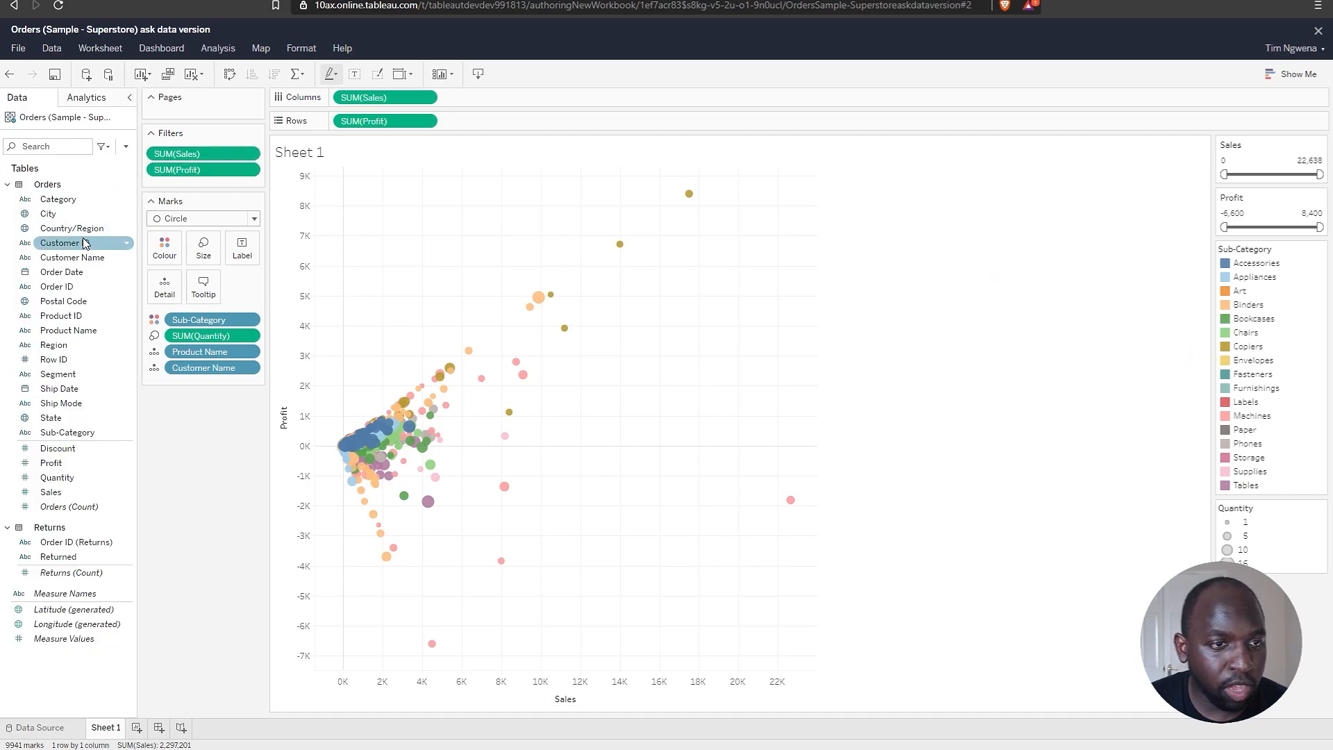
# - Add a Category filter with all categories selected and show its filter card
pyautogui.rightClick(57, 199)
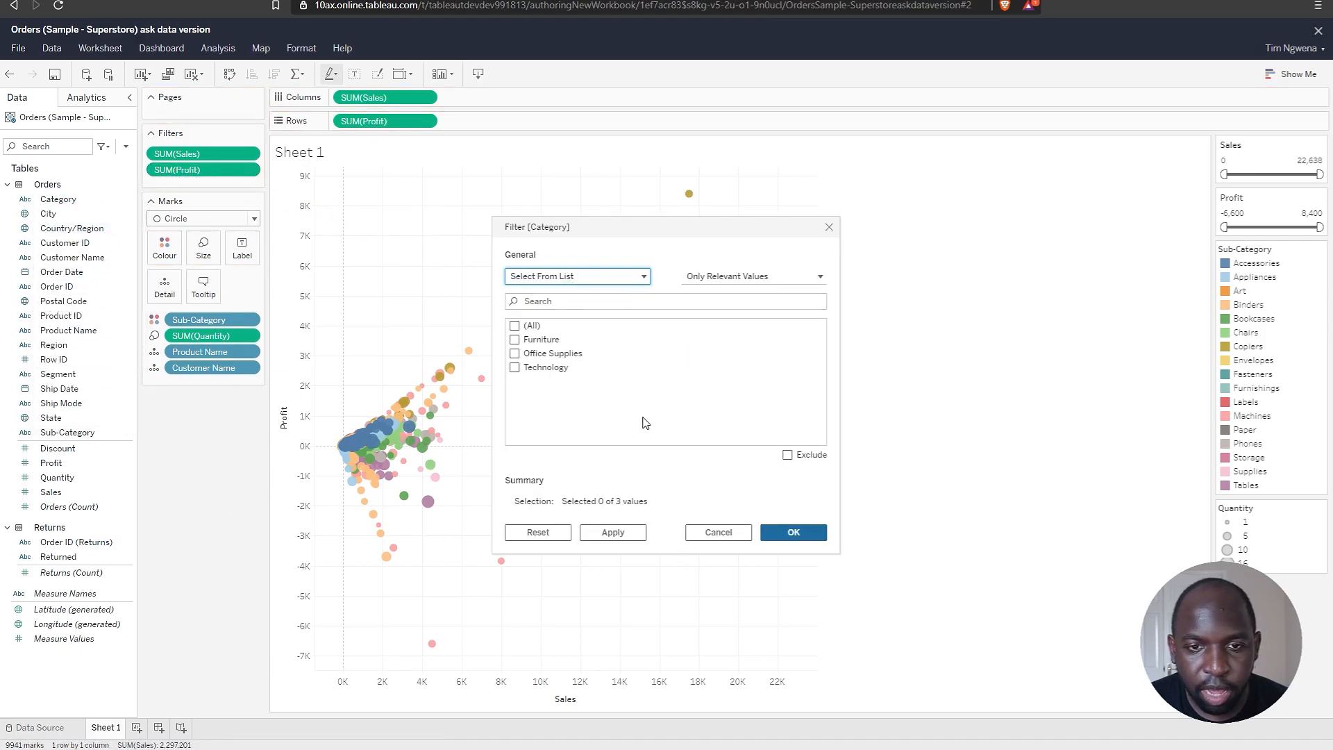
pyautogui.click(515, 325)
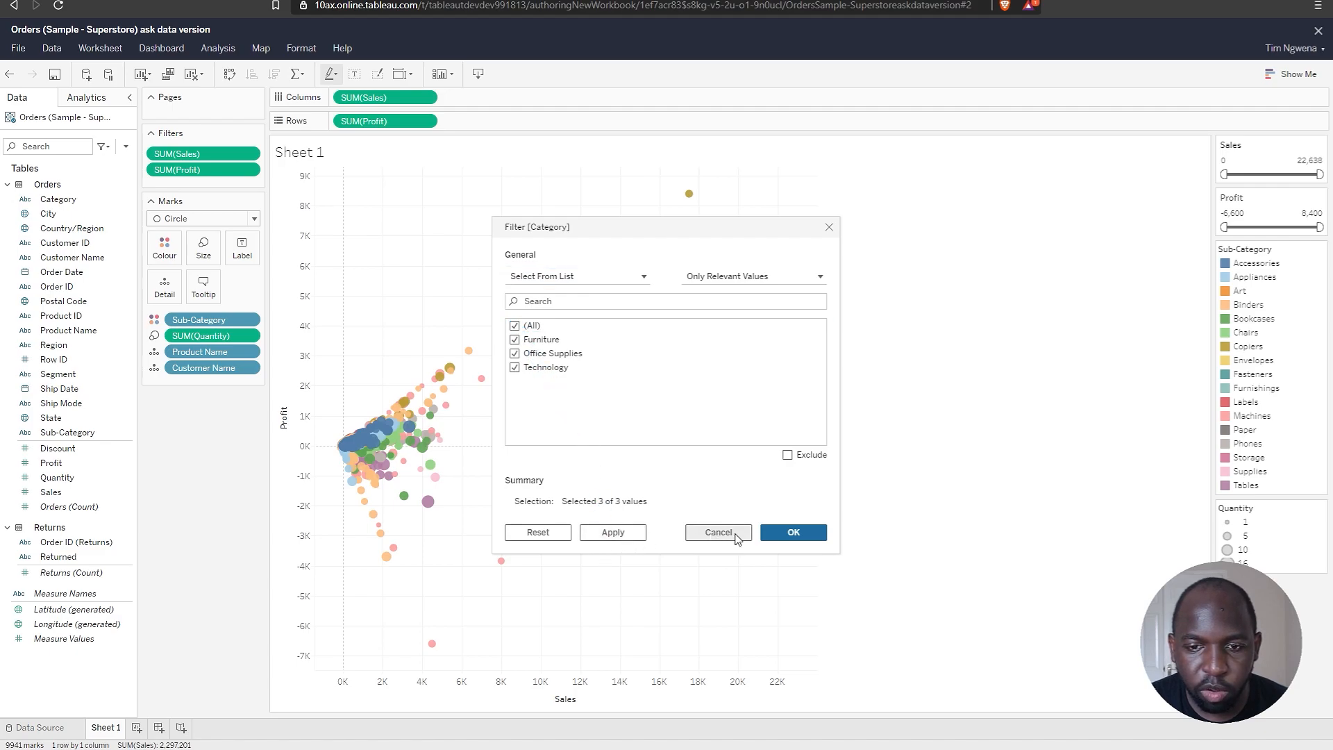
pyautogui.click(792, 533)
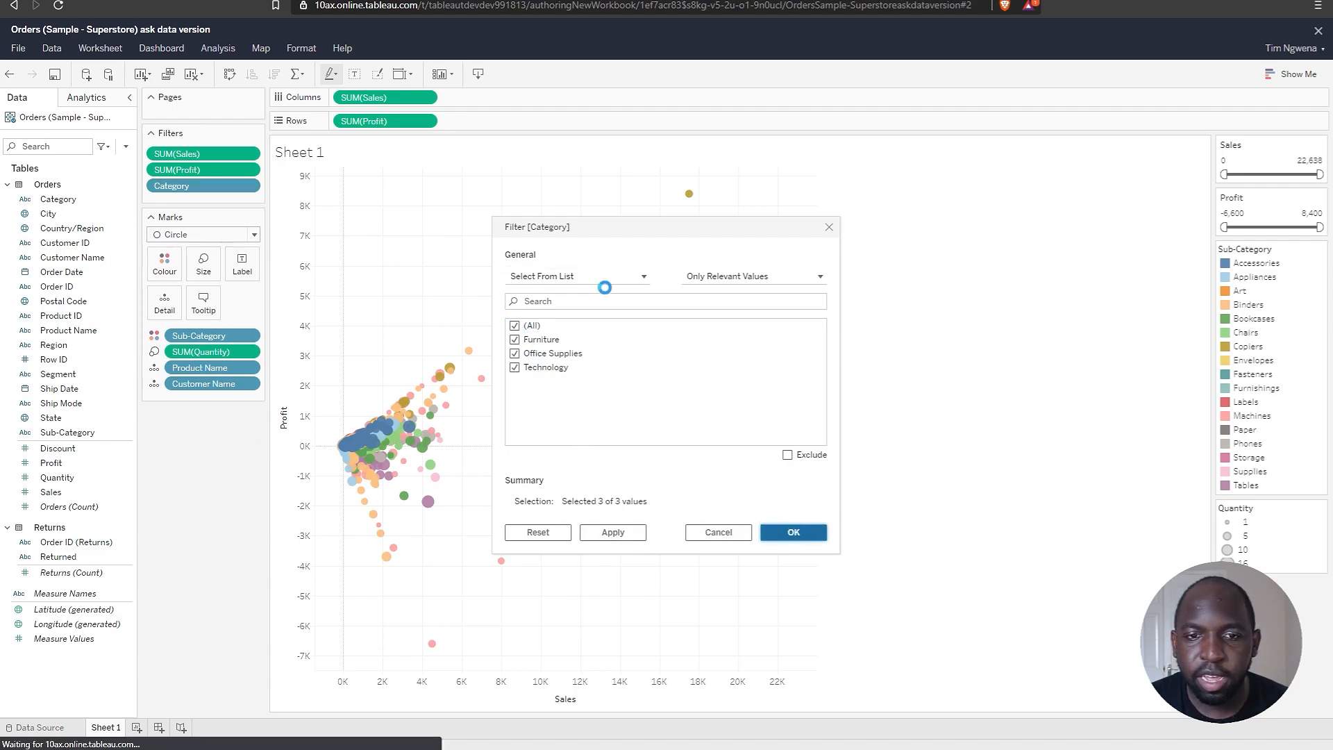
pyautogui.rightClick(204, 185)
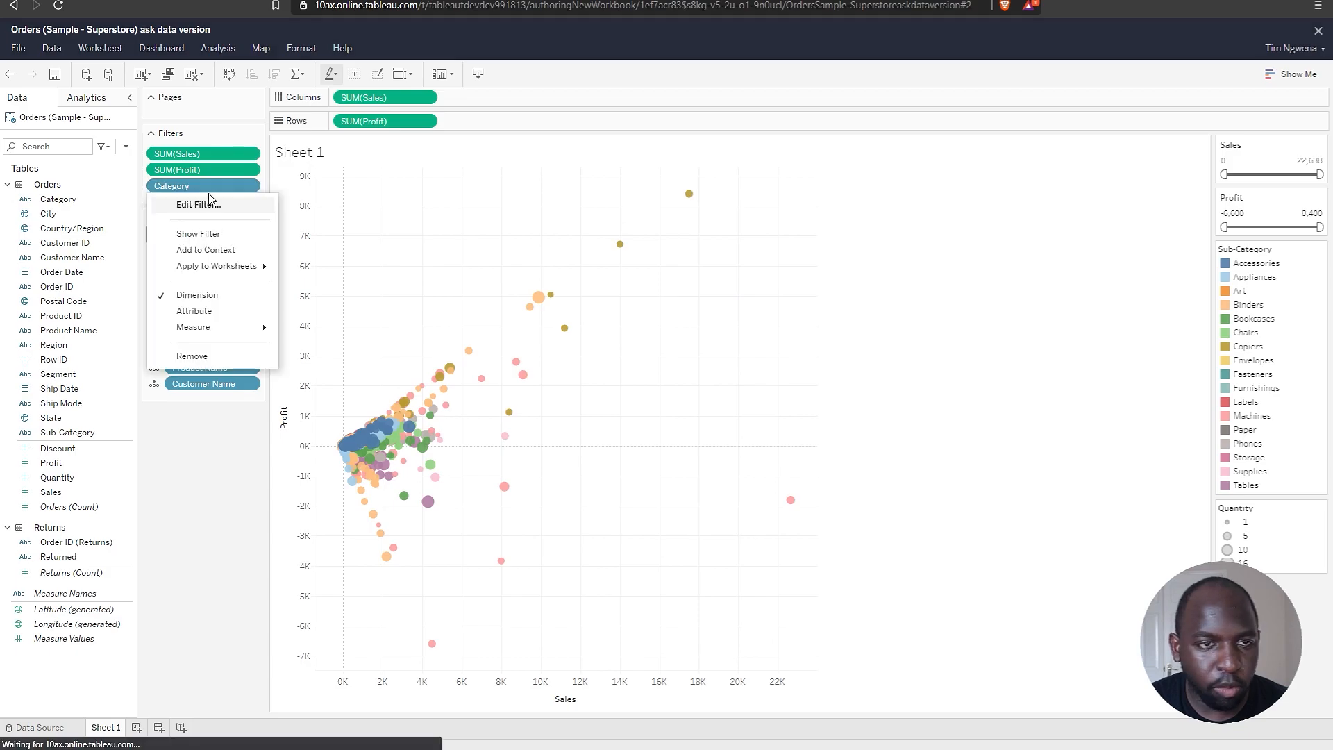
pyautogui.moveTo(230, 205)
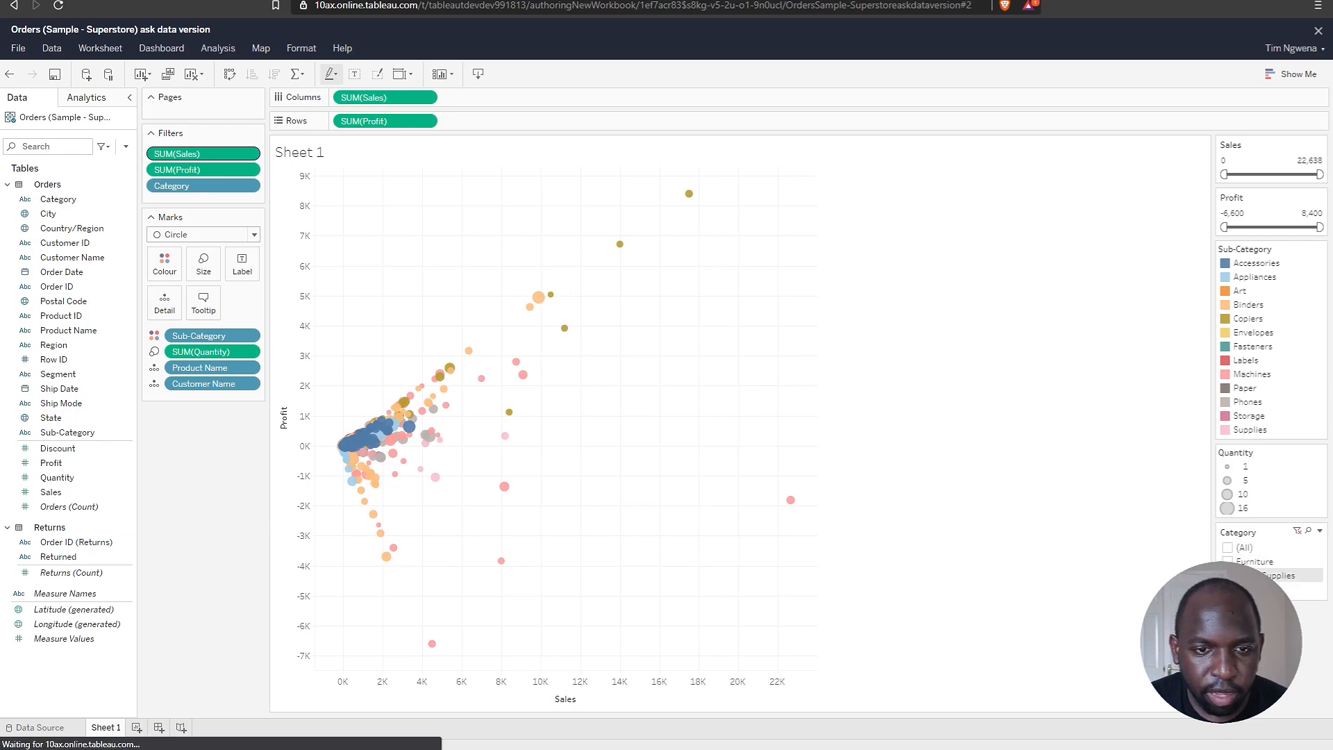
# - Toggle Category checkboxes between Technology, Office Supplies, Furniture and all categories to watch animations
pyautogui.click(1230, 465)
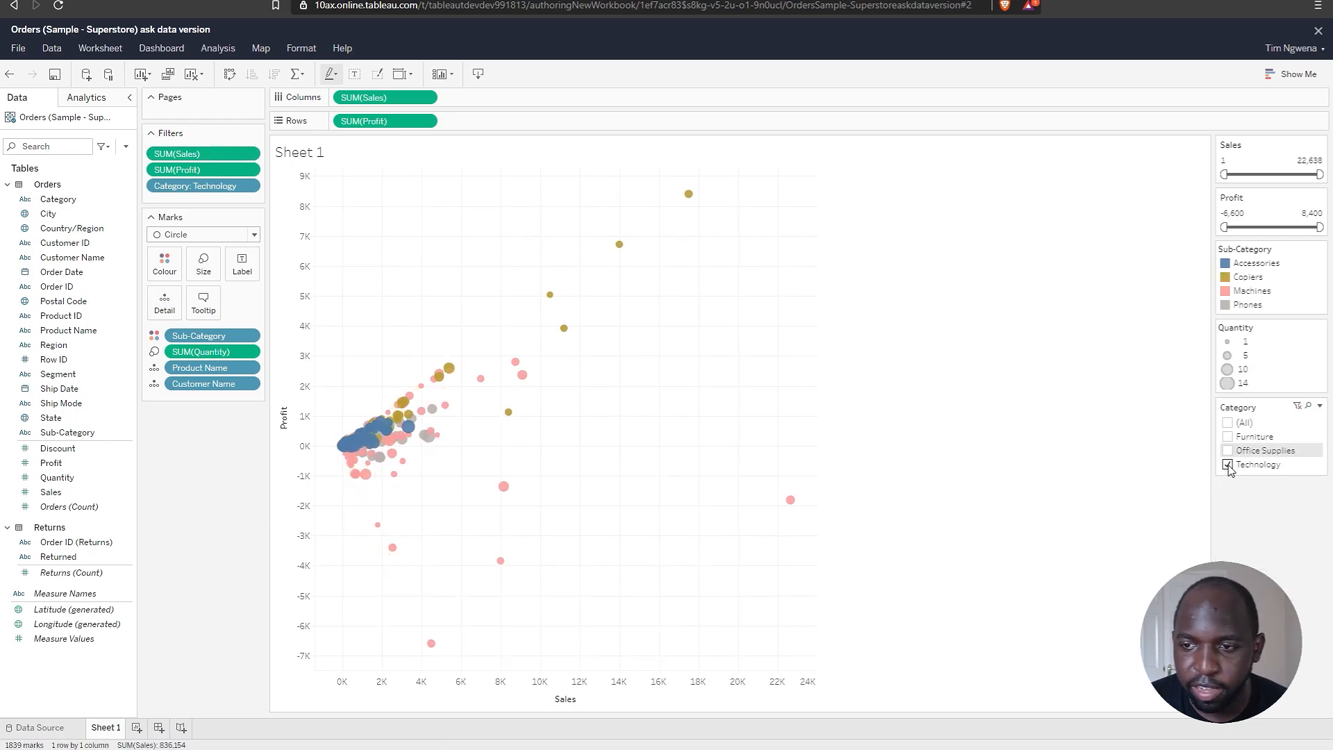
pyautogui.click(1227, 465)
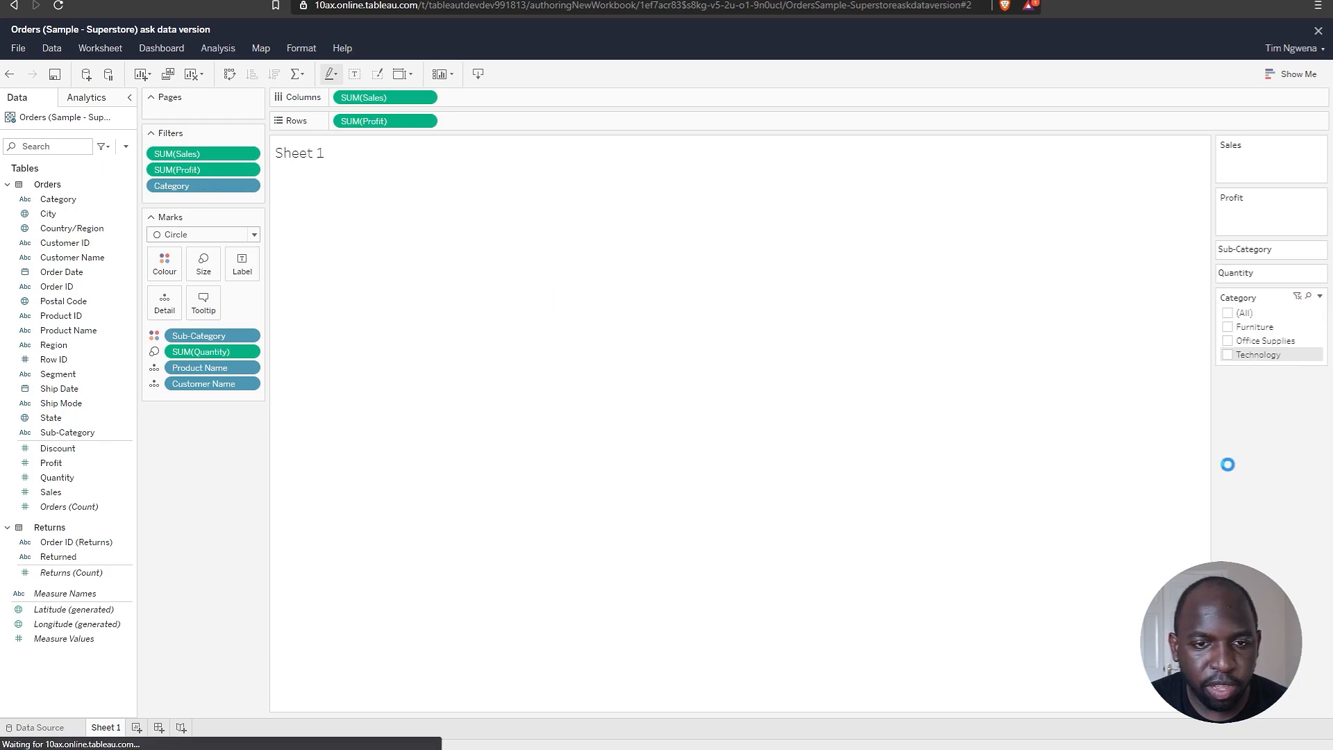
pyautogui.click(1227, 340)
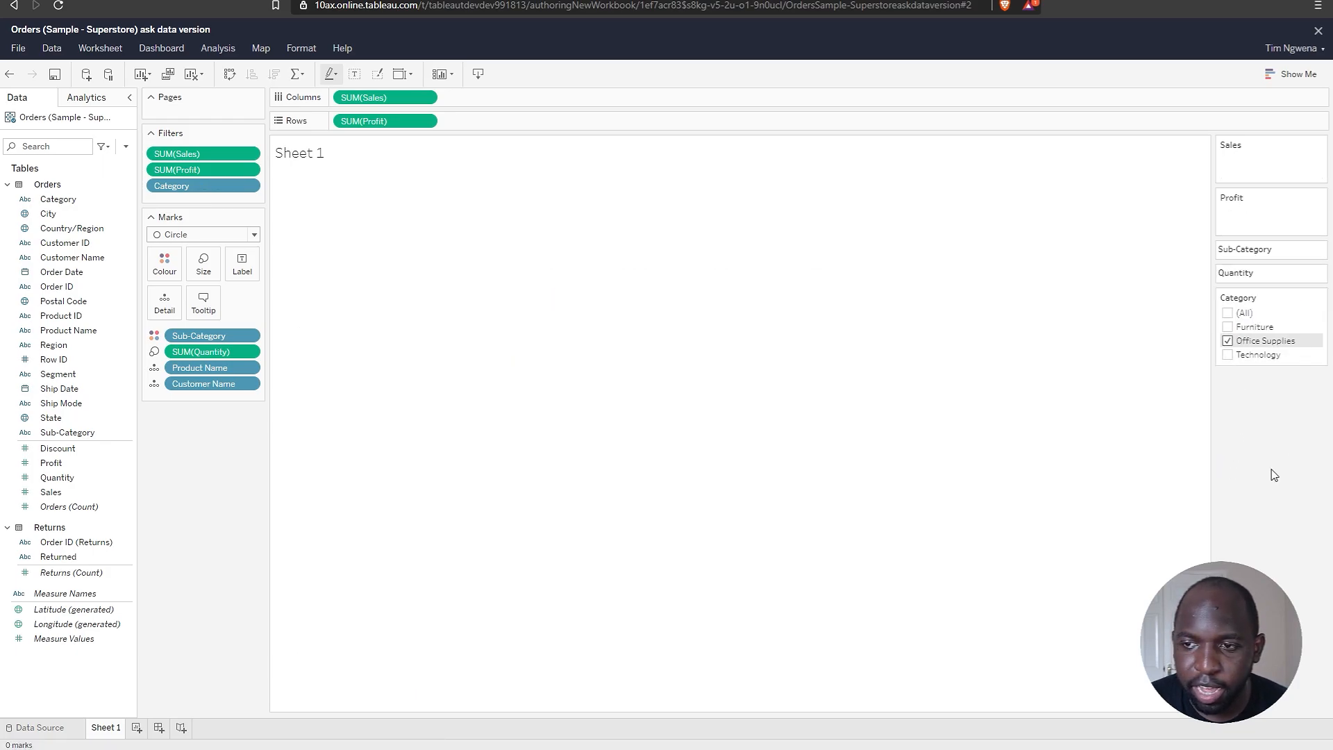
pyautogui.click(1228, 341)
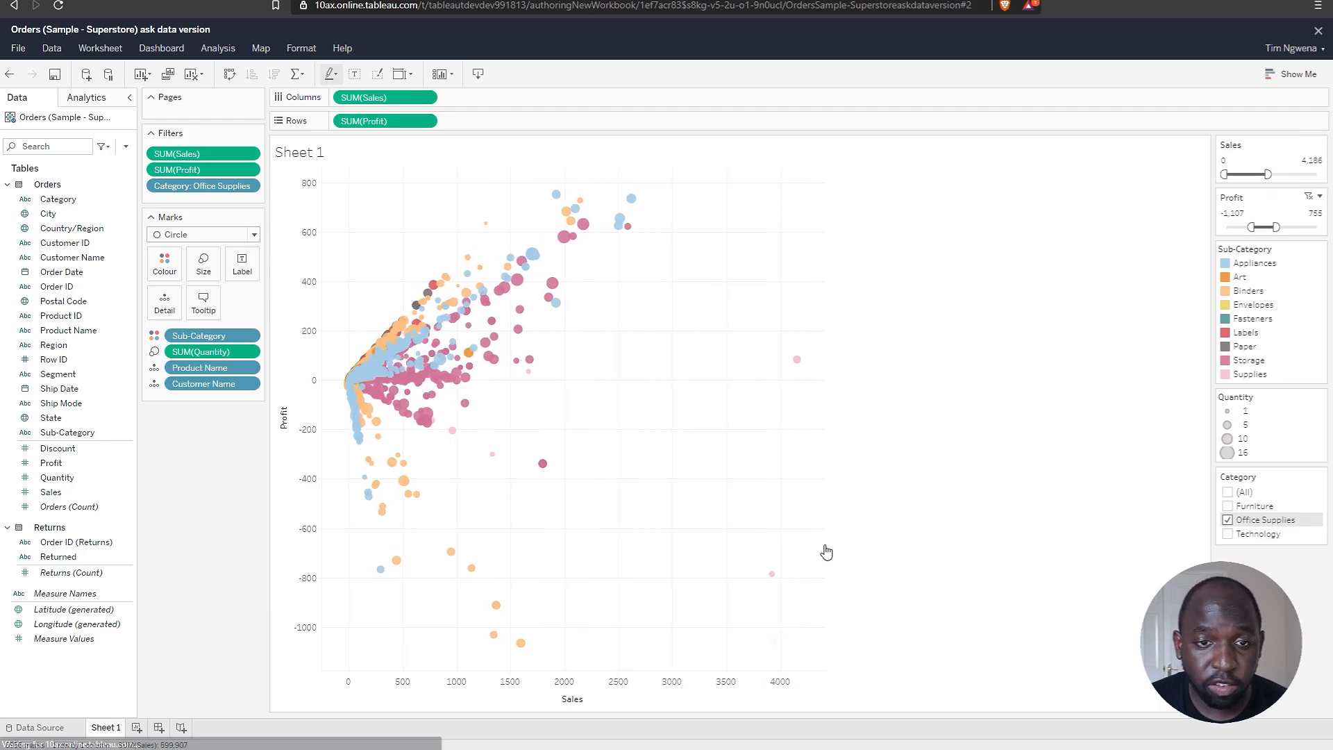
pyautogui.moveTo(371, 376)
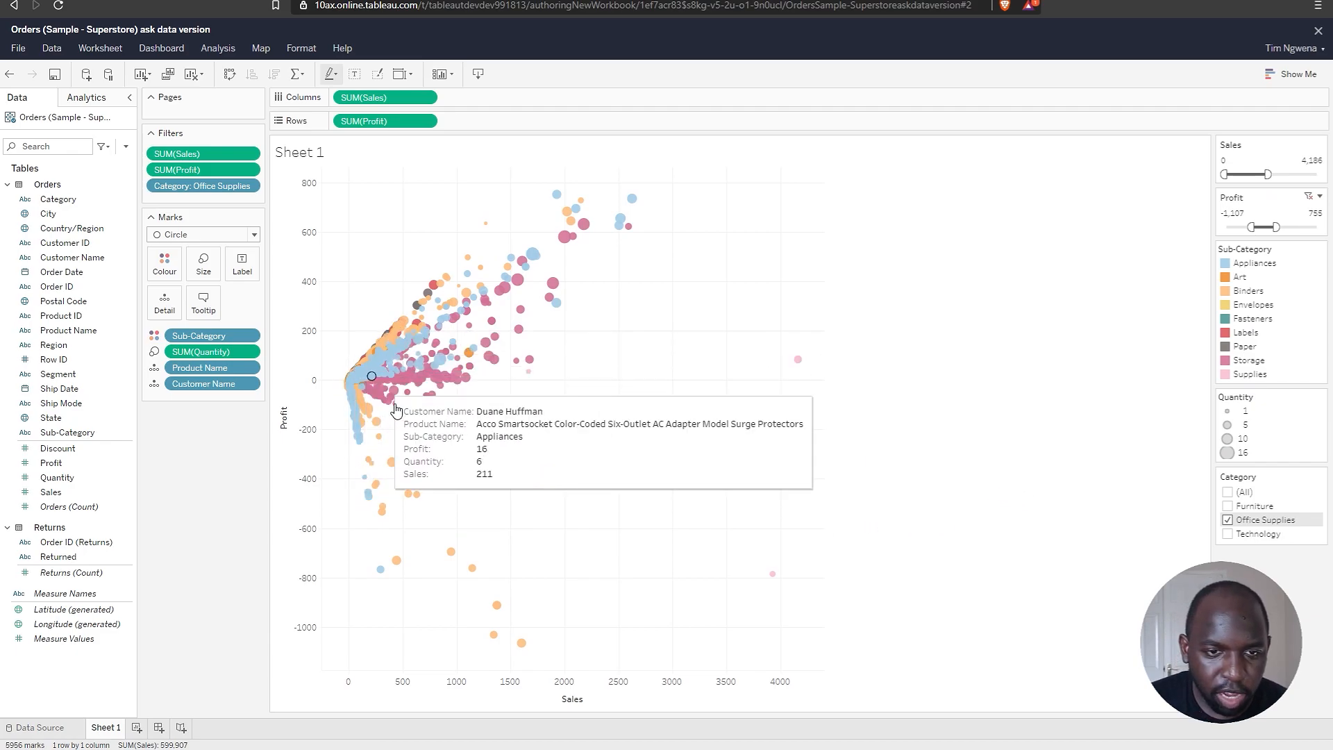
pyautogui.click(1228, 505)
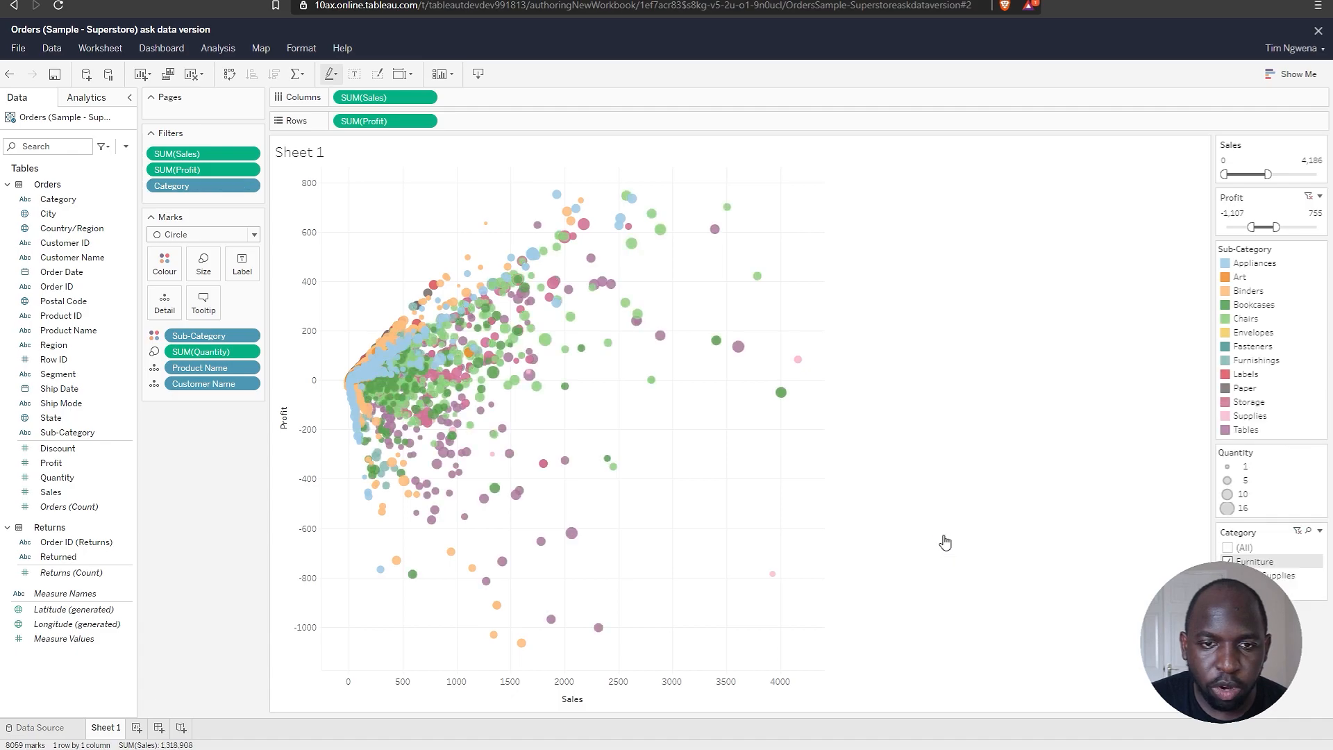
pyautogui.click(1230, 548)
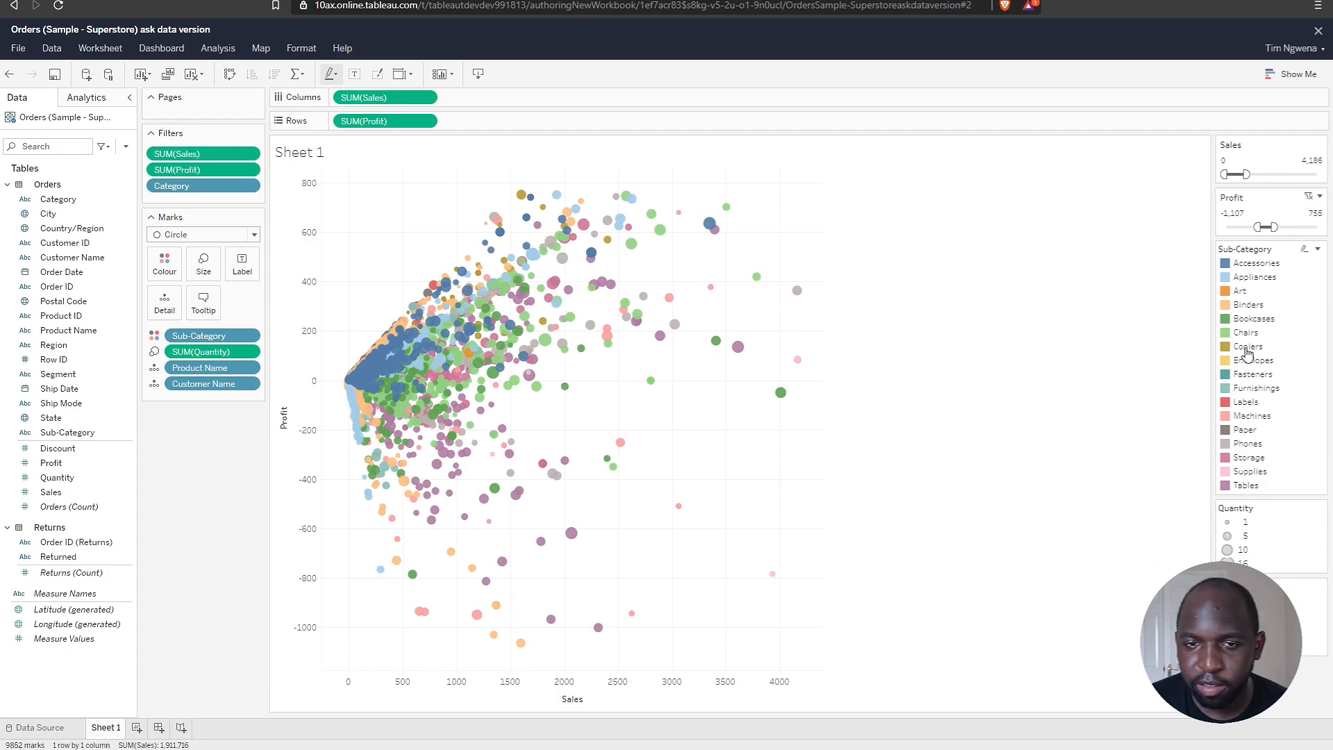
# - Toggle categories again, finishing with only Furniture and Office Supplies checked
pyautogui.click(1247, 443)
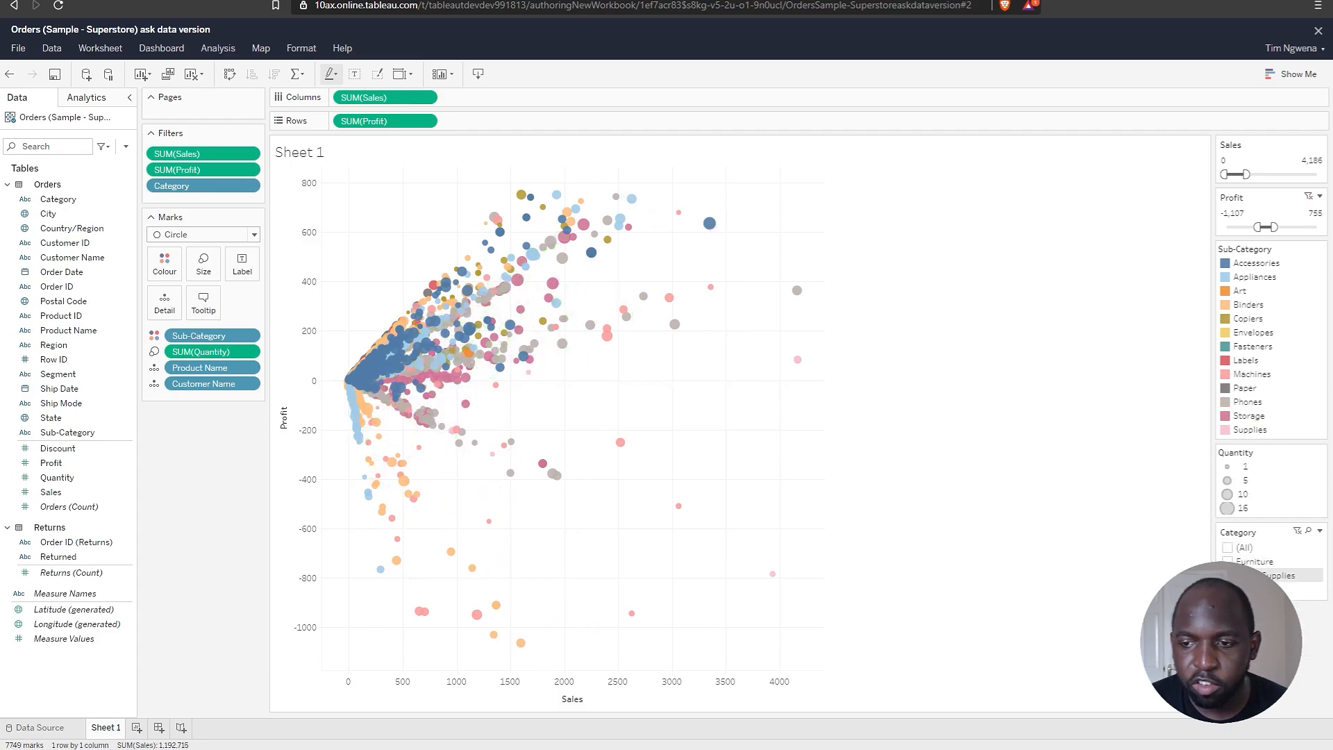
pyautogui.click(1229, 465)
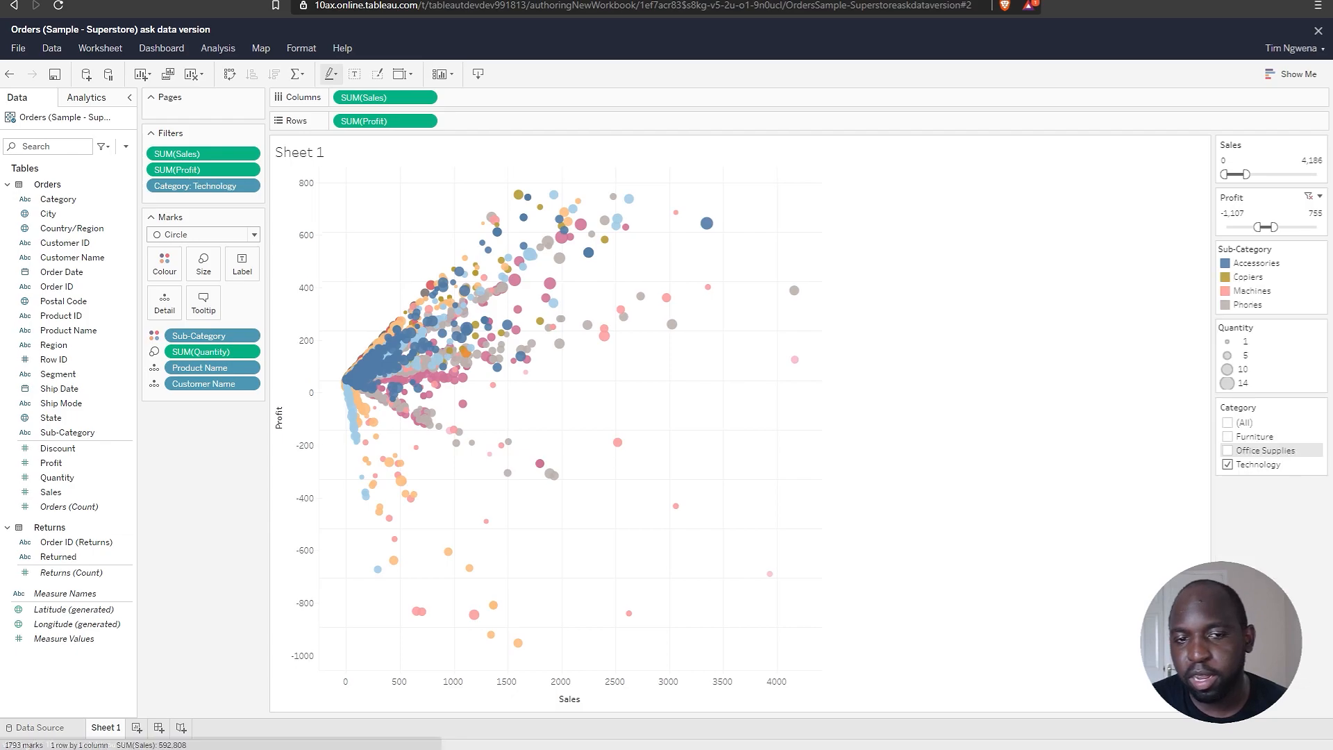
pyautogui.click(1228, 450)
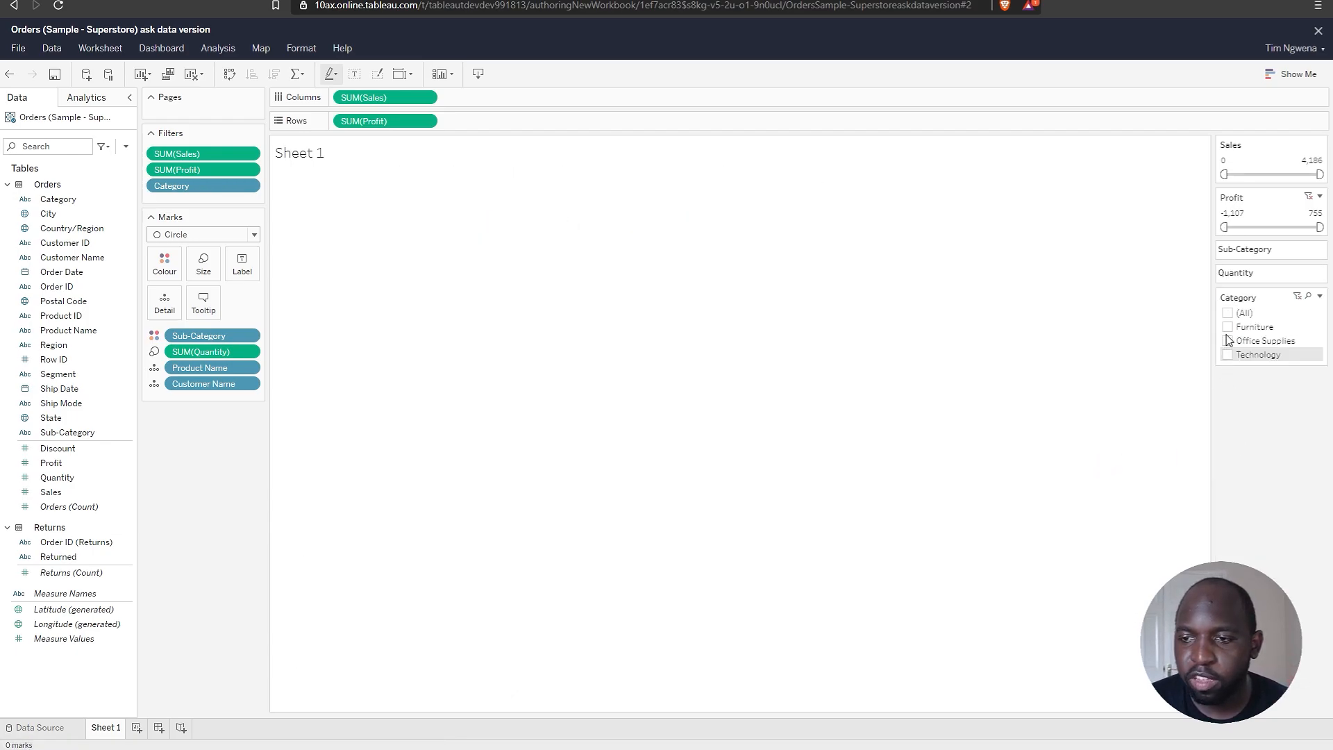
pyautogui.click(1227, 340)
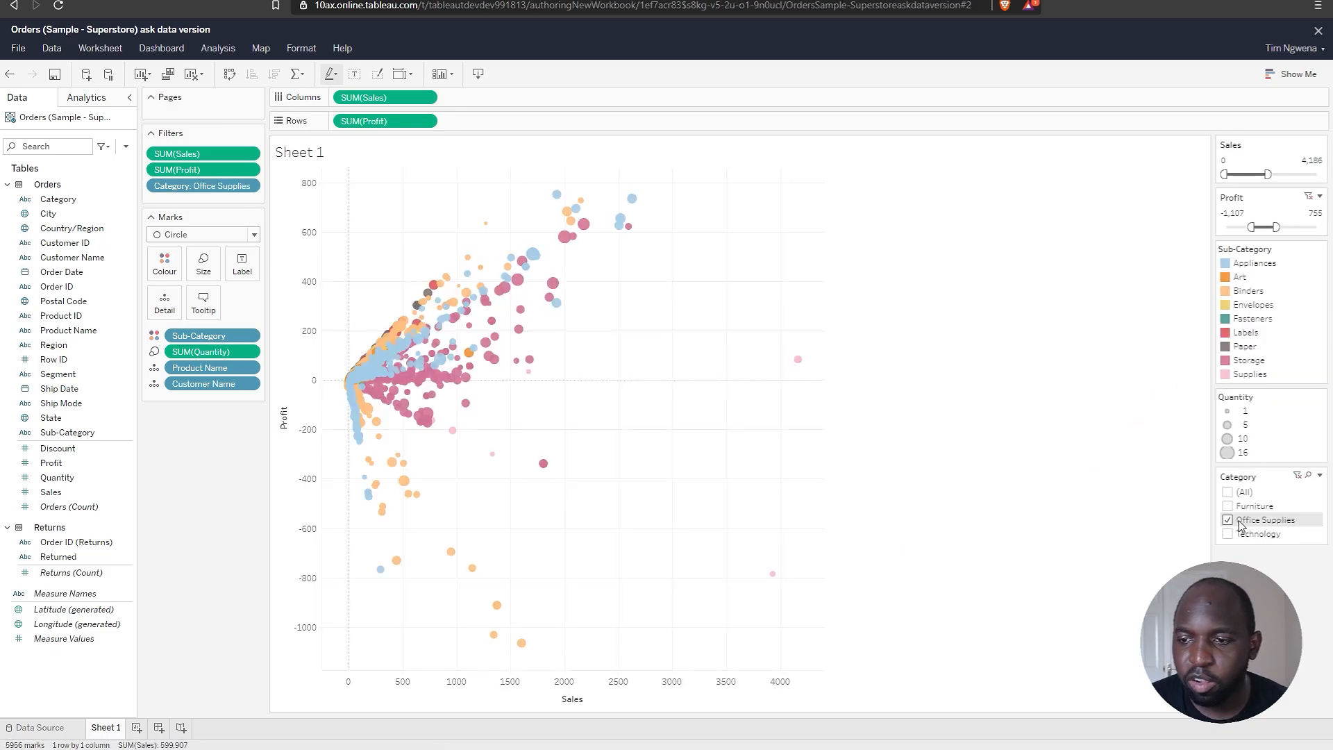
pyautogui.click(1228, 505)
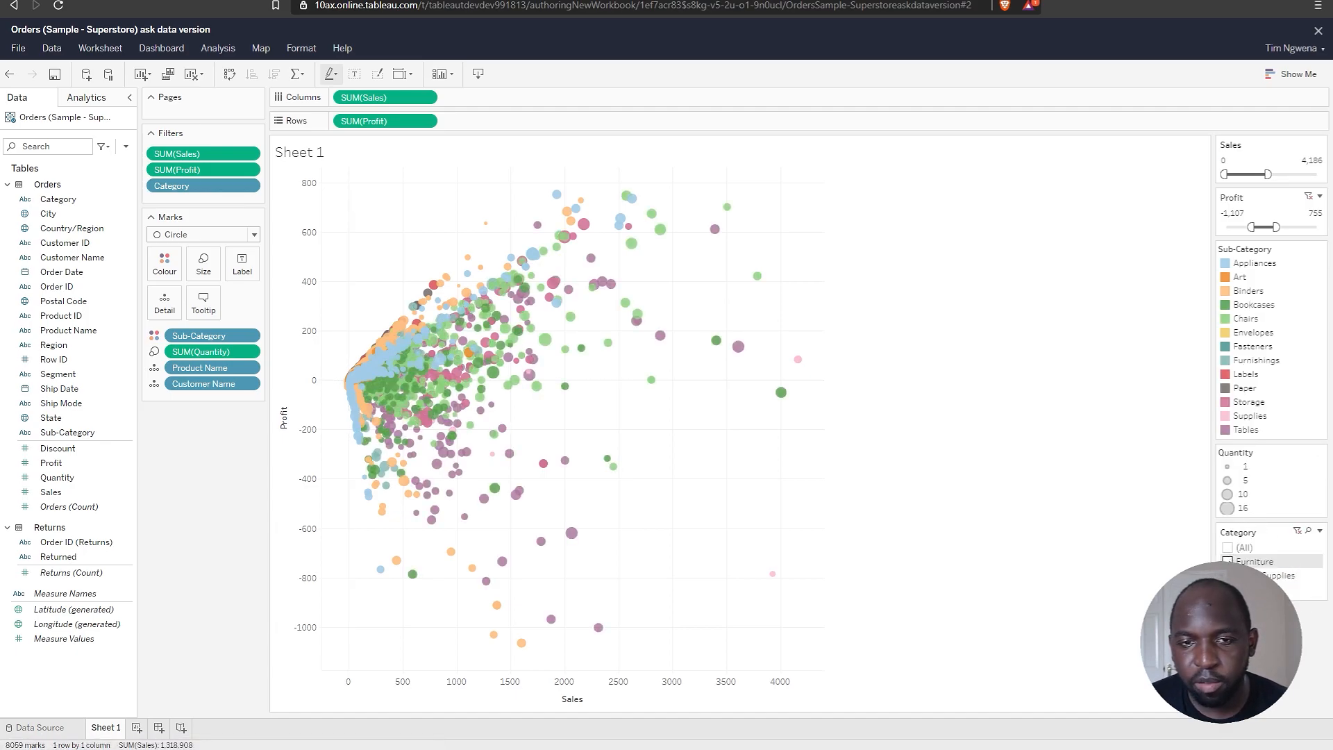
pyautogui.click(1228, 505)
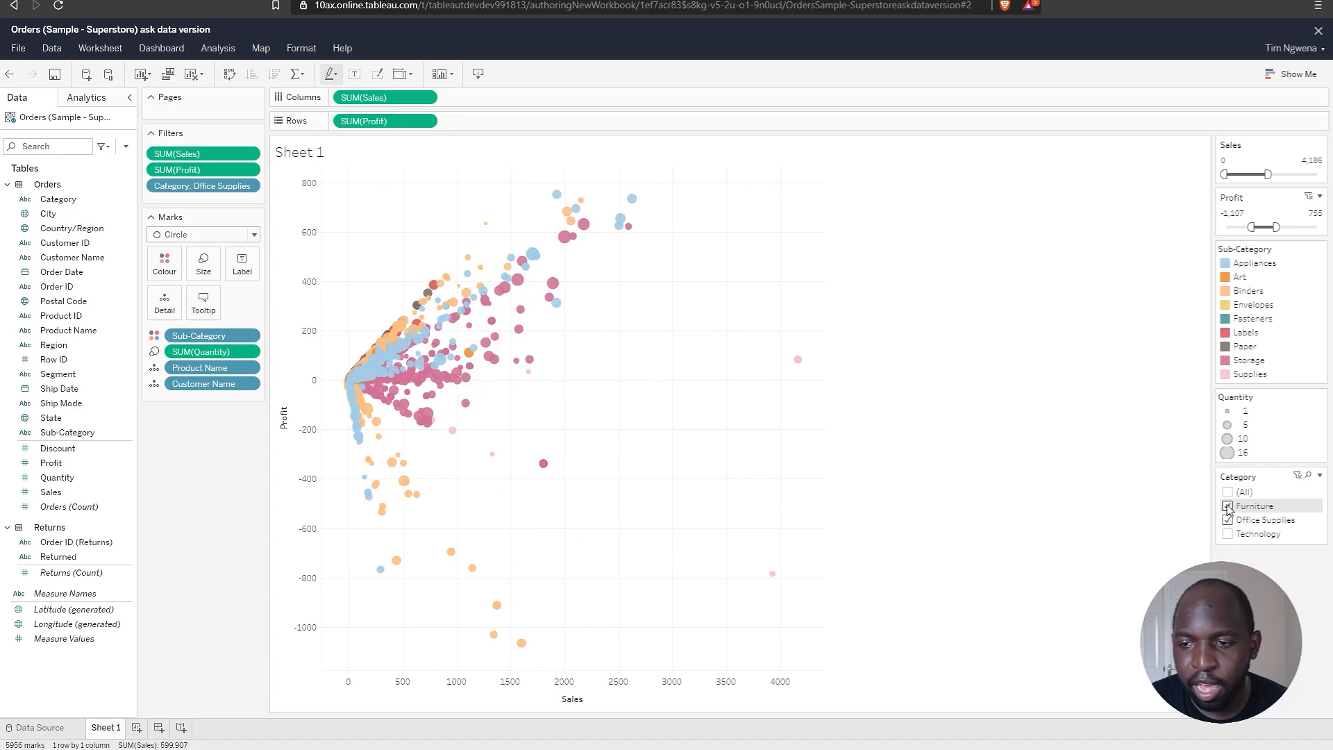
pyautogui.click(1230, 504)
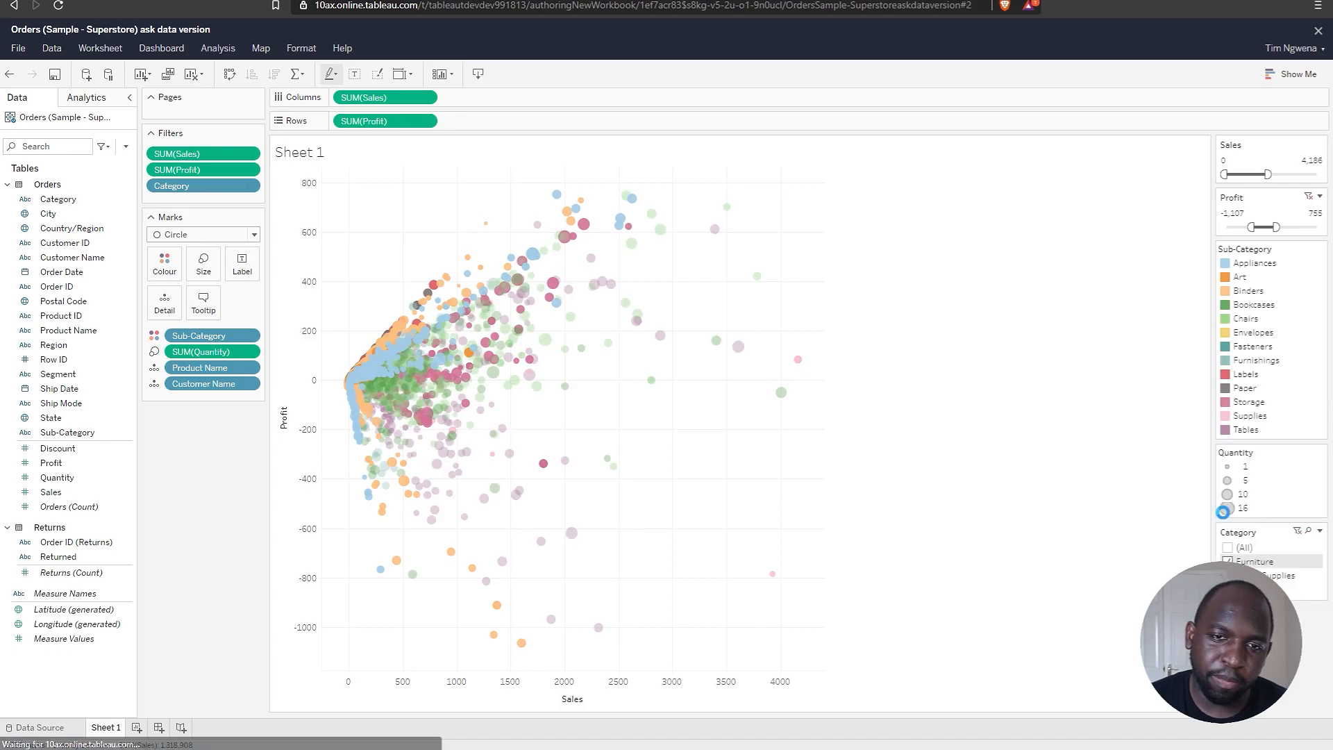
pyautogui.click(1227, 507)
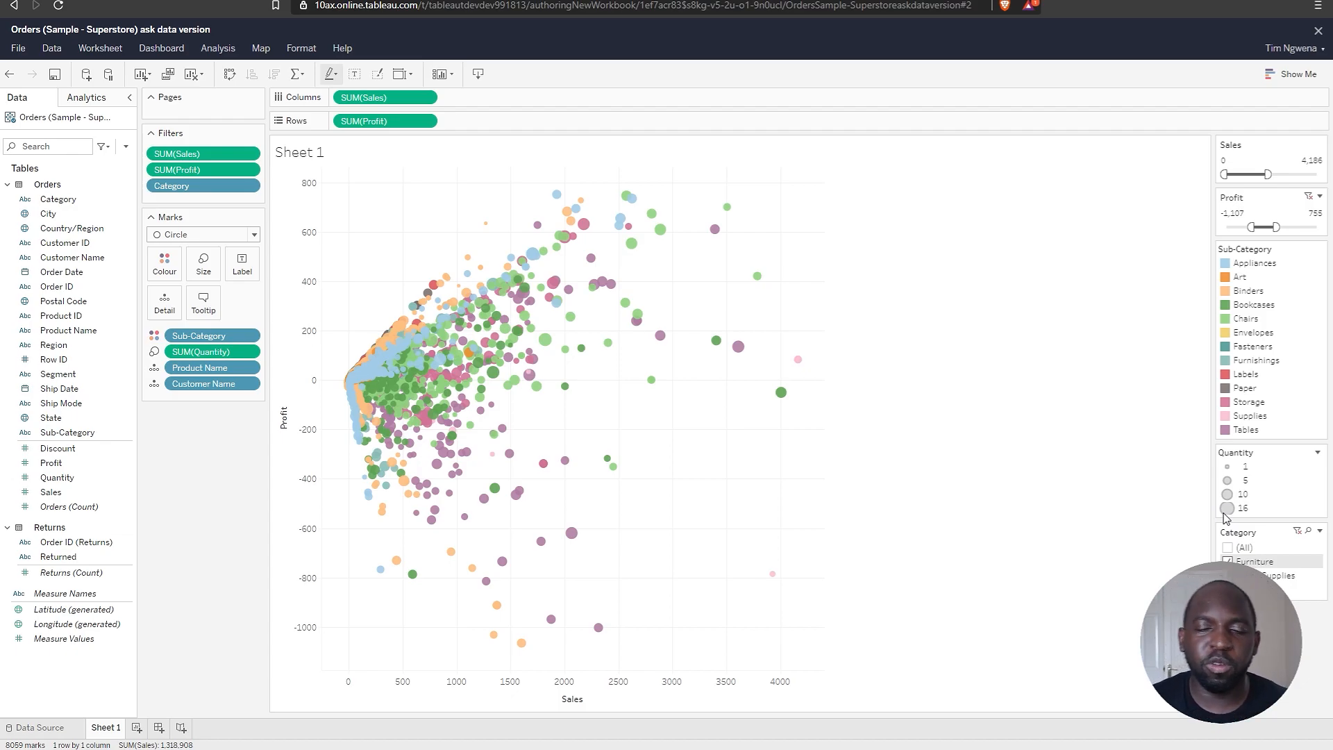
pyautogui.moveTo(832, 447)
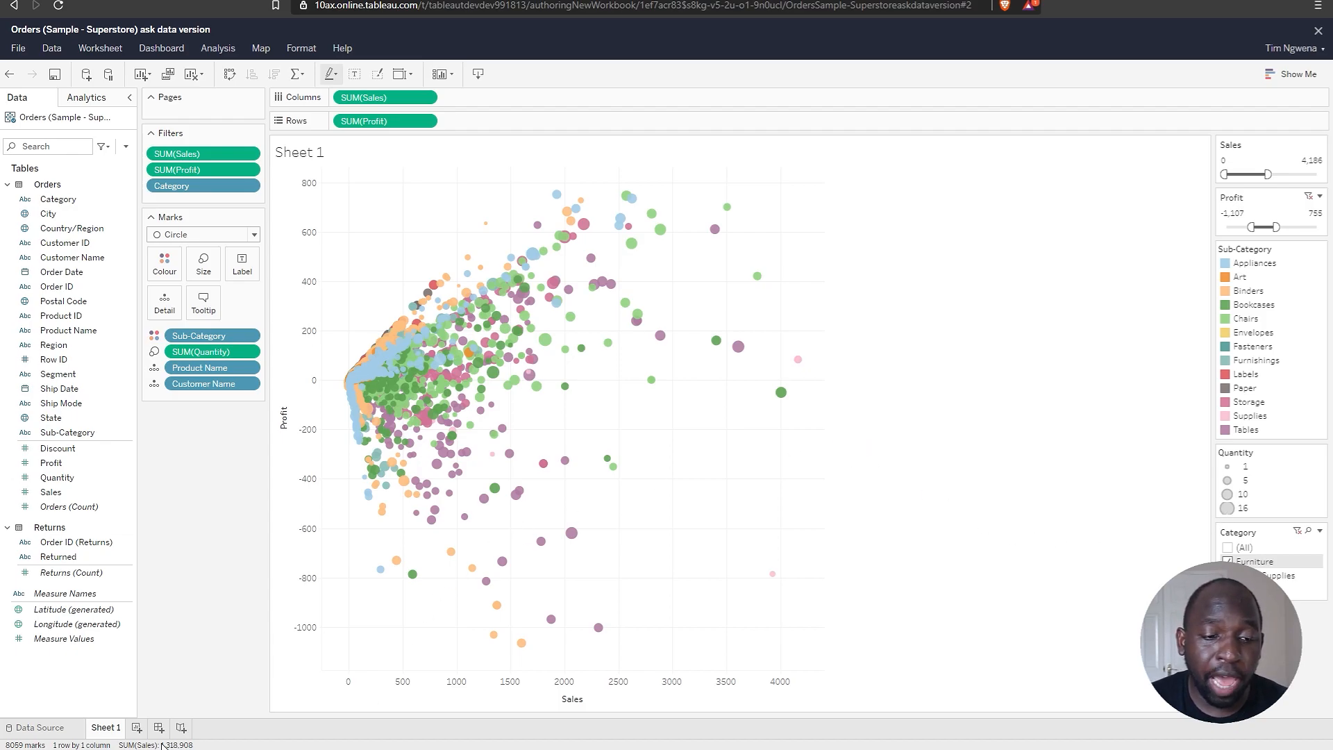
# - On new Sheet 2, chart Sales by continuous Order Date month as a step line
pyautogui.click(175, 728)
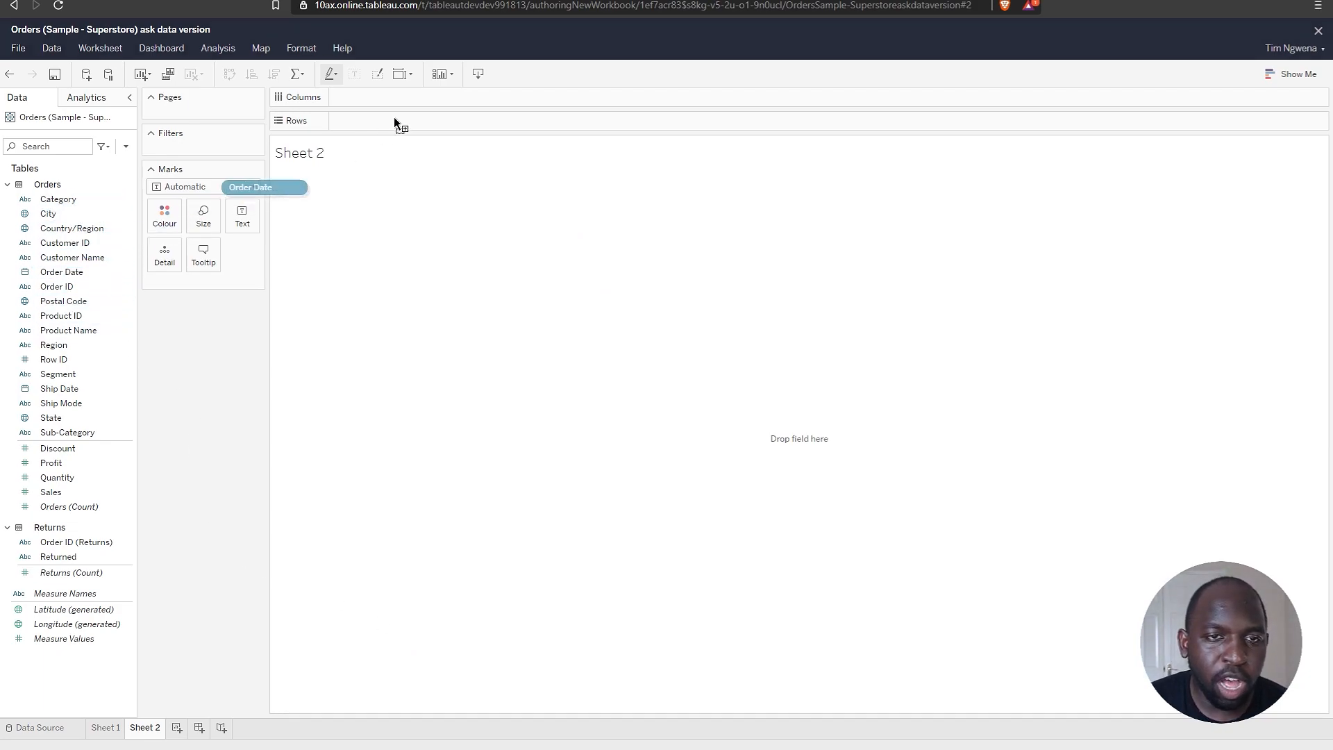
pyautogui.moveTo(250, 187); pyautogui.dragTo(385, 97)
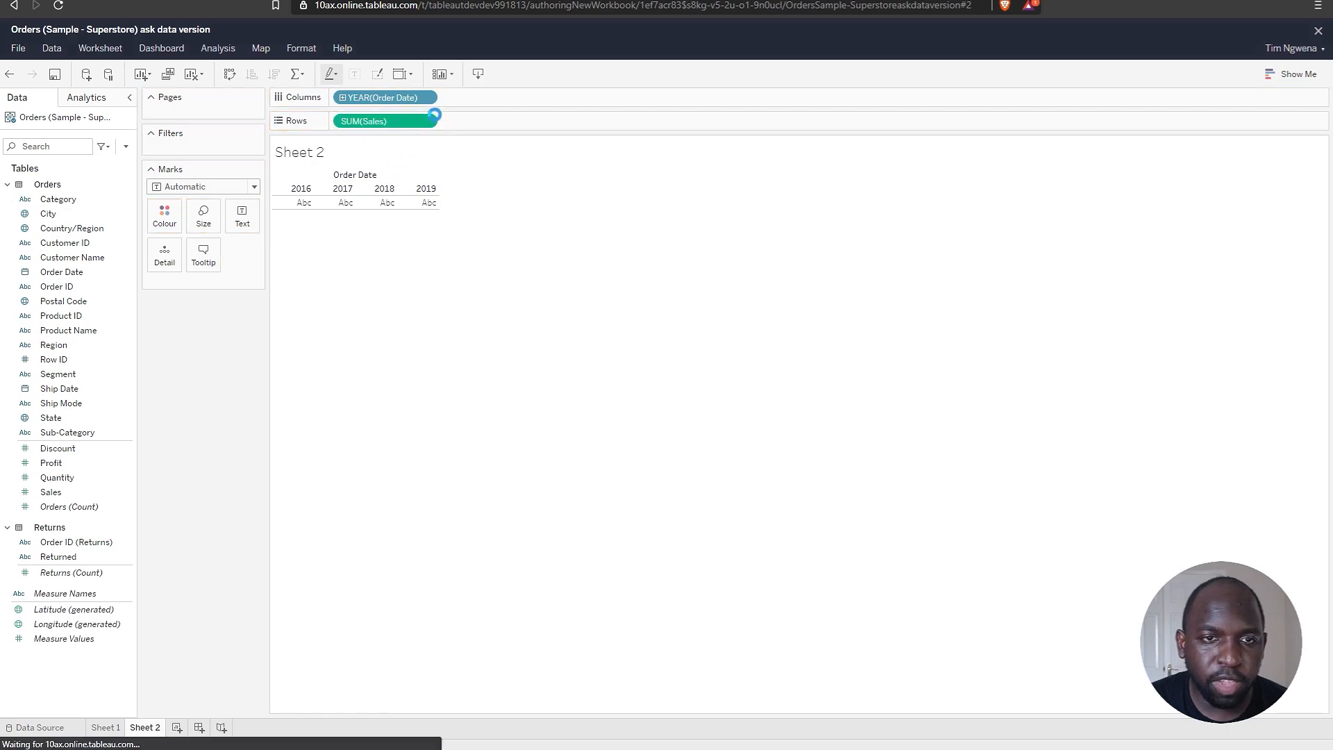
pyautogui.rightClick(383, 97)
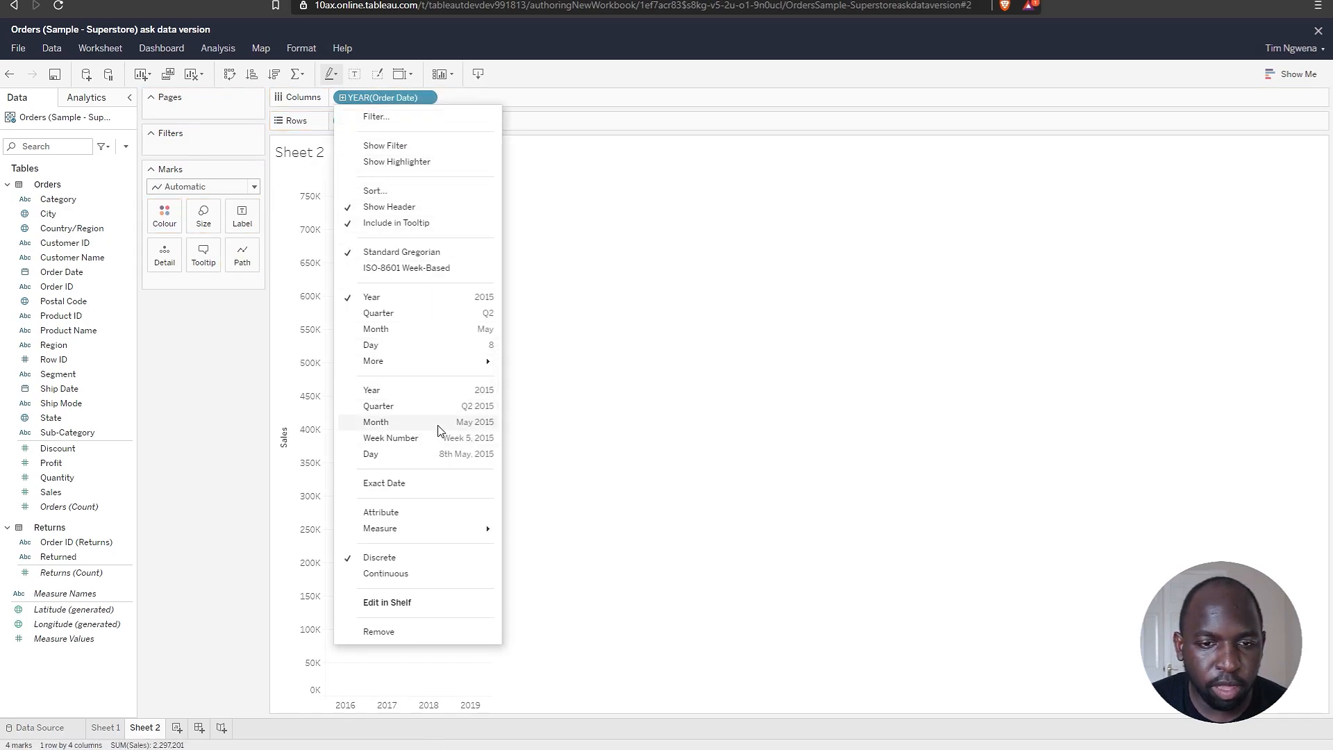
pyautogui.click(376, 422)
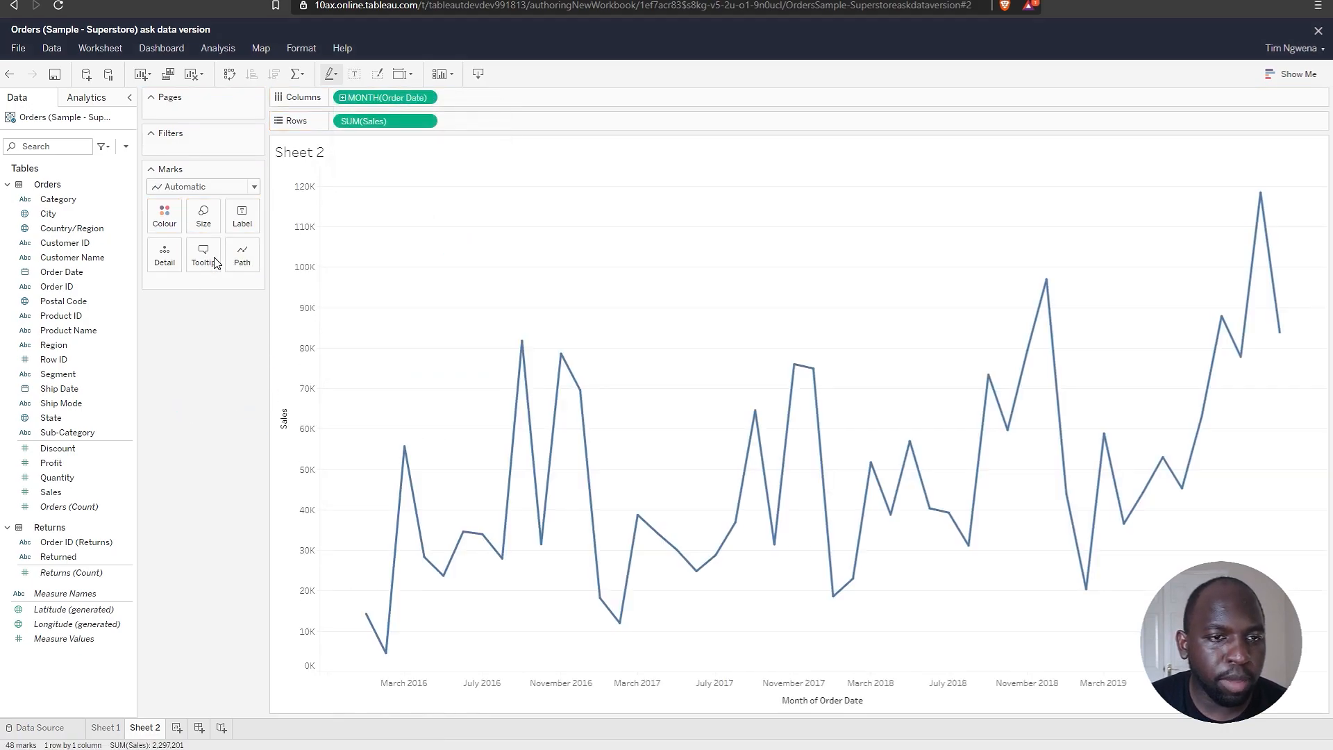
pyautogui.click(241, 255)
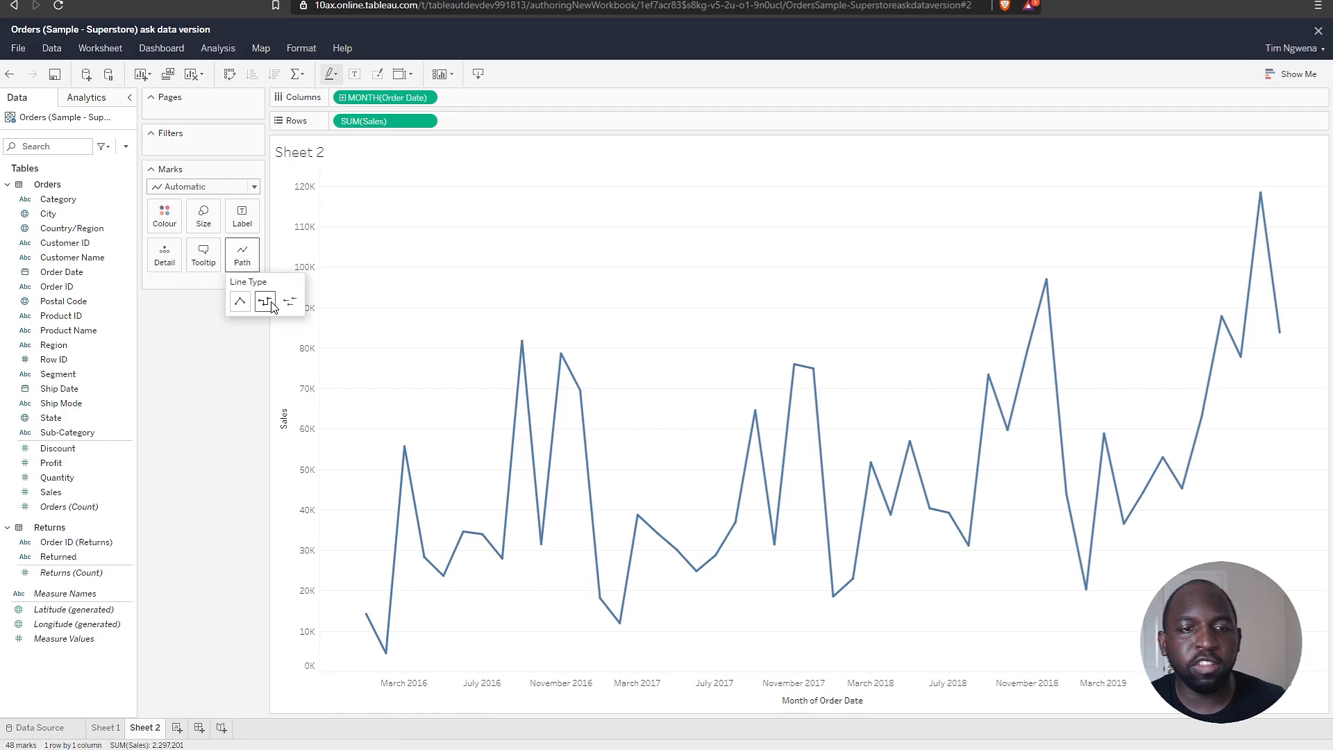
pyautogui.click(265, 302)
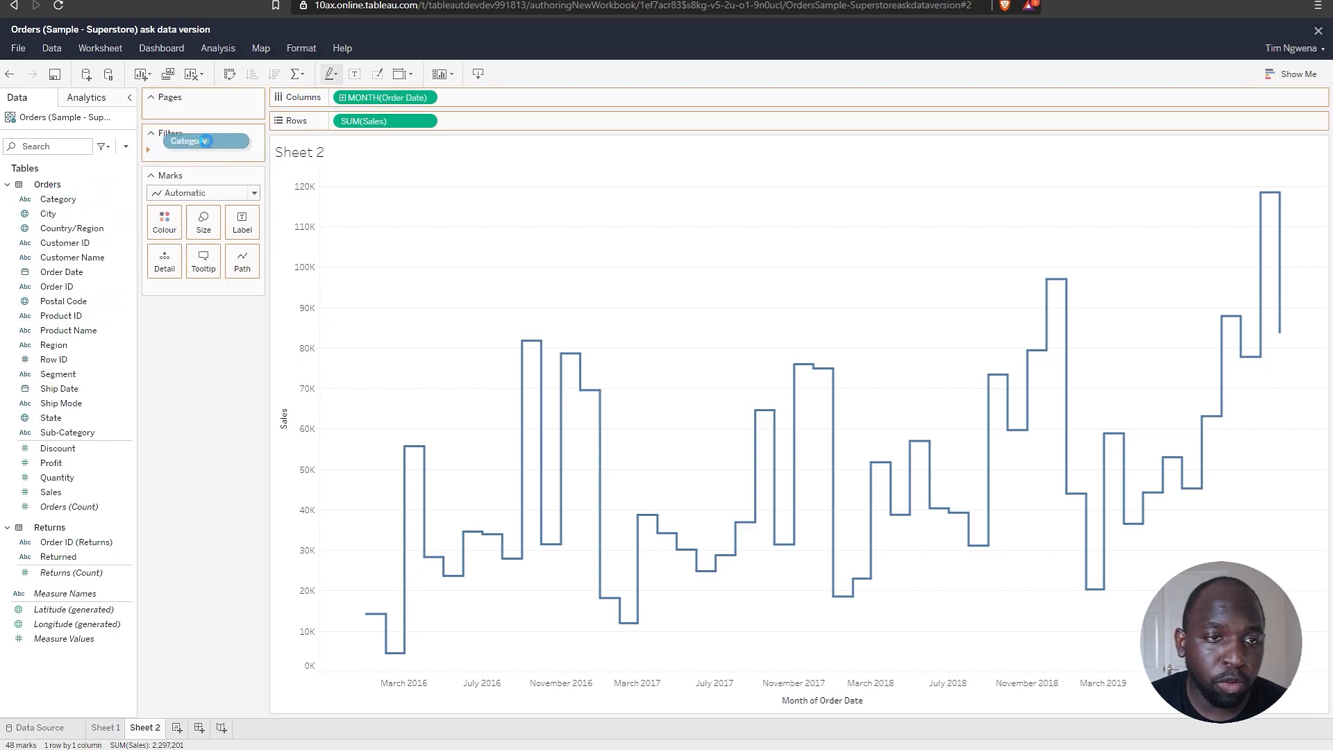
# - Add a Category filter to Sheet 2 including all three categories
pyautogui.doubleClick(186, 141)
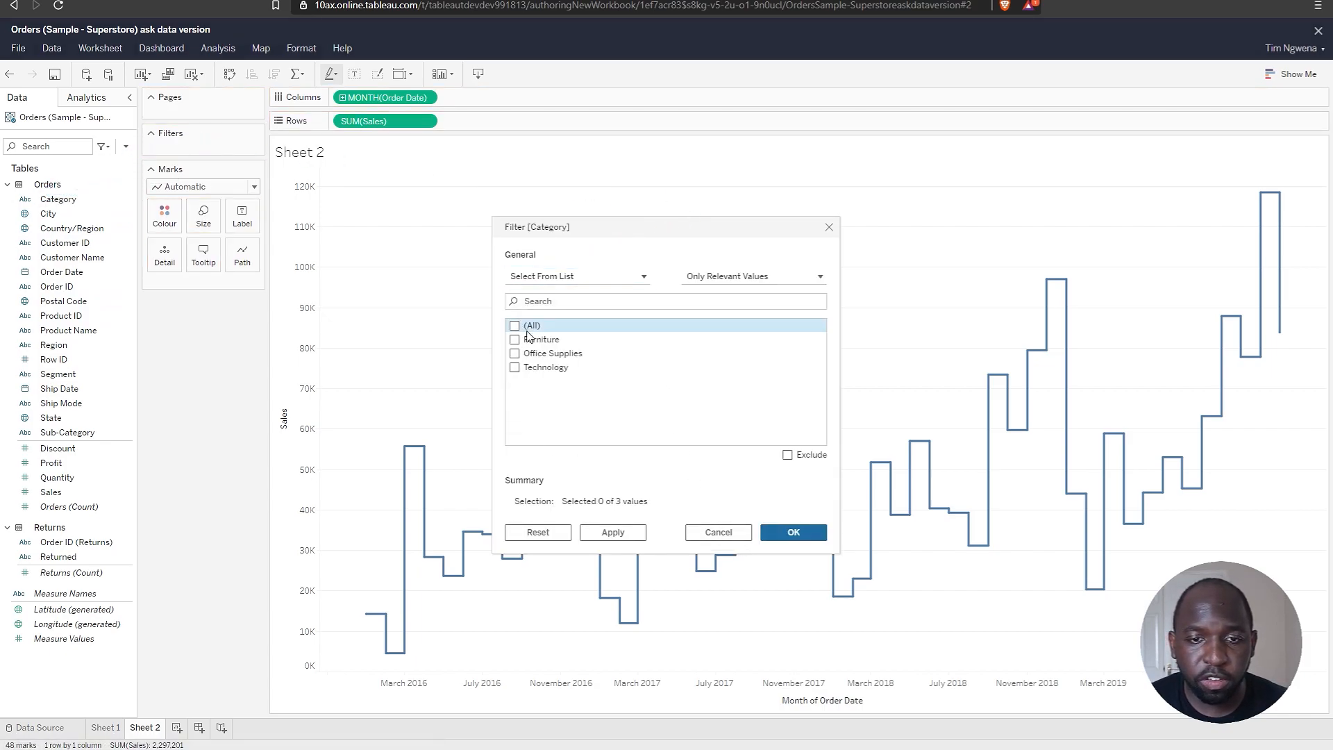
pyautogui.click(515, 325)
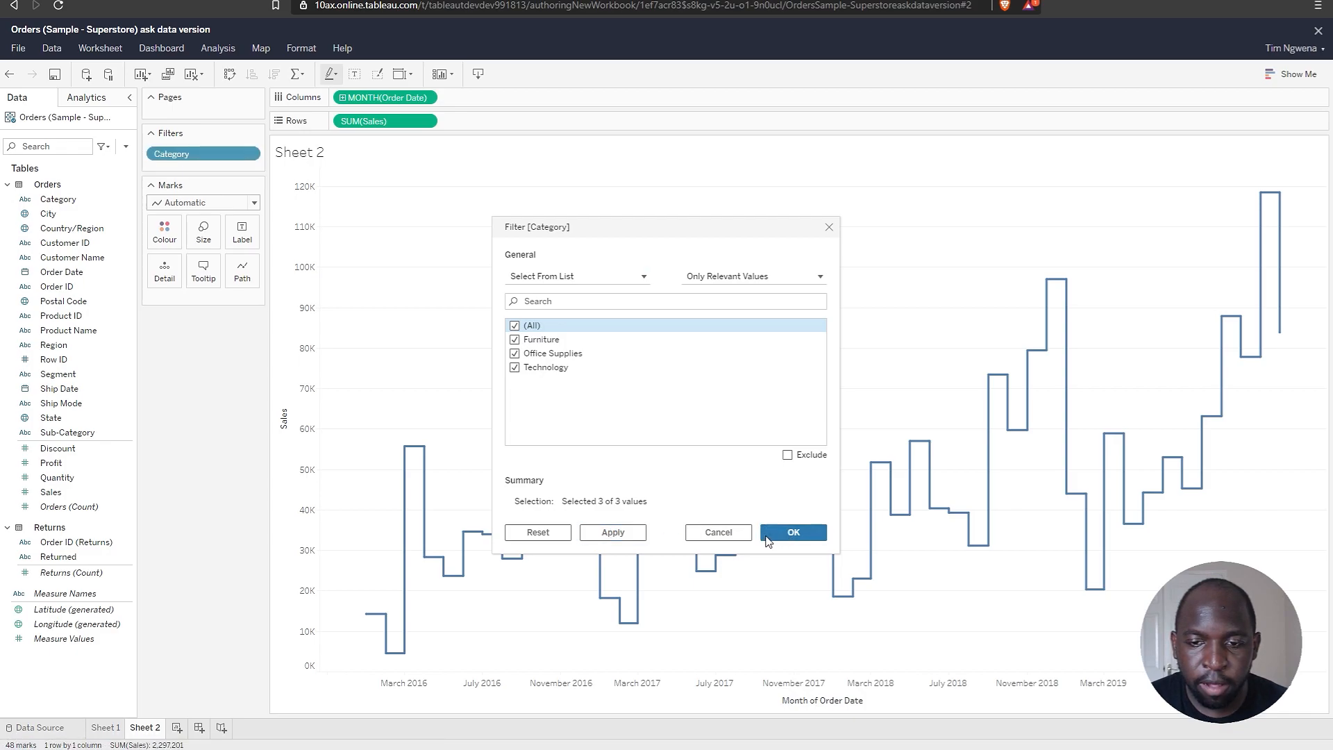
pyautogui.click(791, 531)
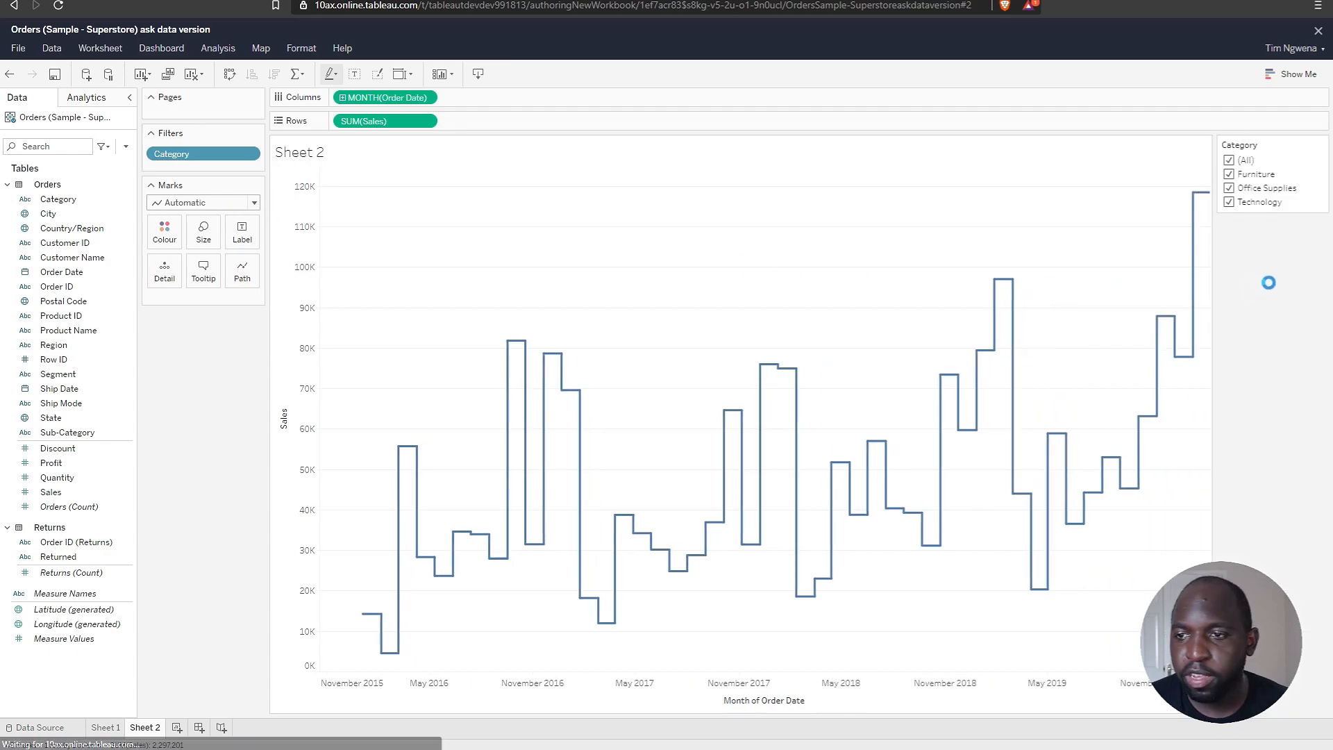
pyautogui.click(1230, 188)
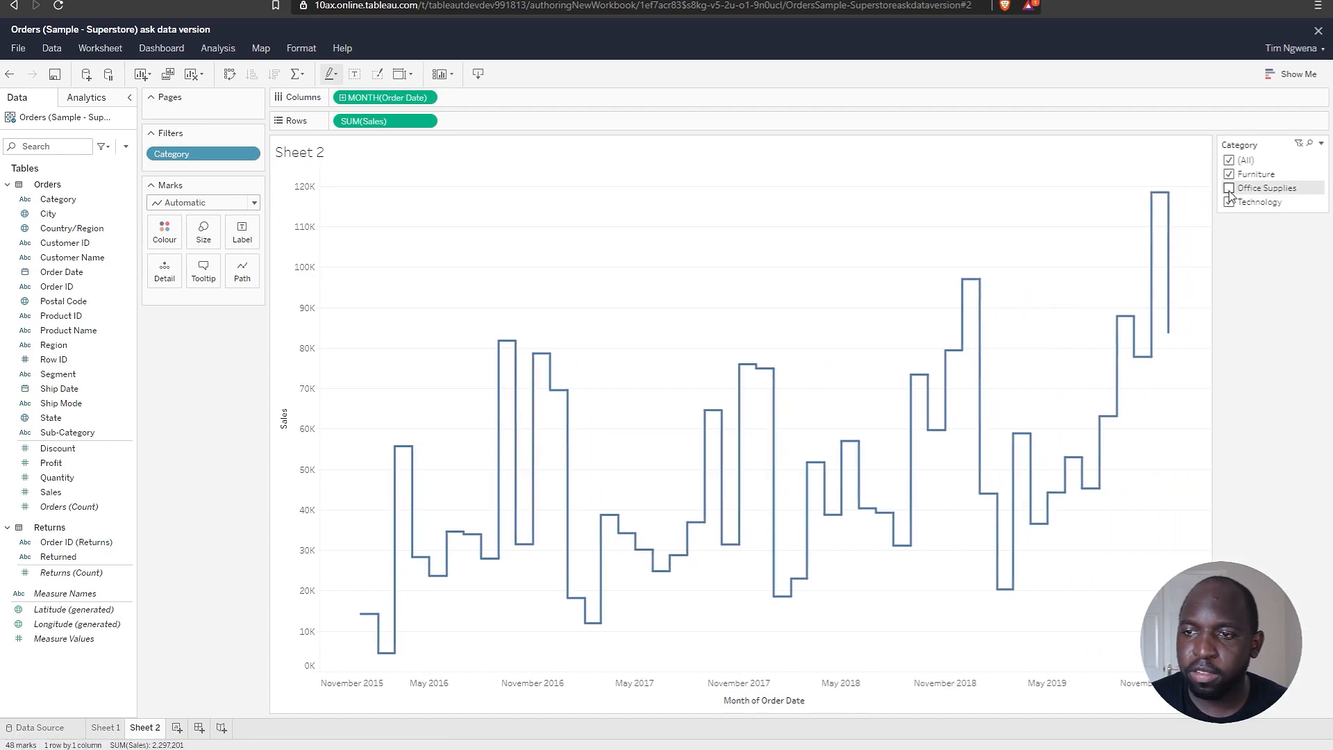
pyautogui.click(1228, 160)
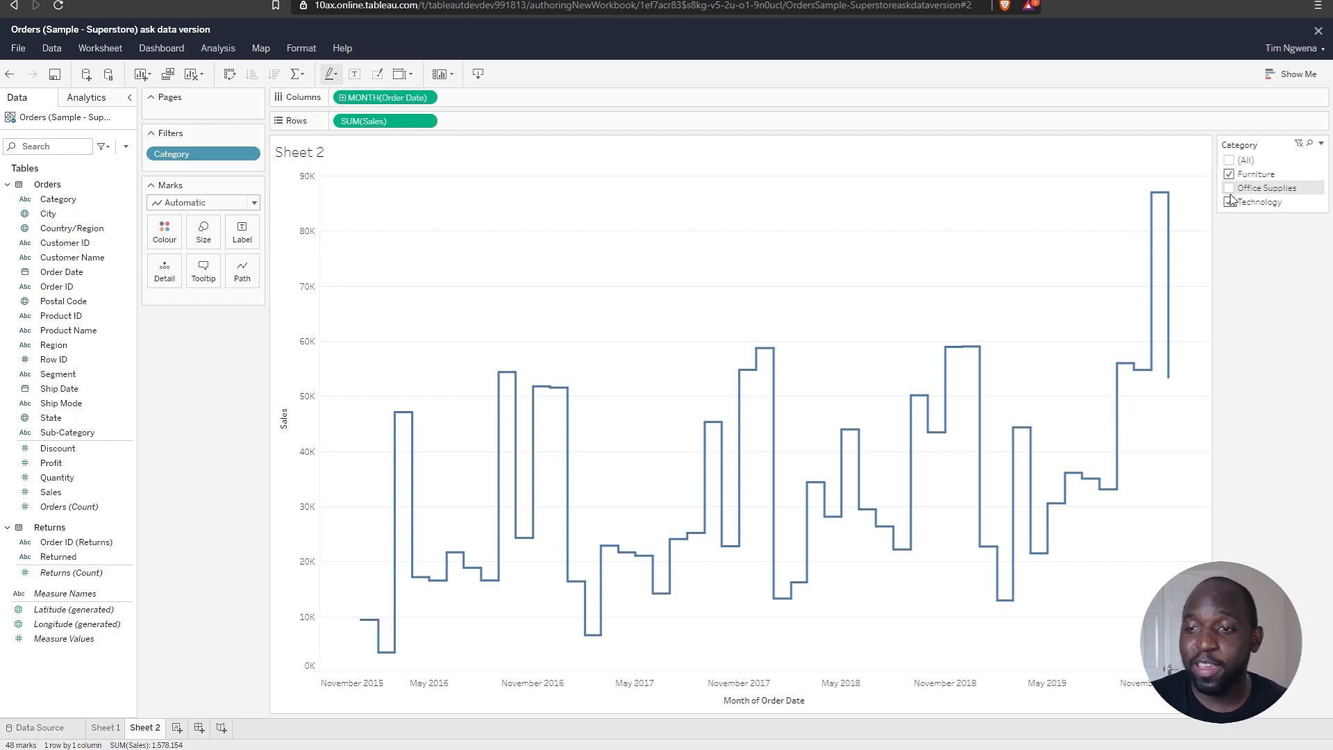
pyautogui.click(1228, 201)
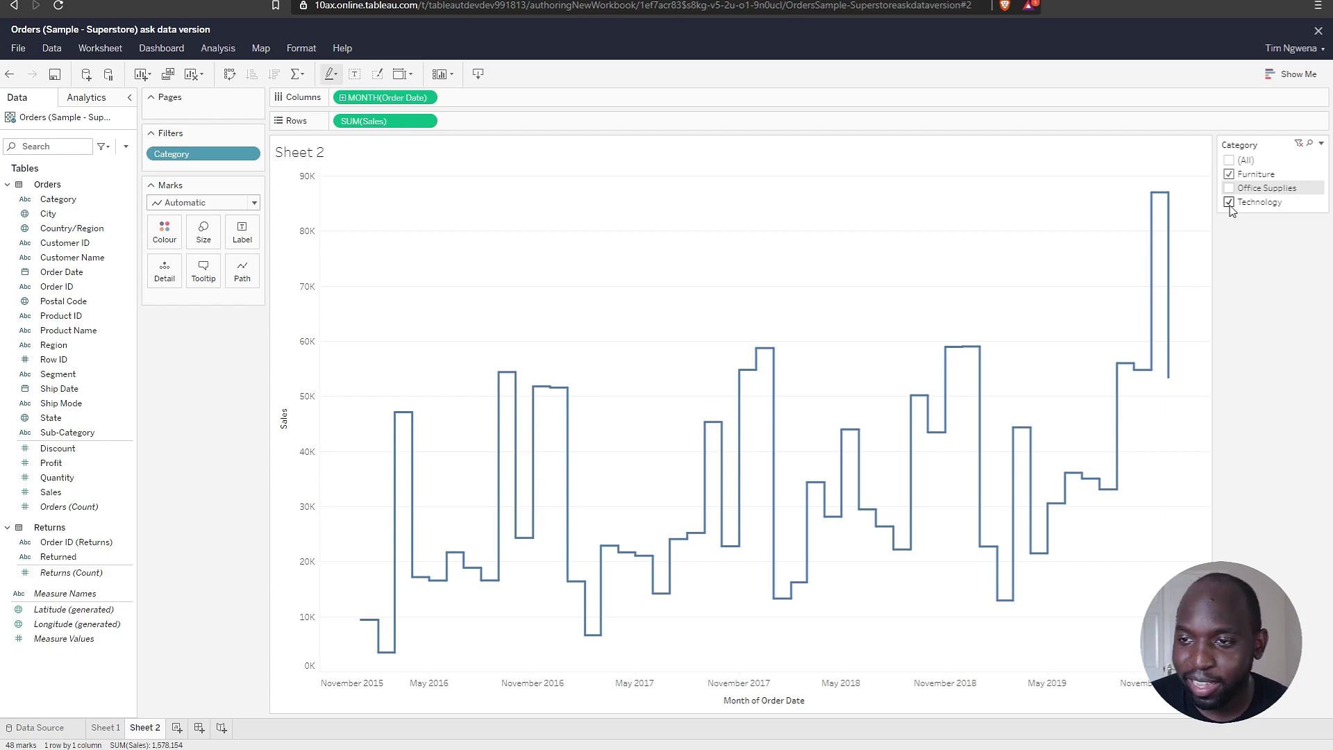
pyautogui.click(1230, 189)
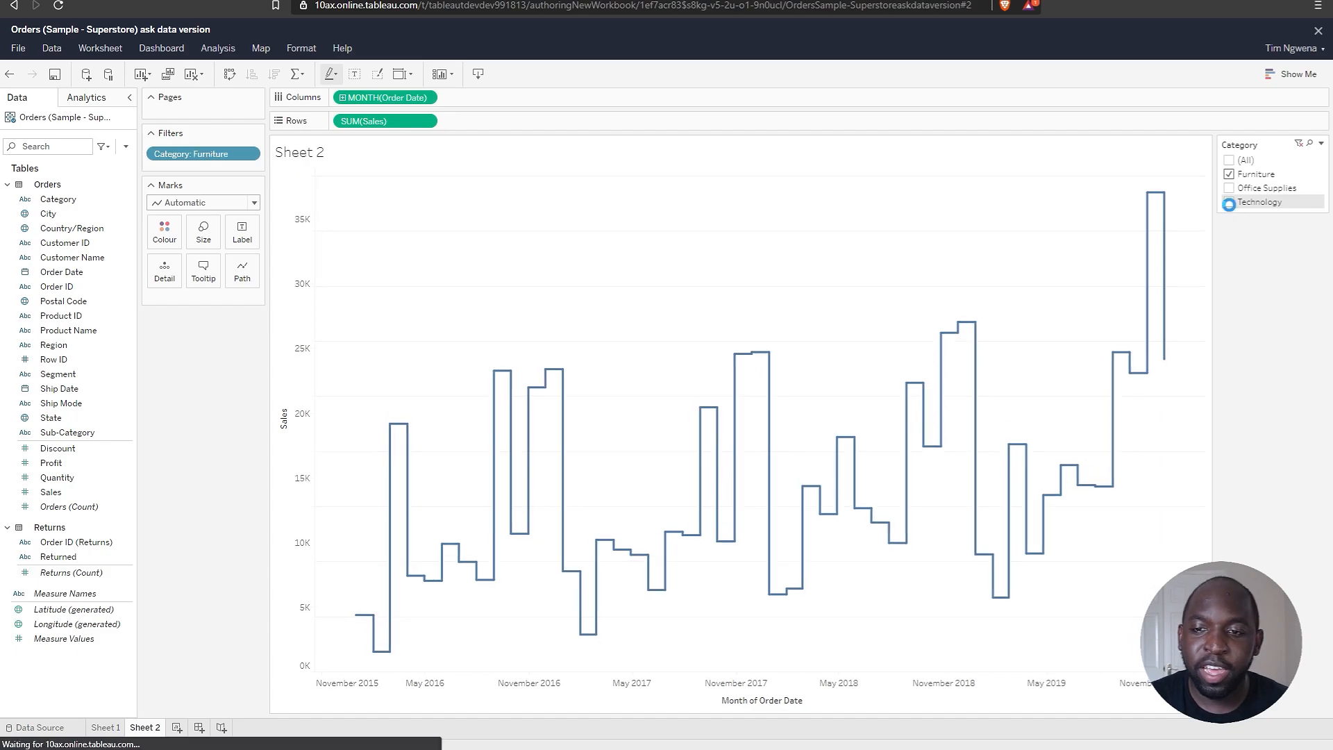
pyautogui.click(1229, 188)
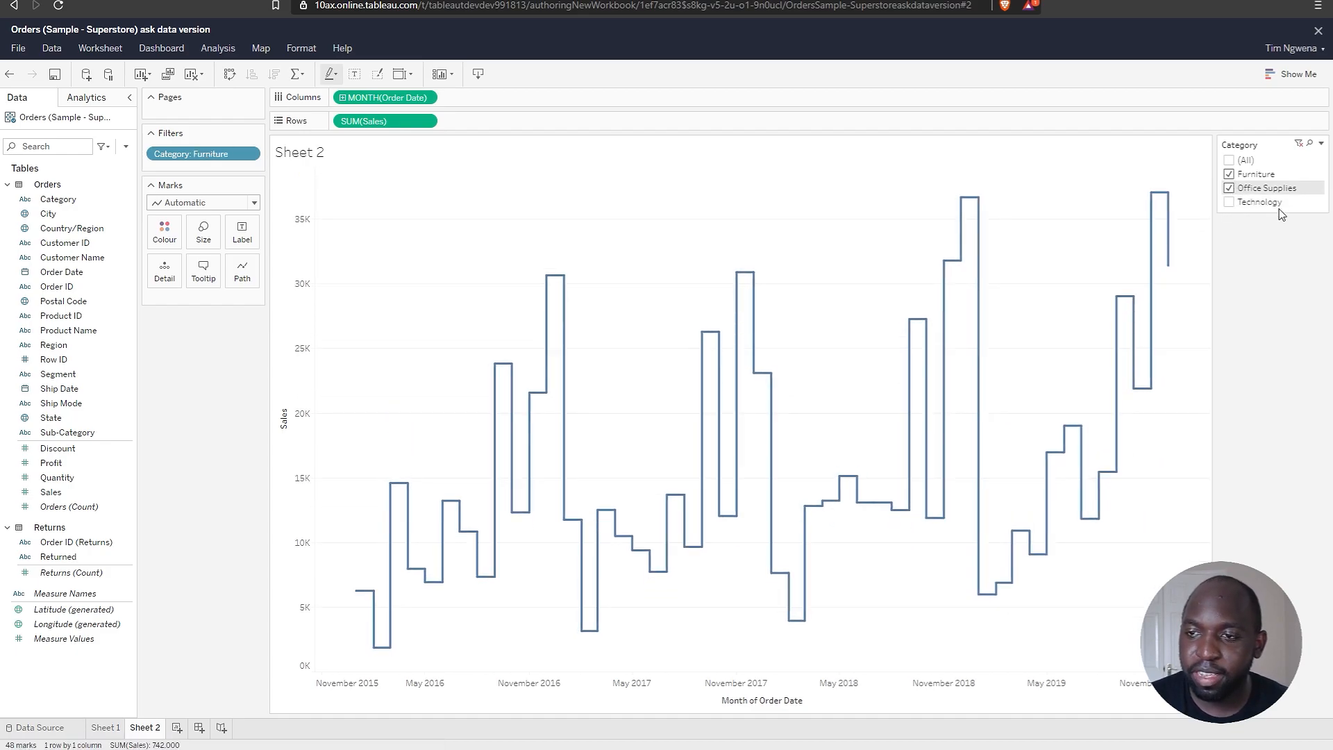
pyautogui.click(1230, 188)
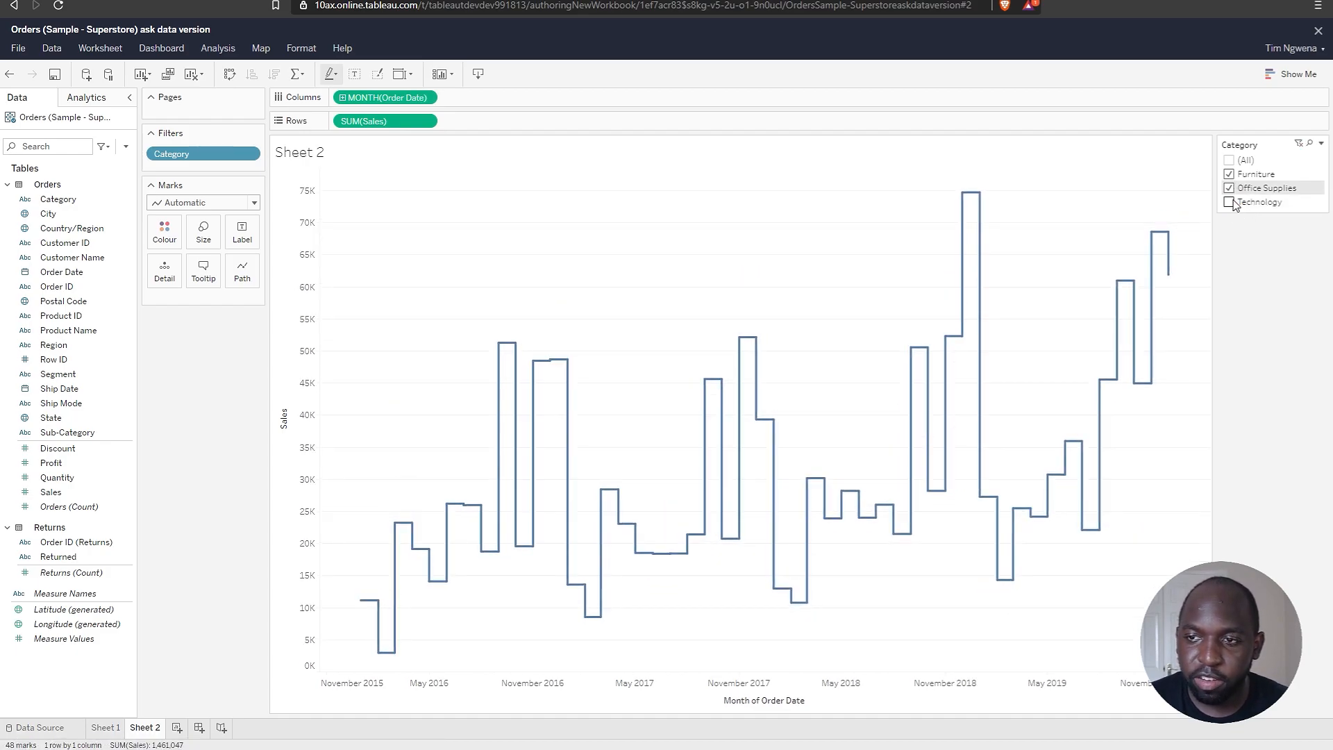
pyautogui.click(1229, 203)
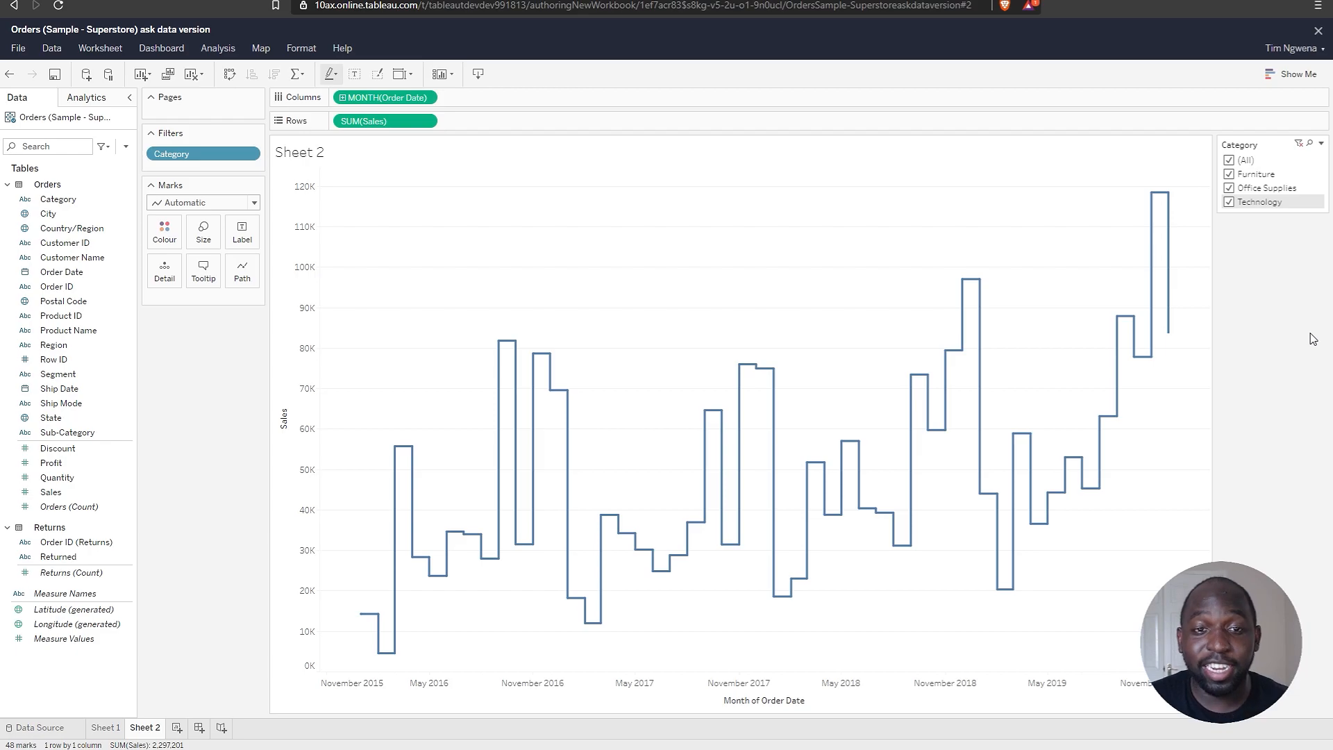
pyautogui.moveTo(1308, 331)
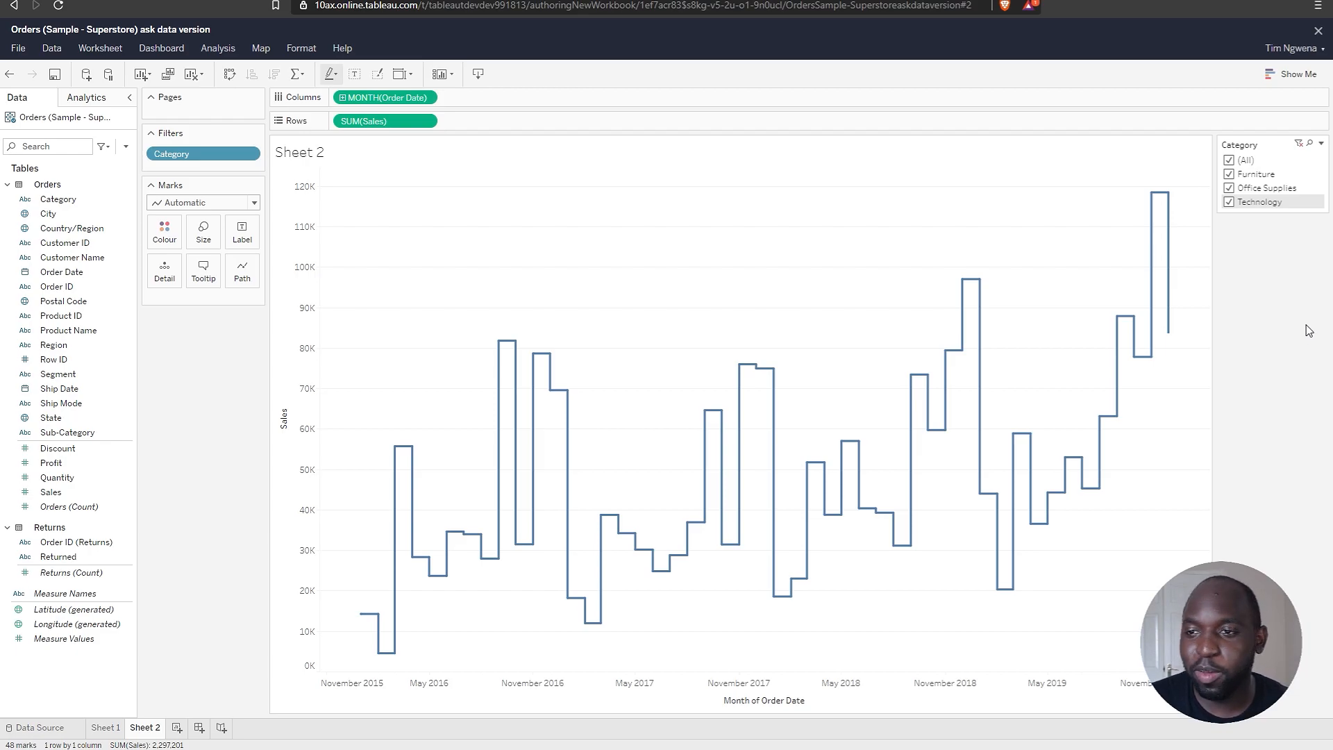
pyautogui.moveTo(1299, 315)
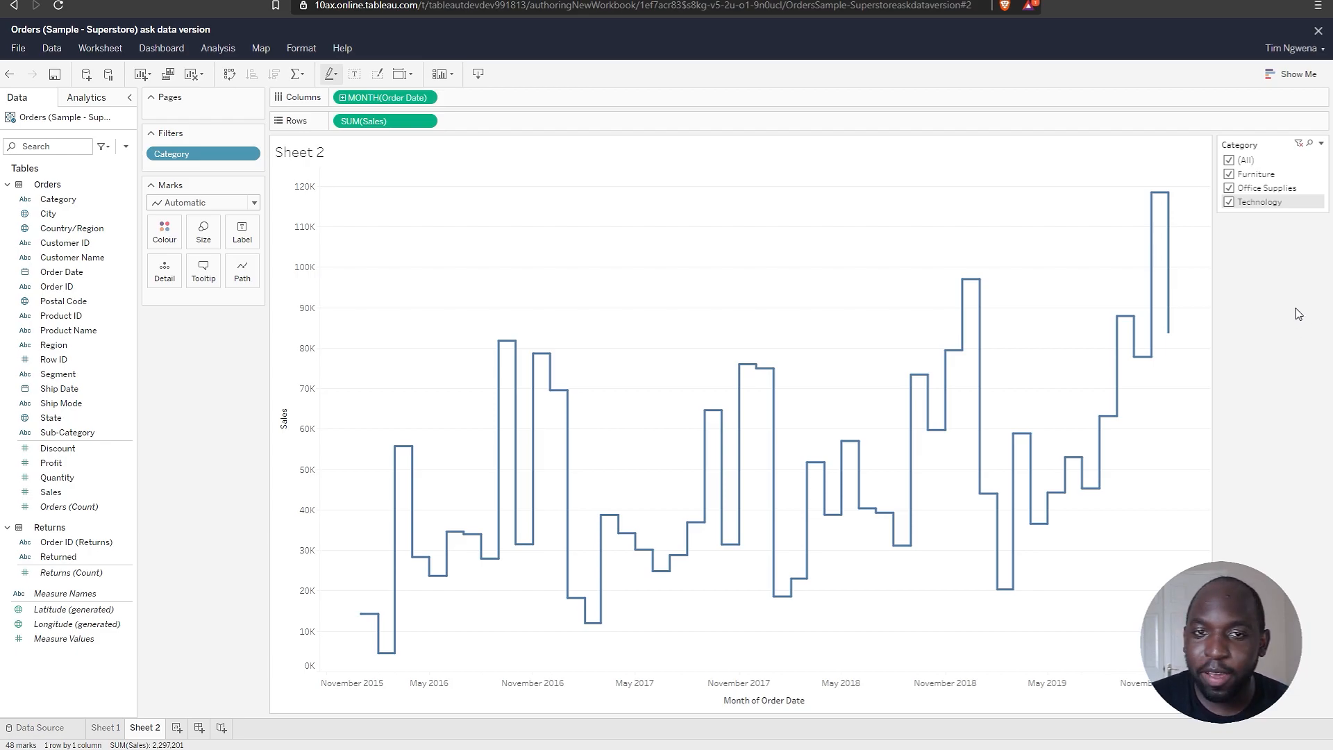
pyautogui.moveTo(1283, 281)
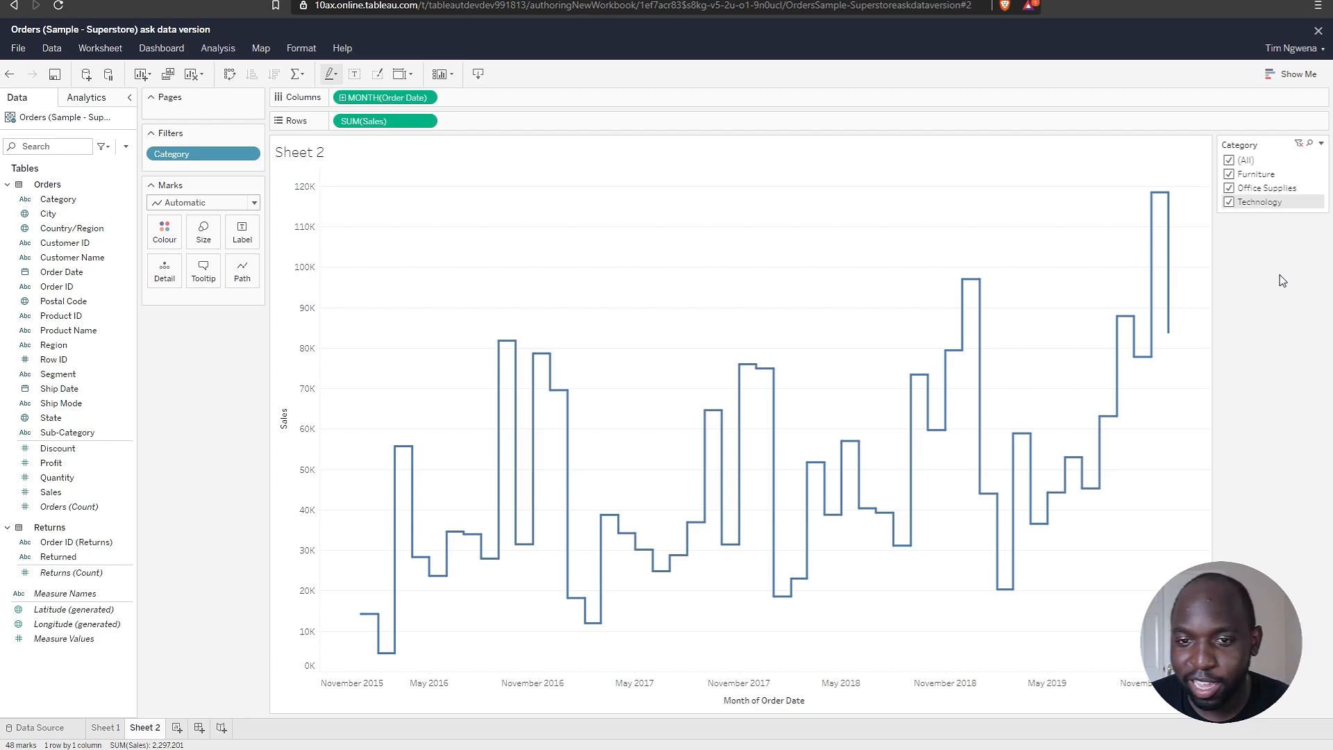
pyautogui.moveTo(1243, 276)
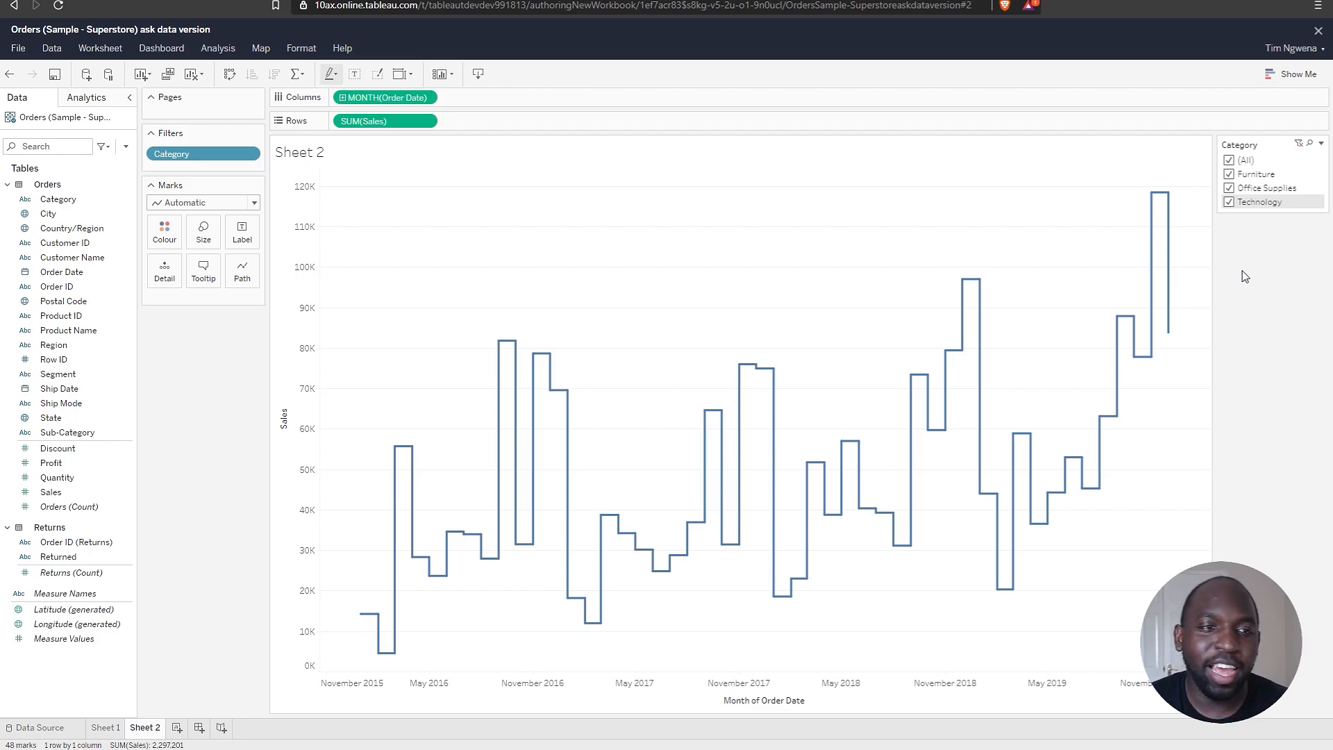
# - Uncheck Furniture and Office Supplies on the Category card, leaving only Technology
pyautogui.click(1229, 174)
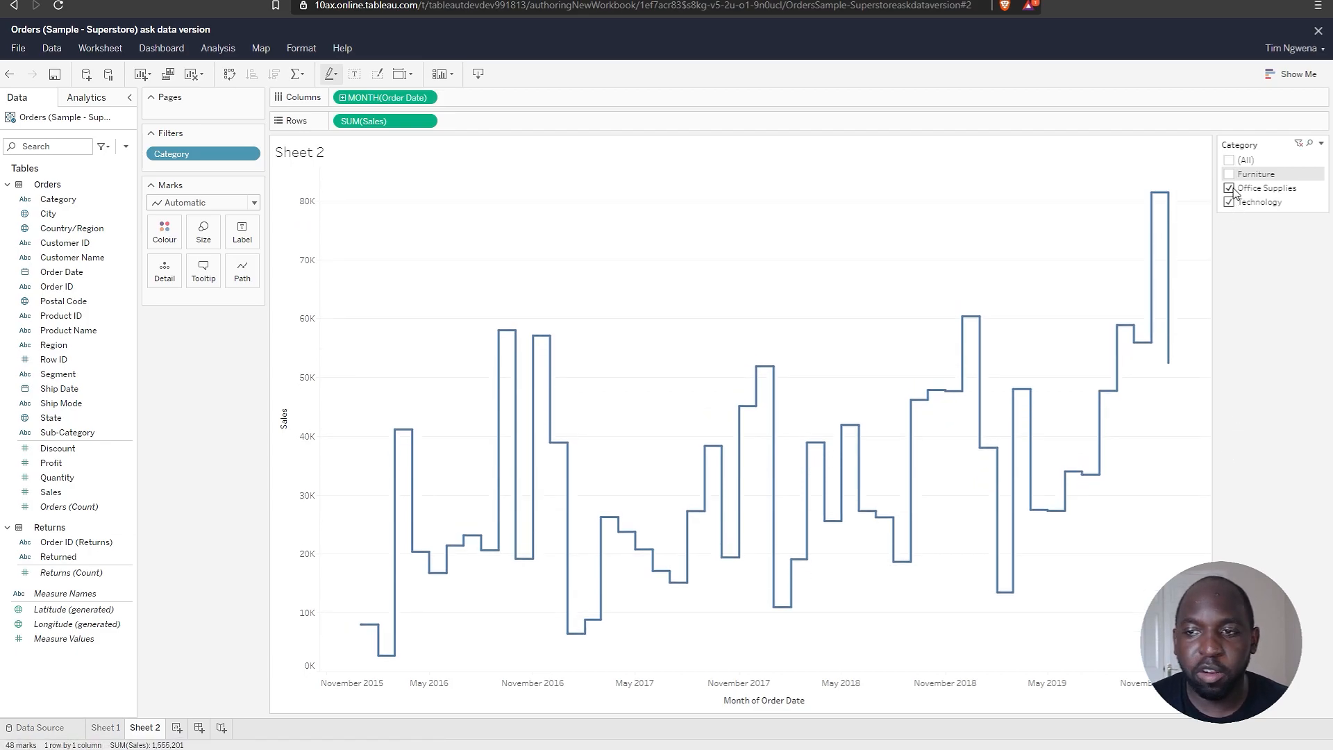
pyautogui.click(1230, 188)
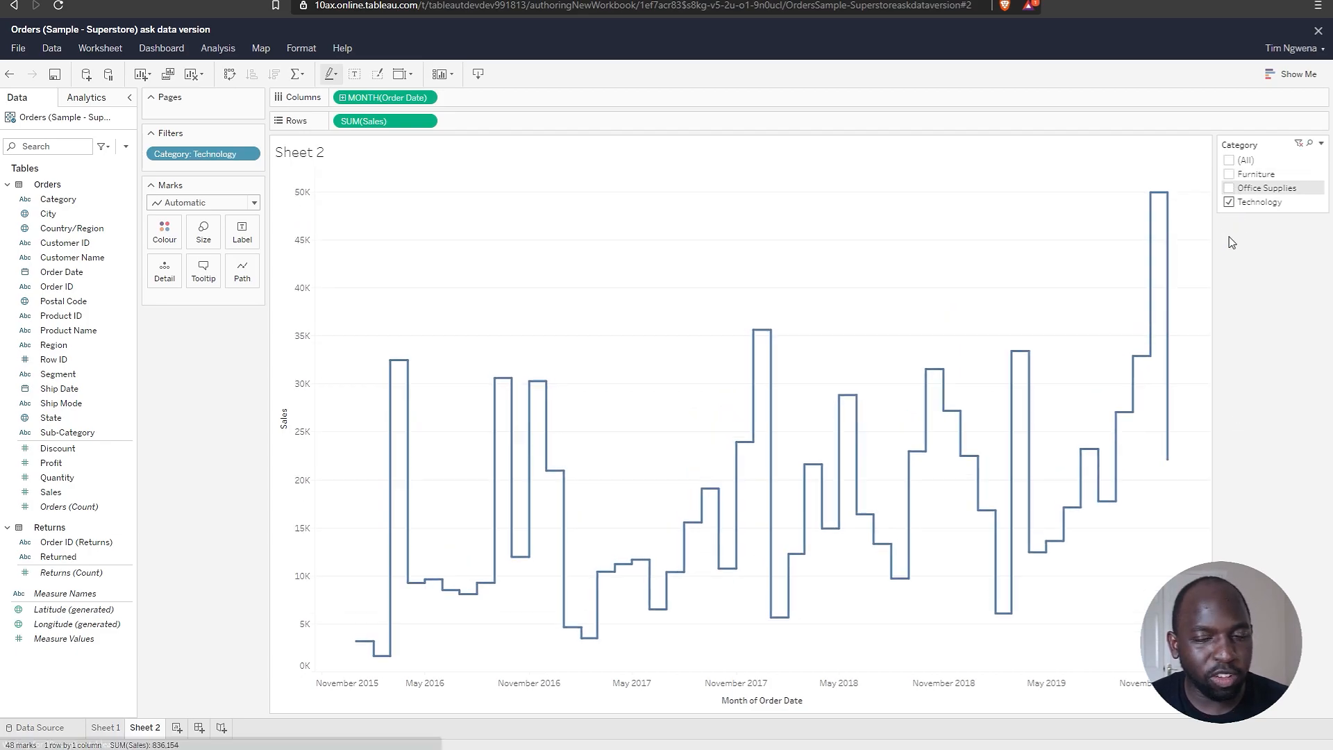
pyautogui.moveTo(1133, 379)
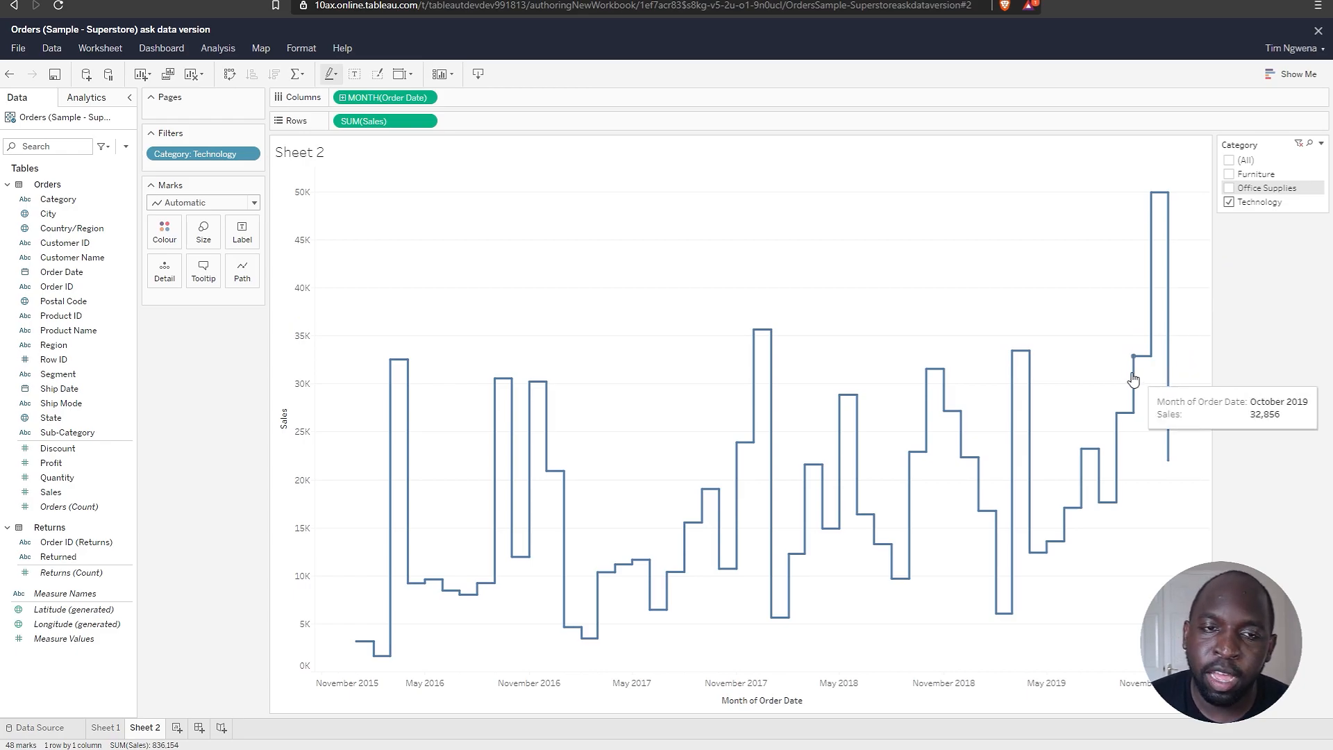
pyautogui.moveTo(1124, 360)
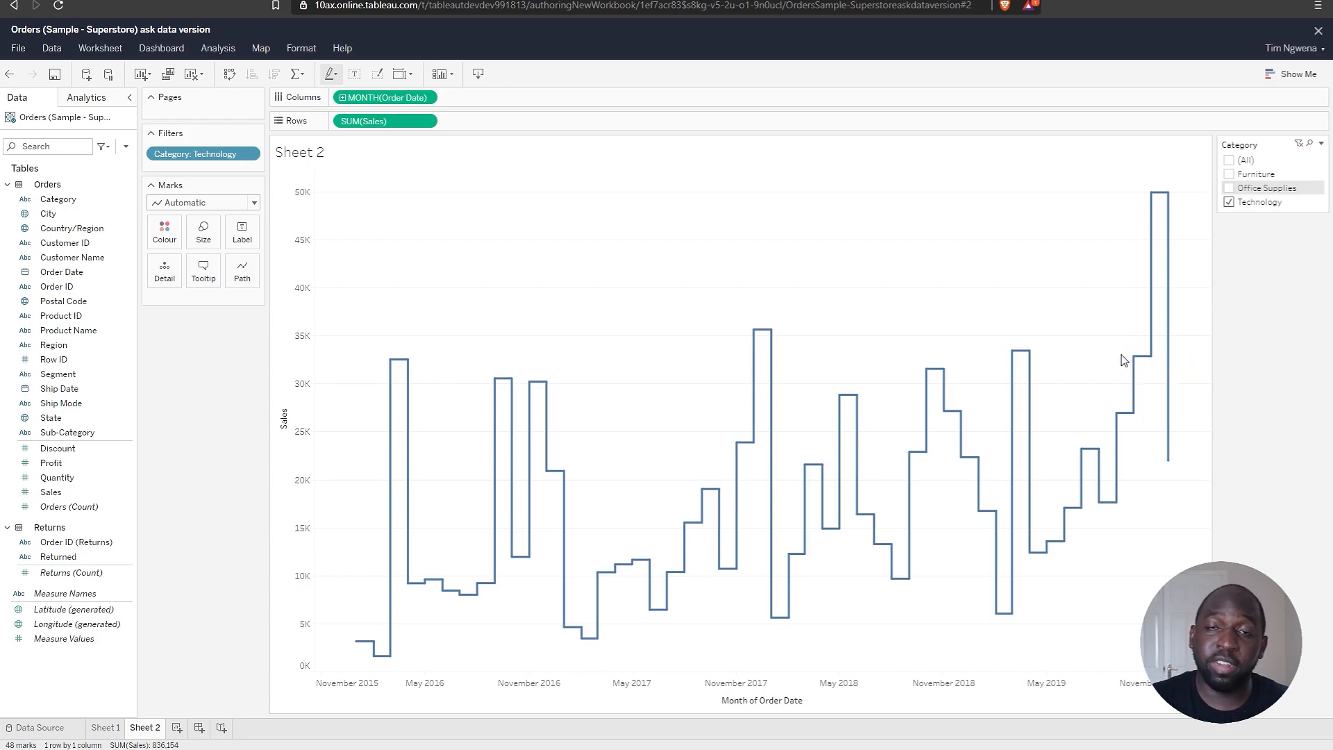